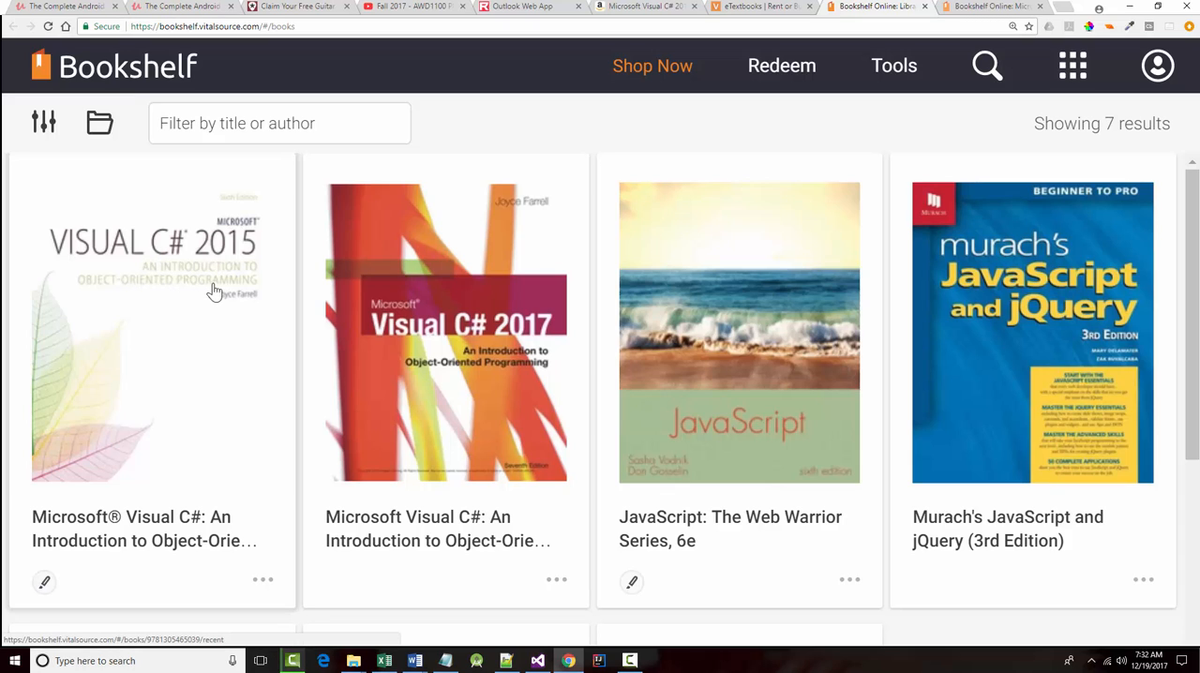
pyautogui.moveTo(418, 331)
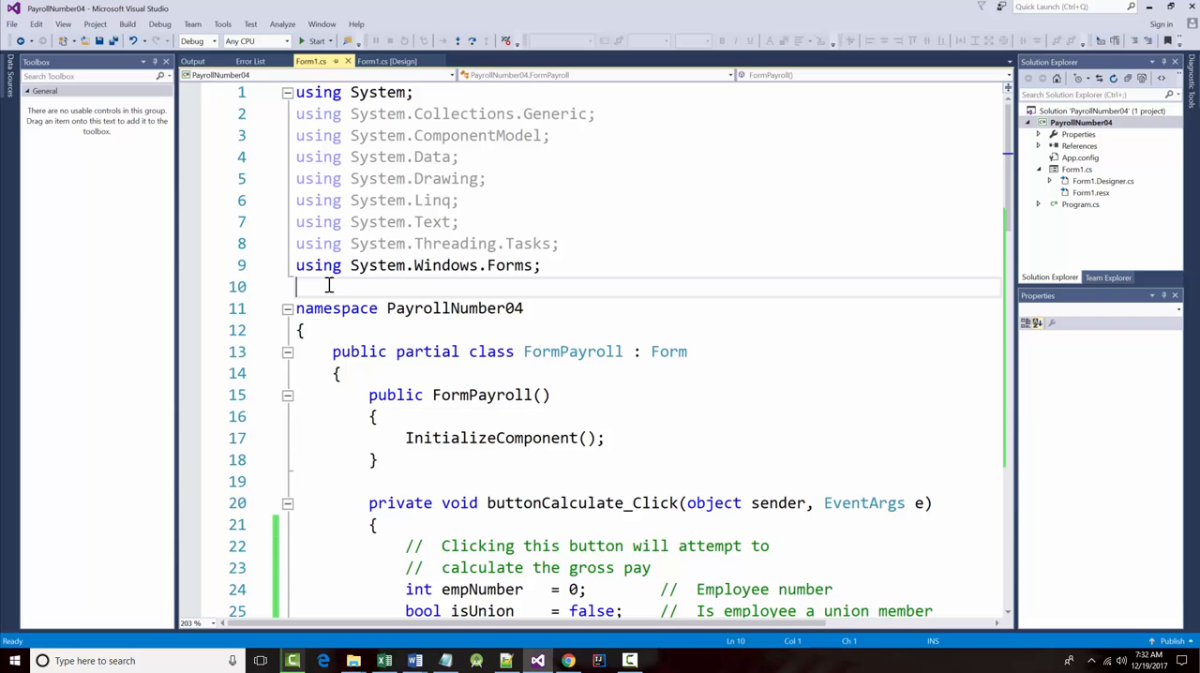
# Step: Add a /* header comment above the namespace, replacing 'console' with 'GUI'
pyautogui.write('/*')
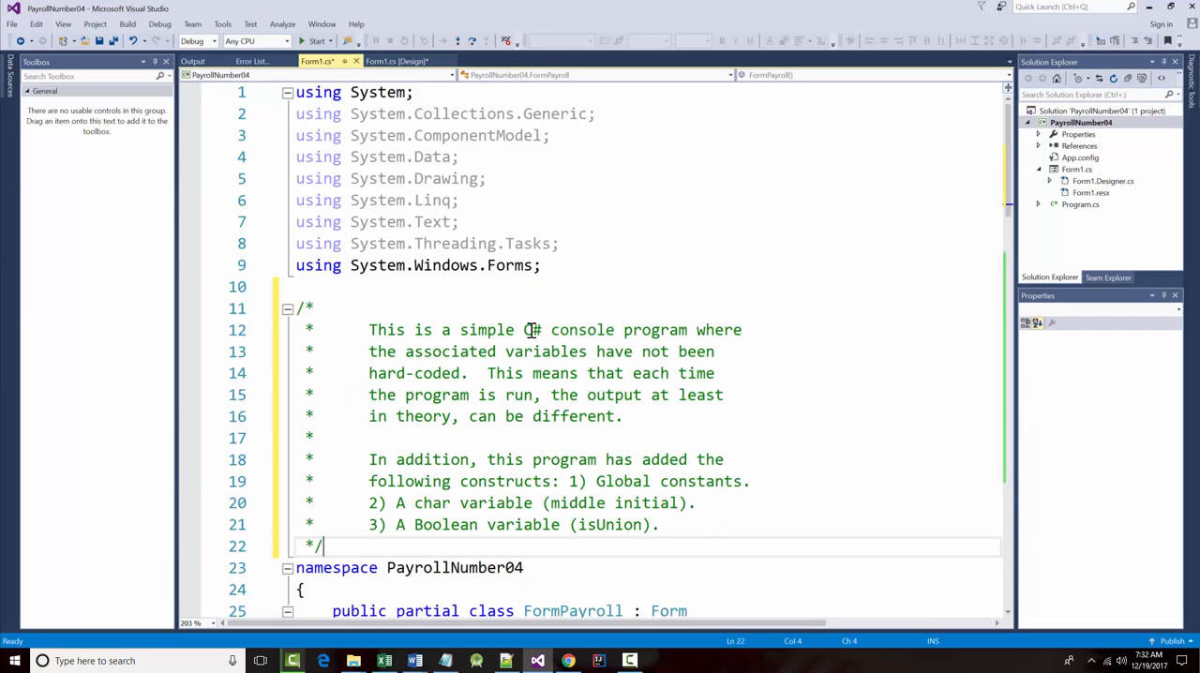
pyautogui.doubleClick(581, 329)
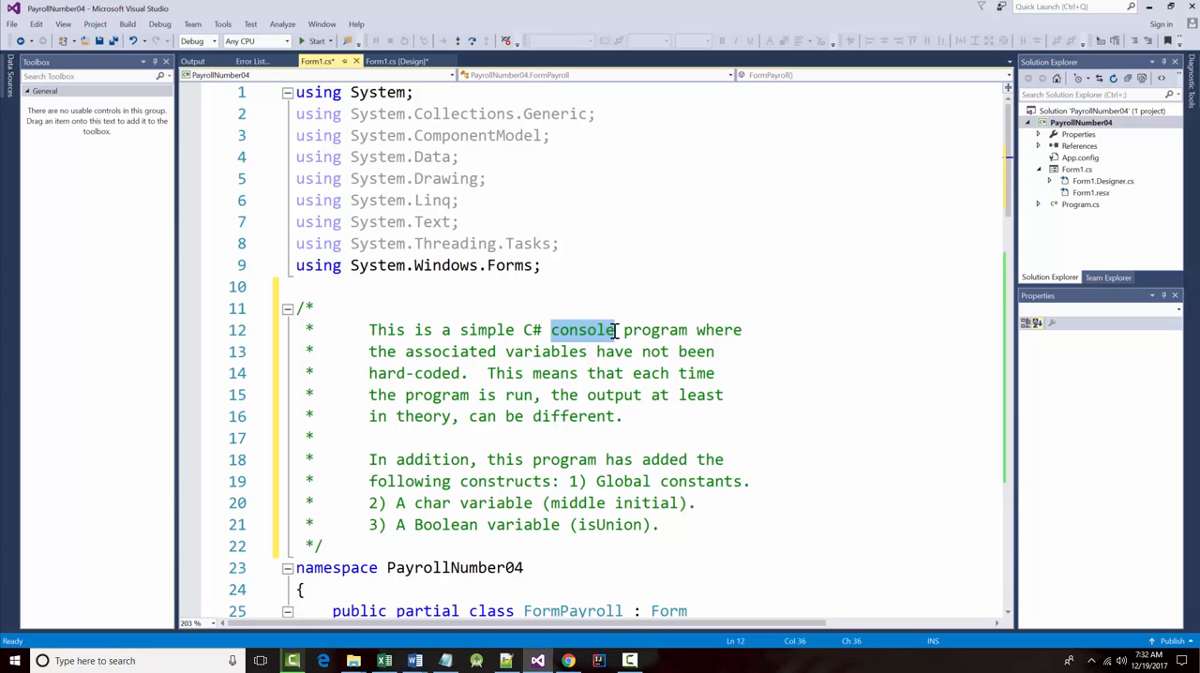
pyautogui.write('GUI')
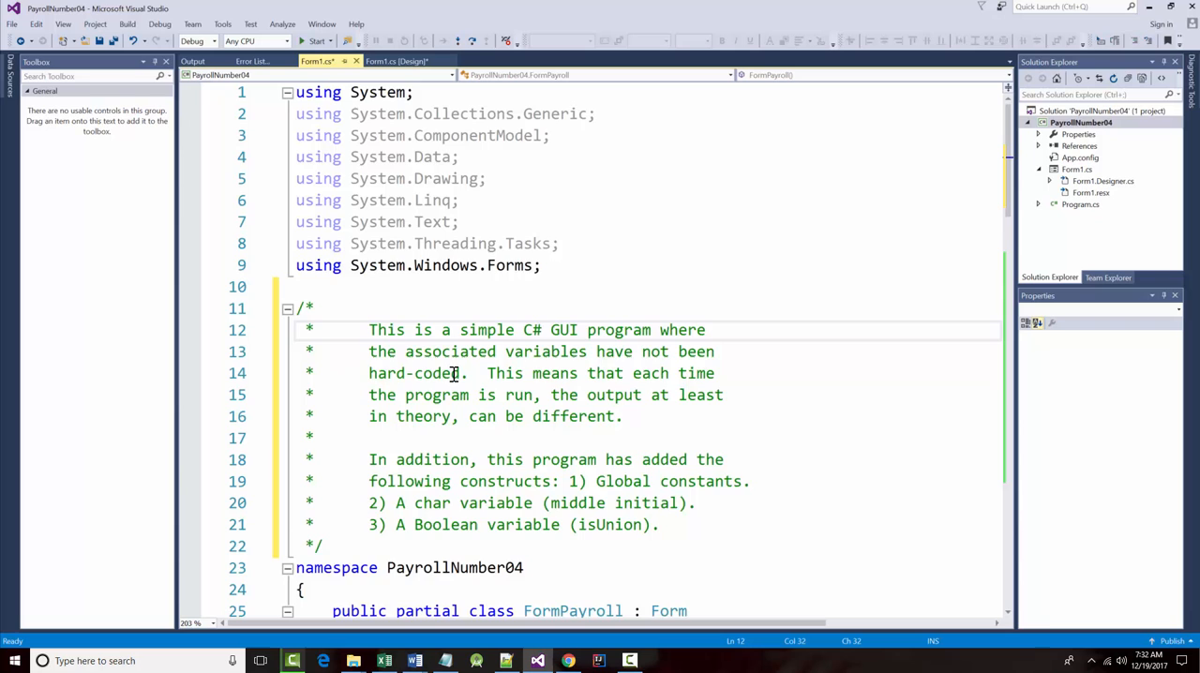
pyautogui.scroll(-3)
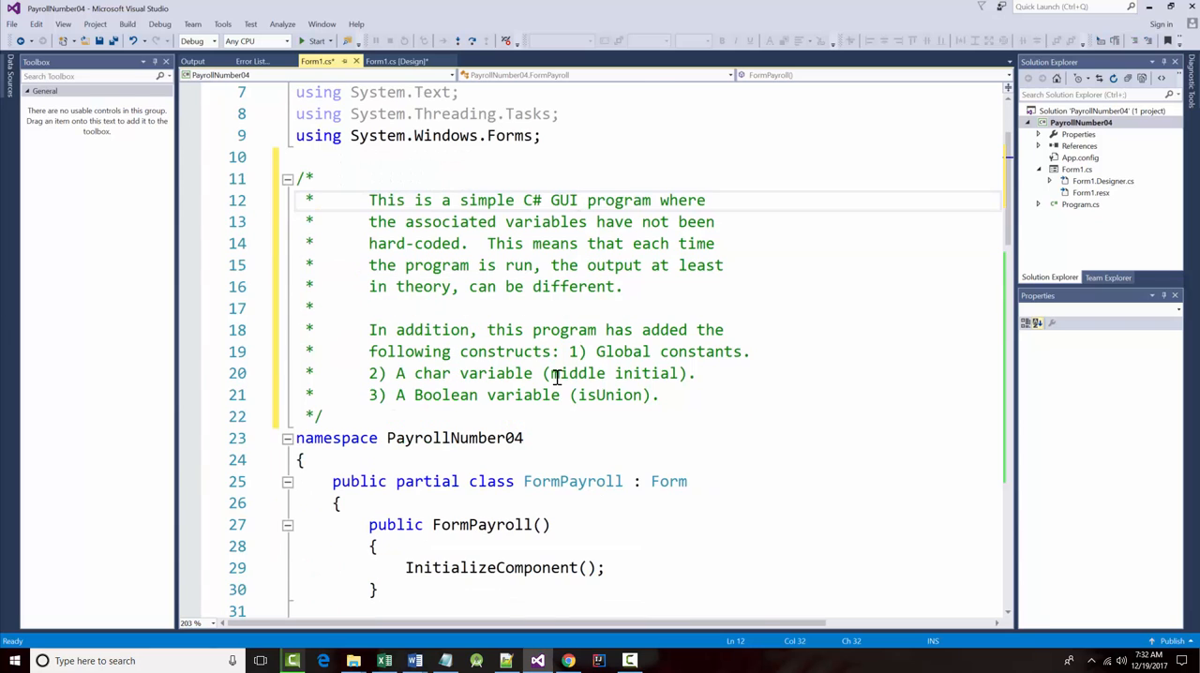
pyautogui.scroll(-3)
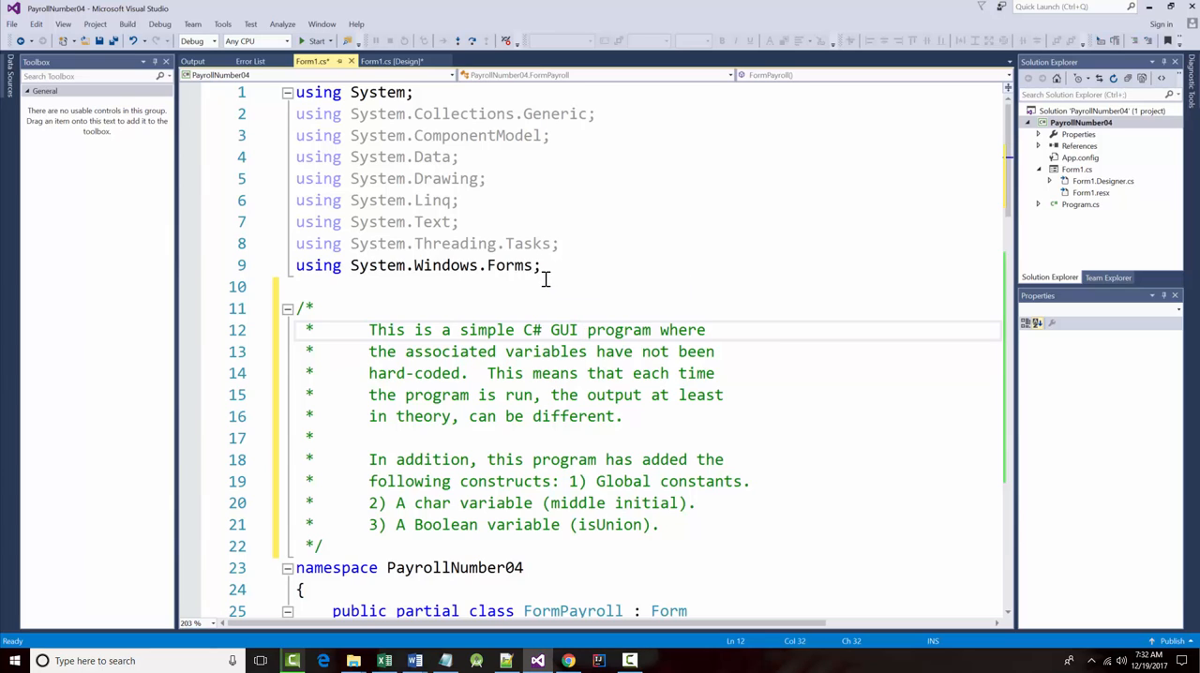
pyautogui.scroll(-3)
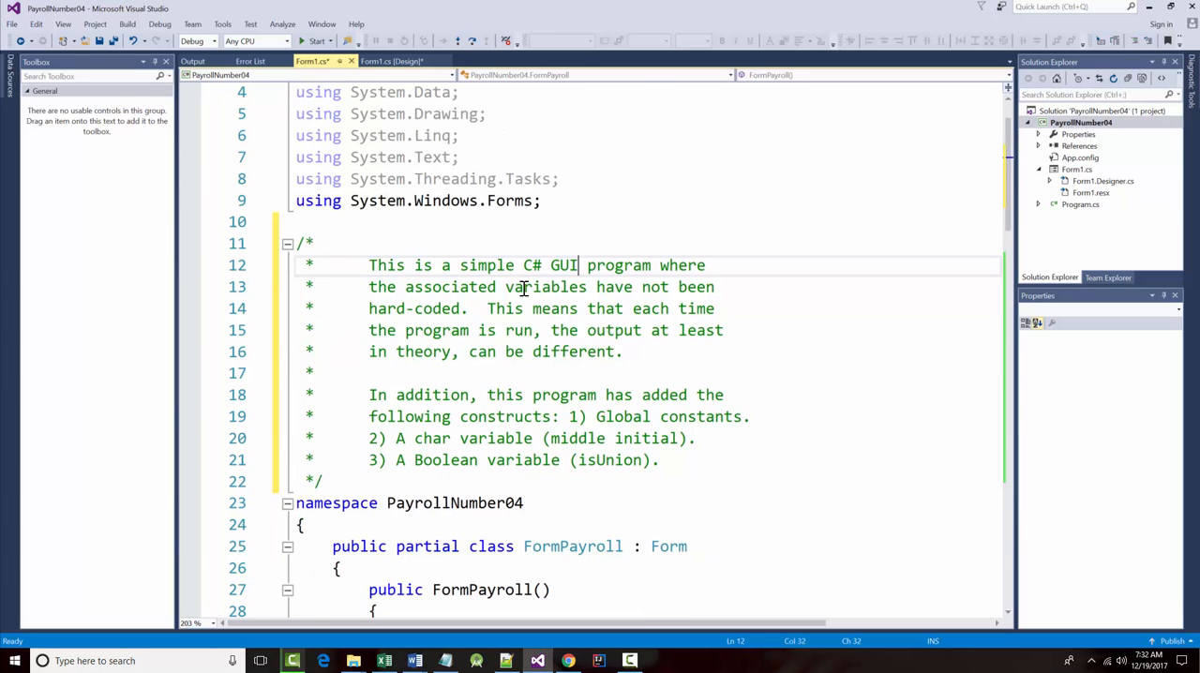
pyautogui.scroll(-3)
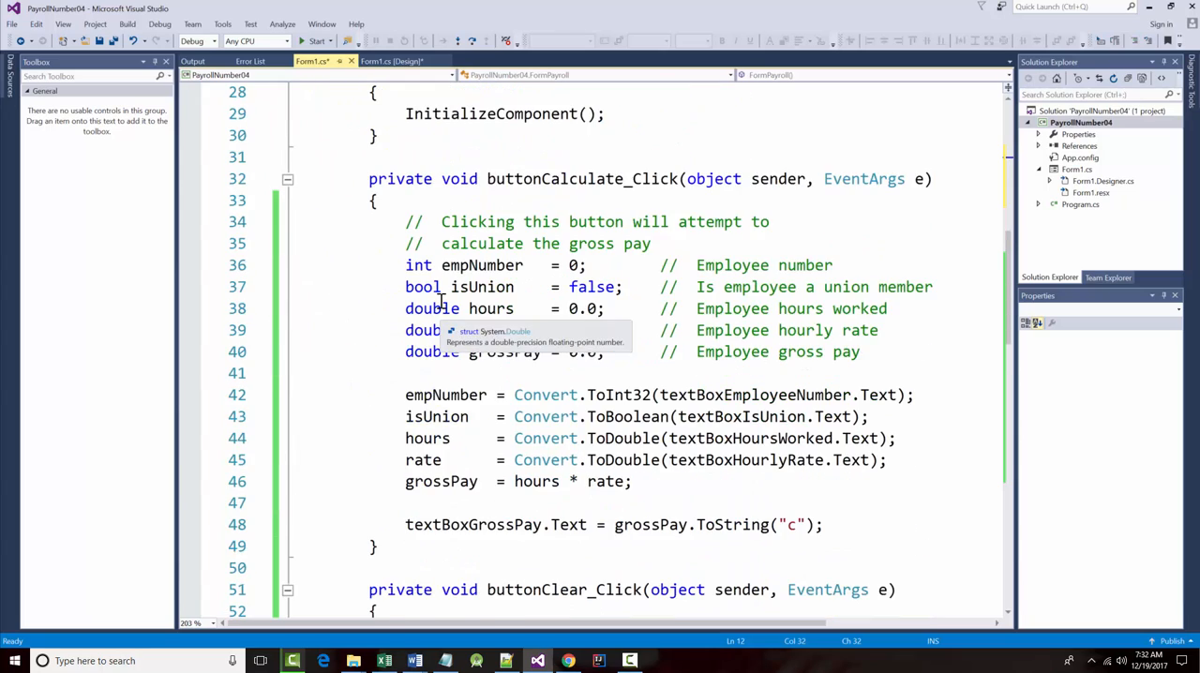
pyautogui.scroll(-3)
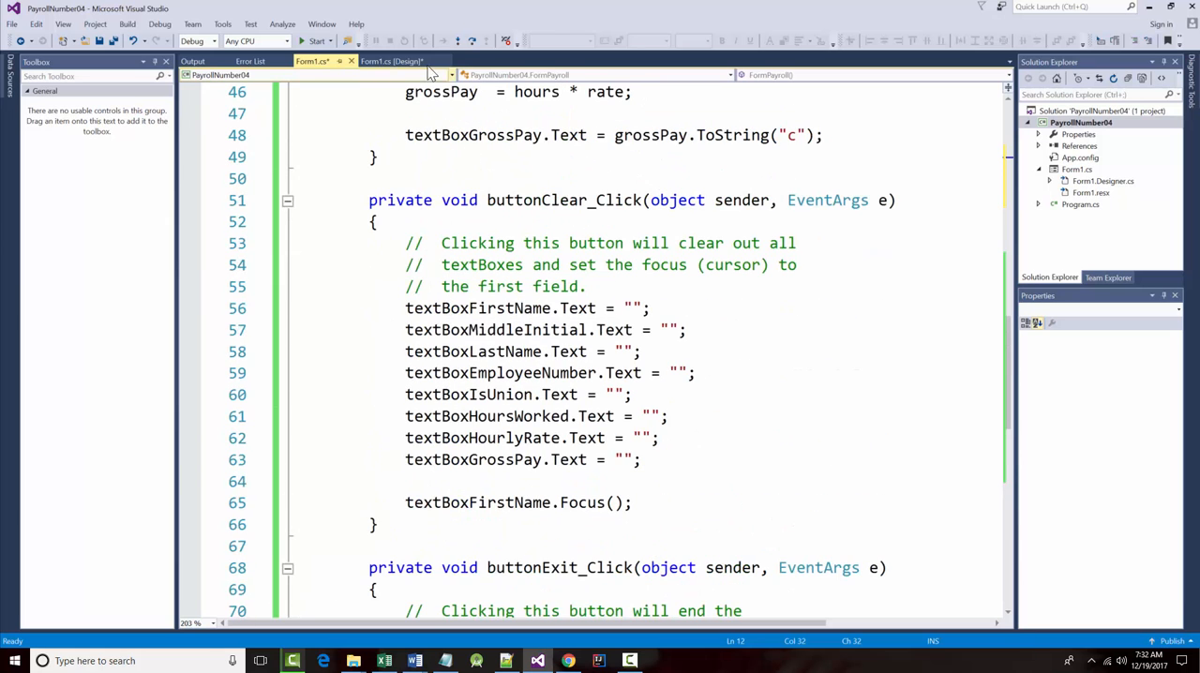
pyautogui.click(384, 61)
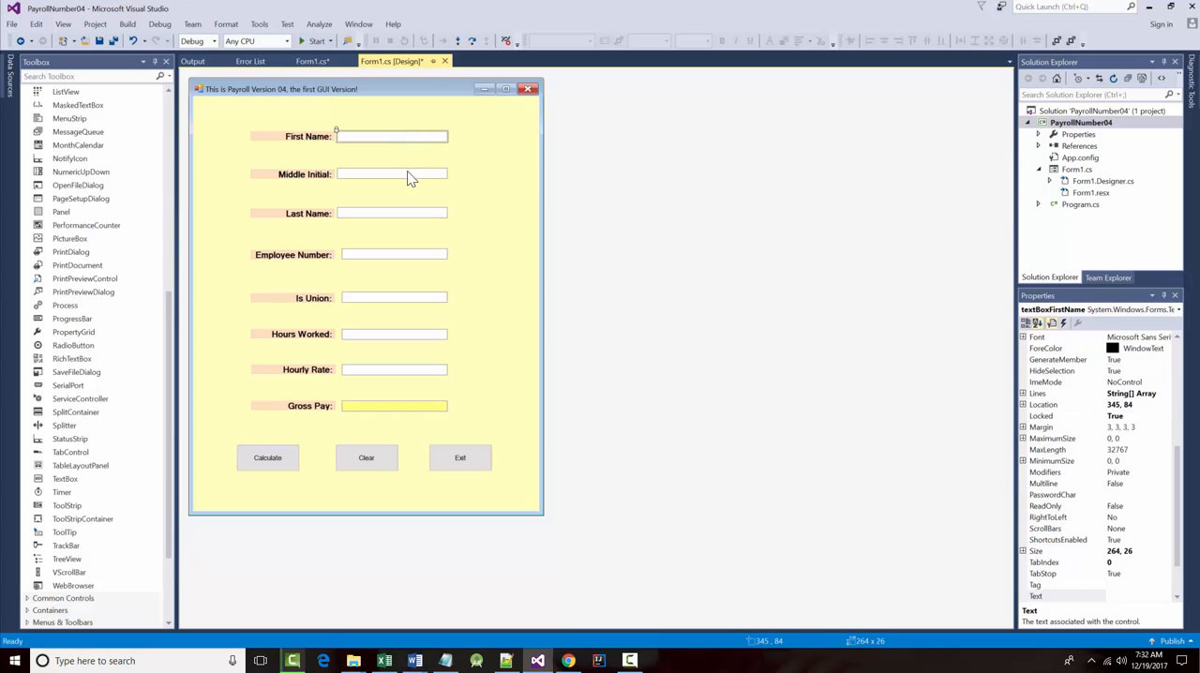
pyautogui.click(394, 254)
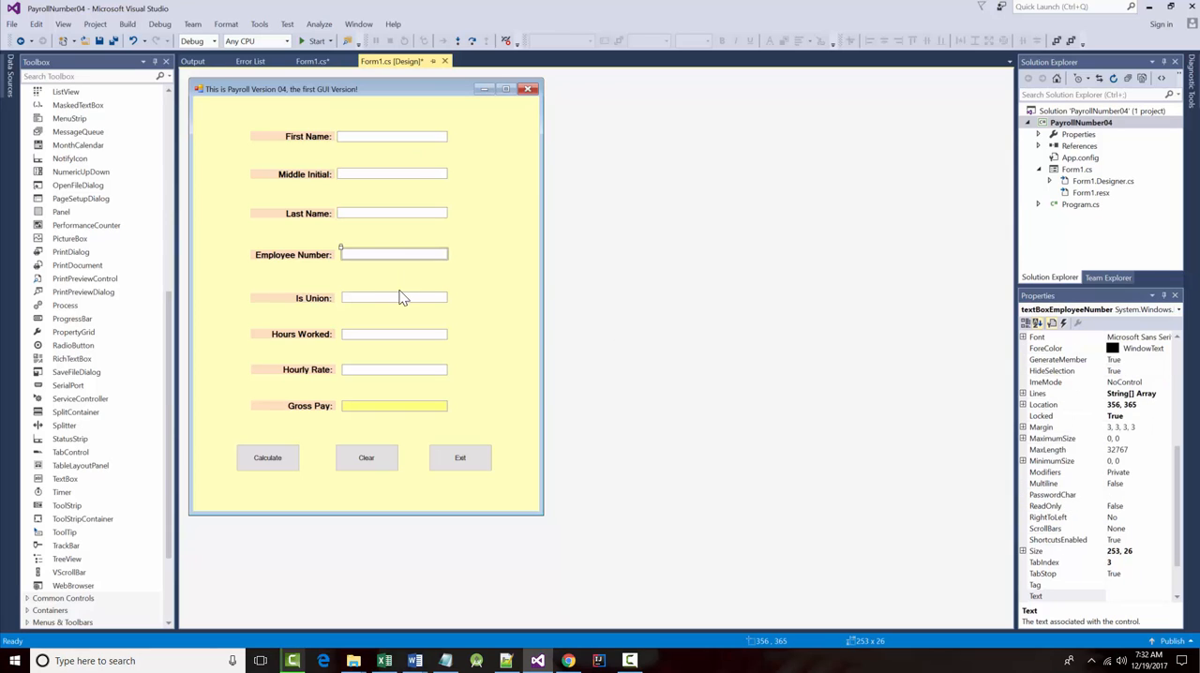
pyautogui.click(394, 369)
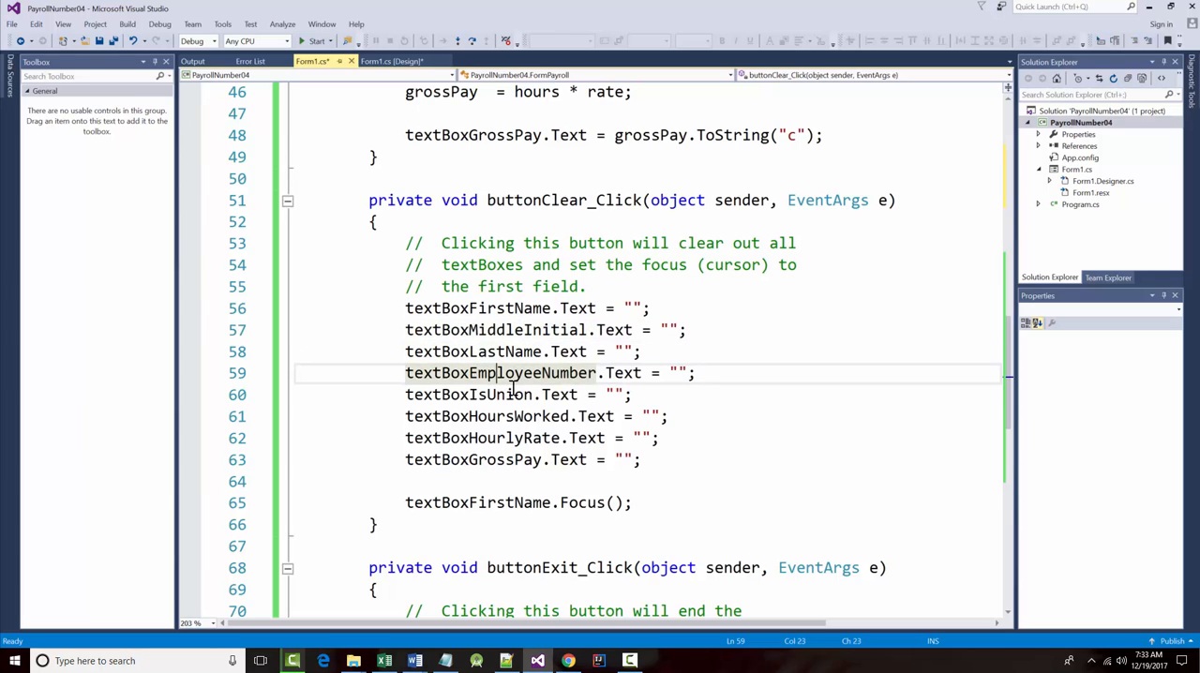
# Step: Align the equals signs of the eight textBox Text assignments in buttonClear_Click
pyautogui.click(525, 417)
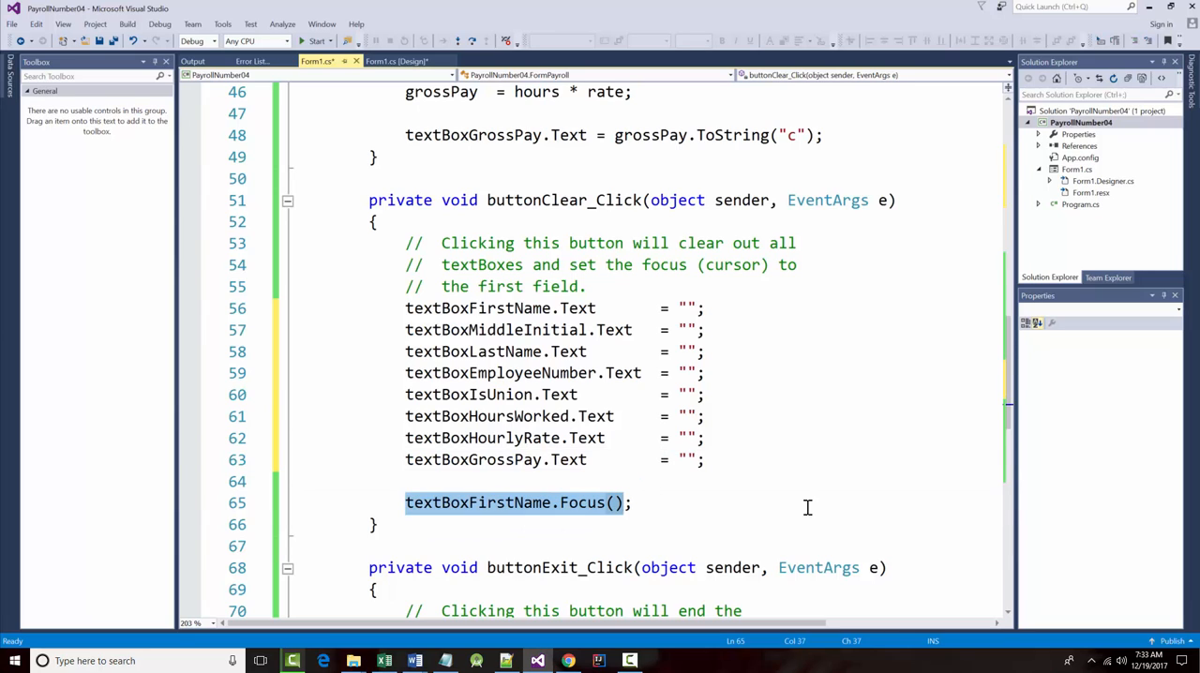
pyautogui.click(389, 61)
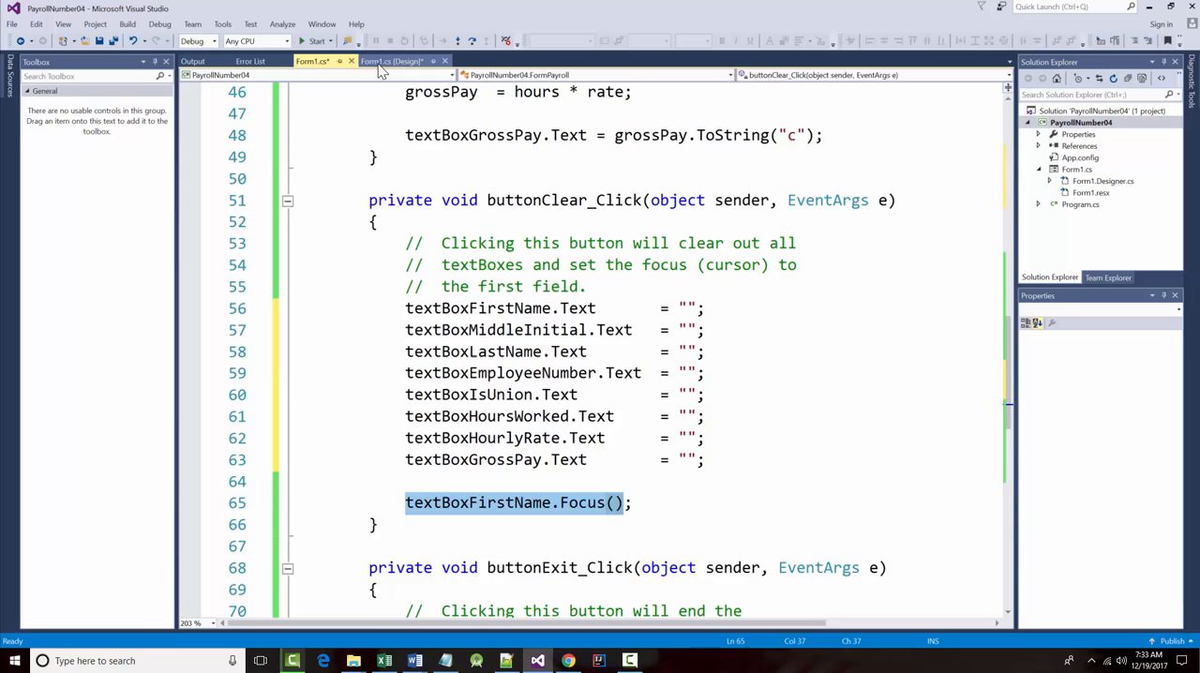
# Step: Switch to the Form1.cs [Design] view and start the payroll app
pyautogui.click(394, 60)
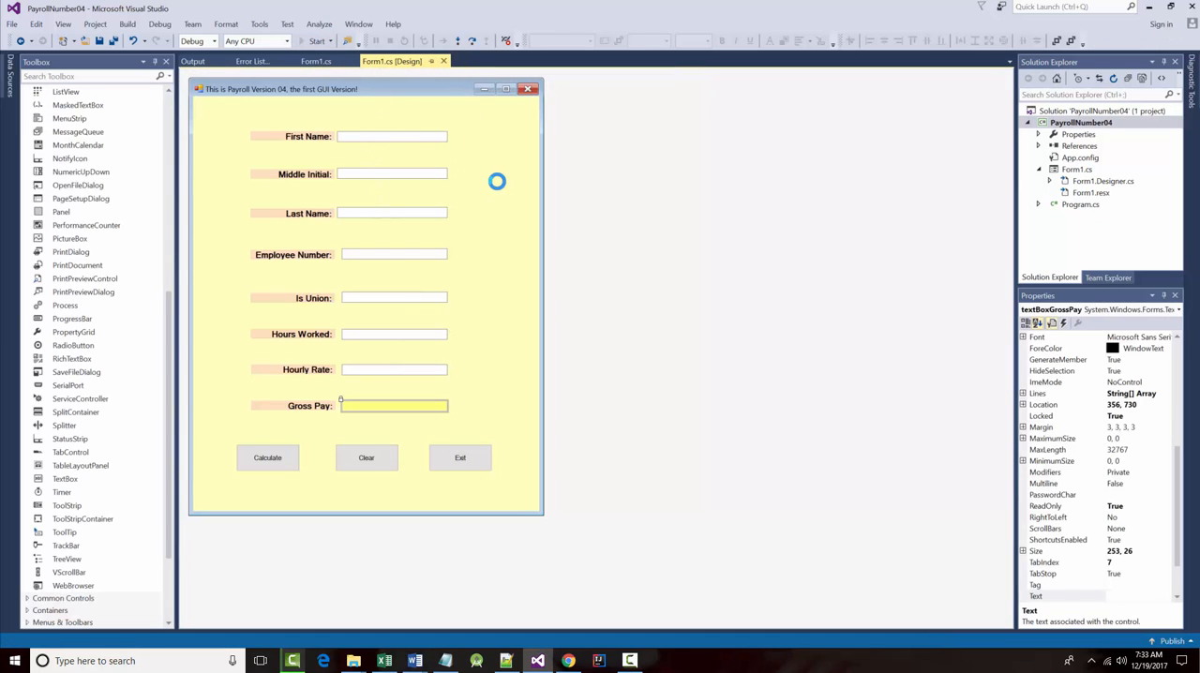
pyautogui.click(316, 40)
pyautogui.write('ff')
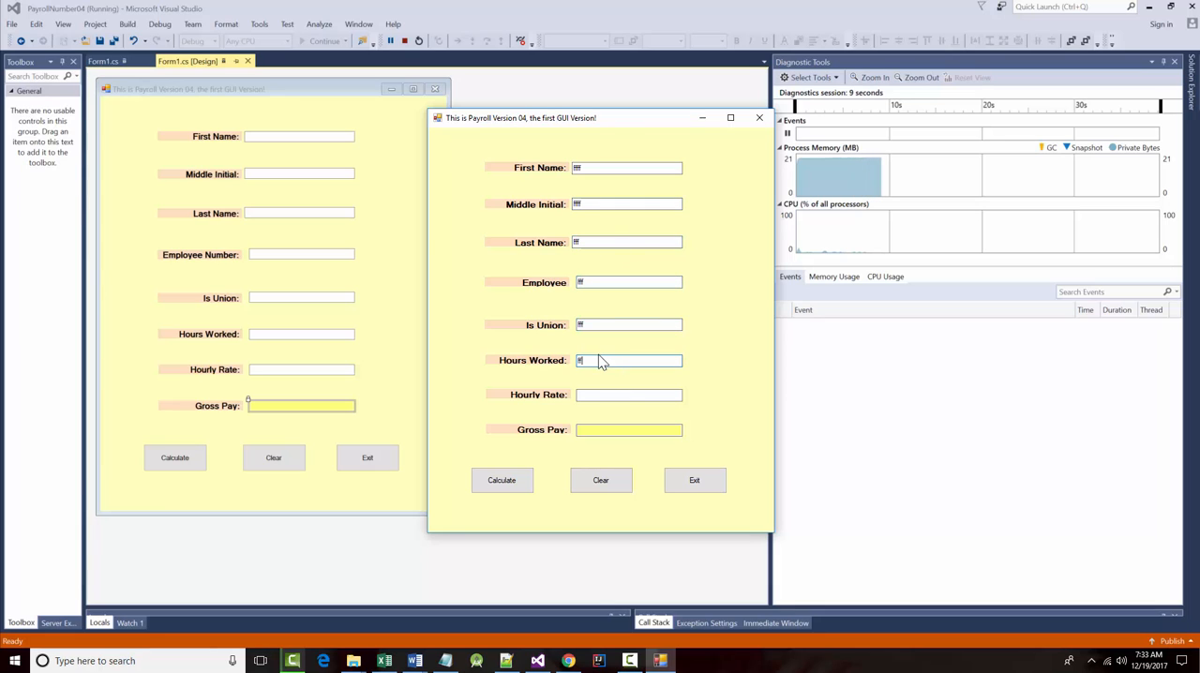
# Step: Enter 44 hours and a rate of 4, then run Calculate
pyautogui.write('44')
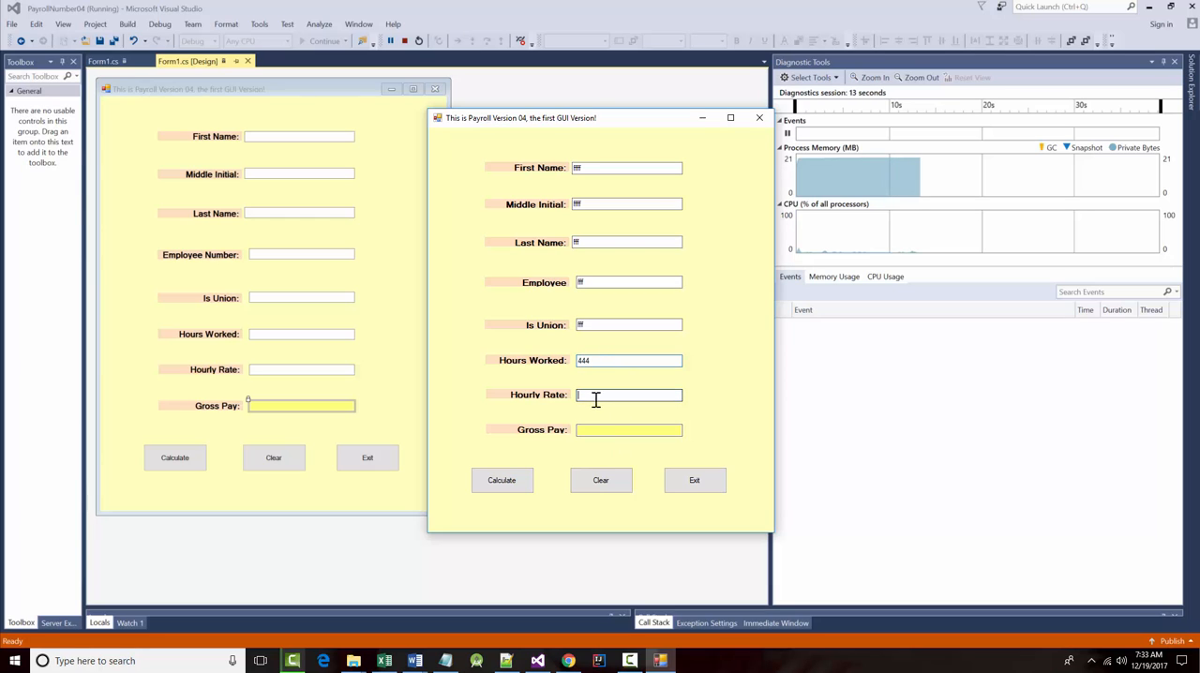
pyautogui.write('4')
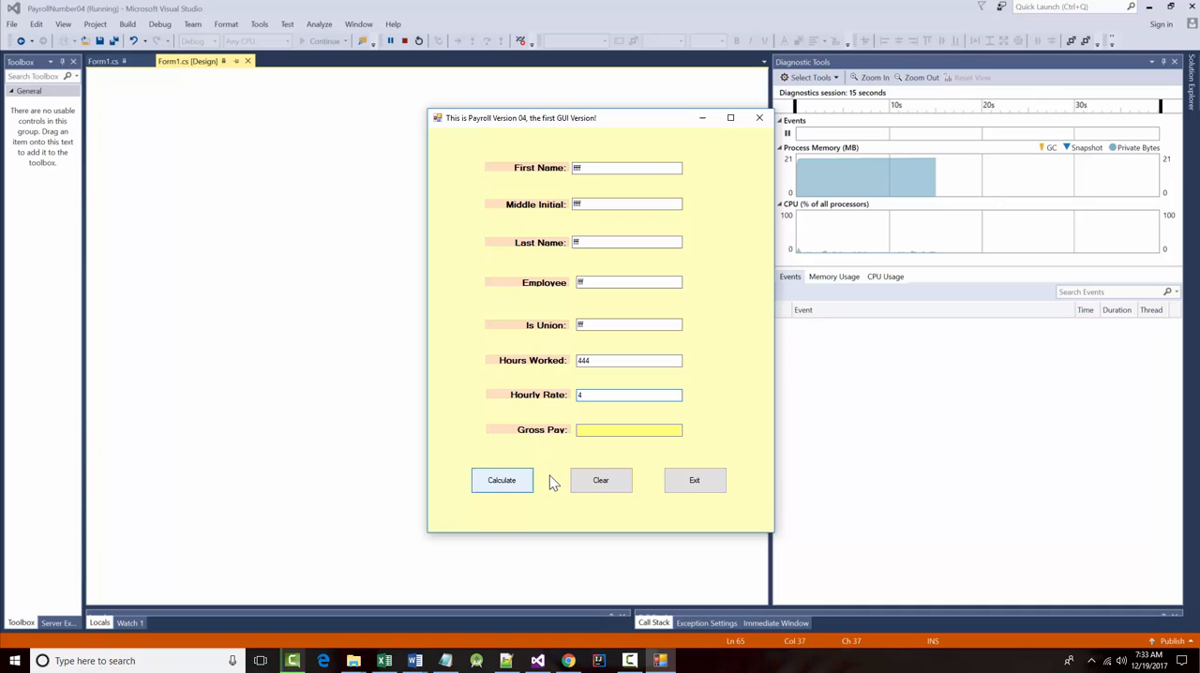
pyautogui.click(502, 480)
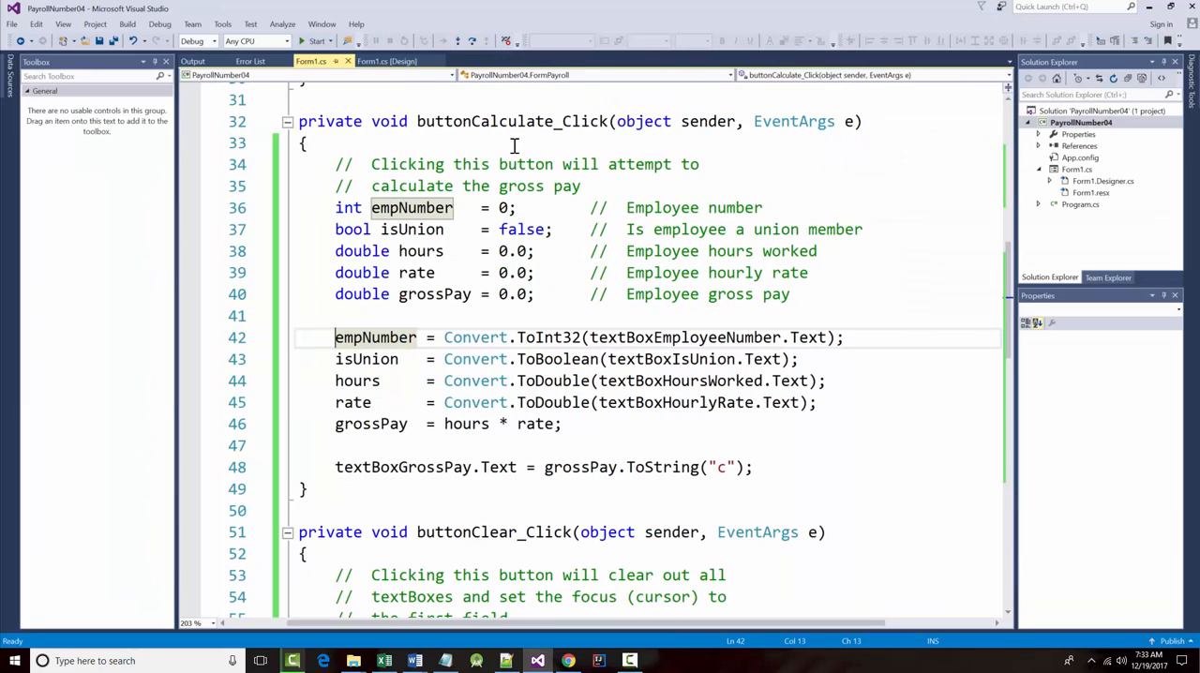
pyautogui.moveTo(405, 209)
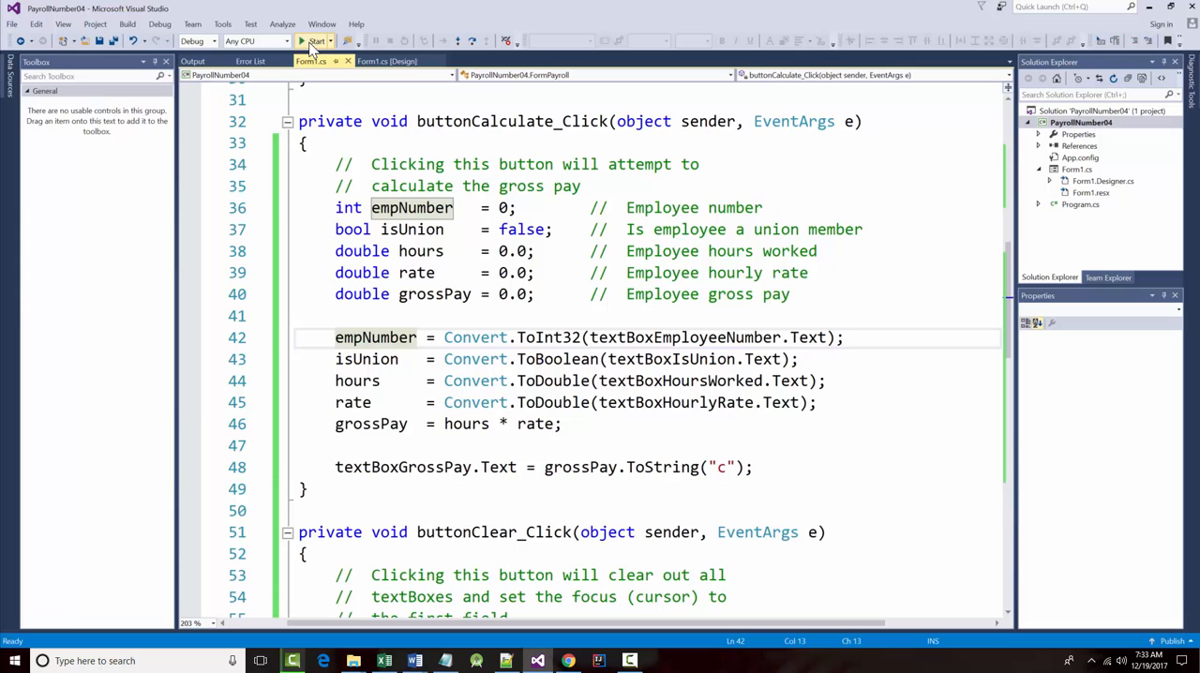
# Step: Relaunch the payroll form from the toolbar Start button
pyautogui.click(314, 40)
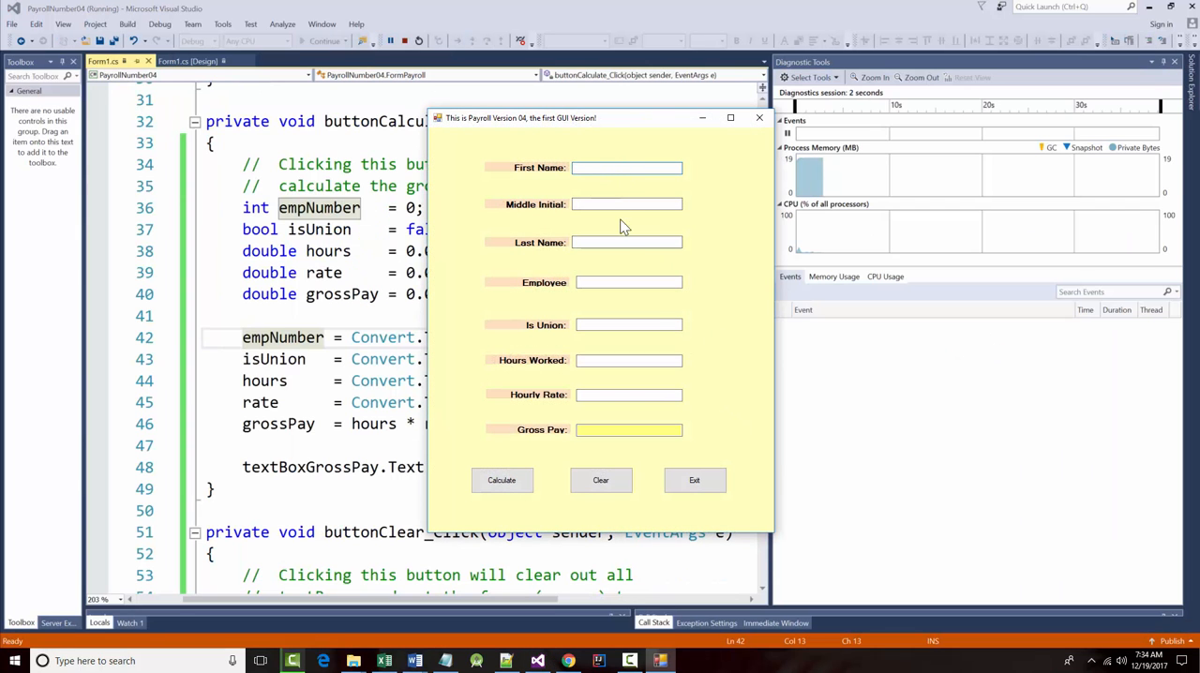
# Step: Fill the form (qqq, employee number 11), calculate $1,089.00 gross pay, then clear it
pyautogui.write('qqq')
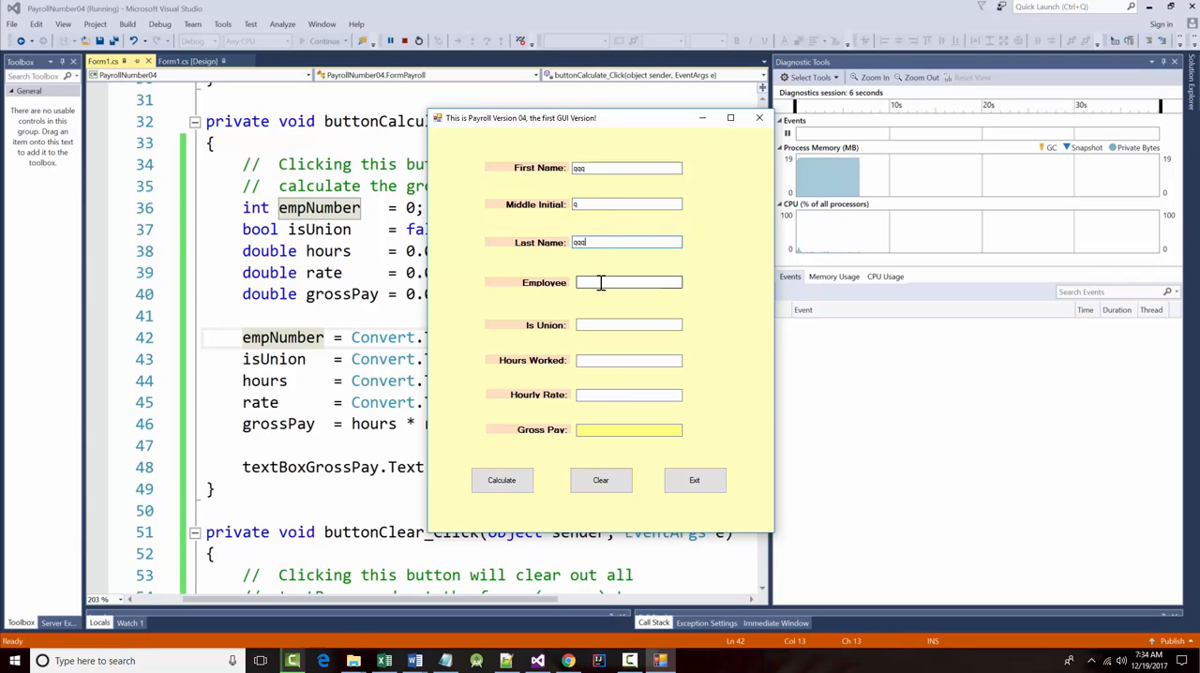
pyautogui.click(628, 282)
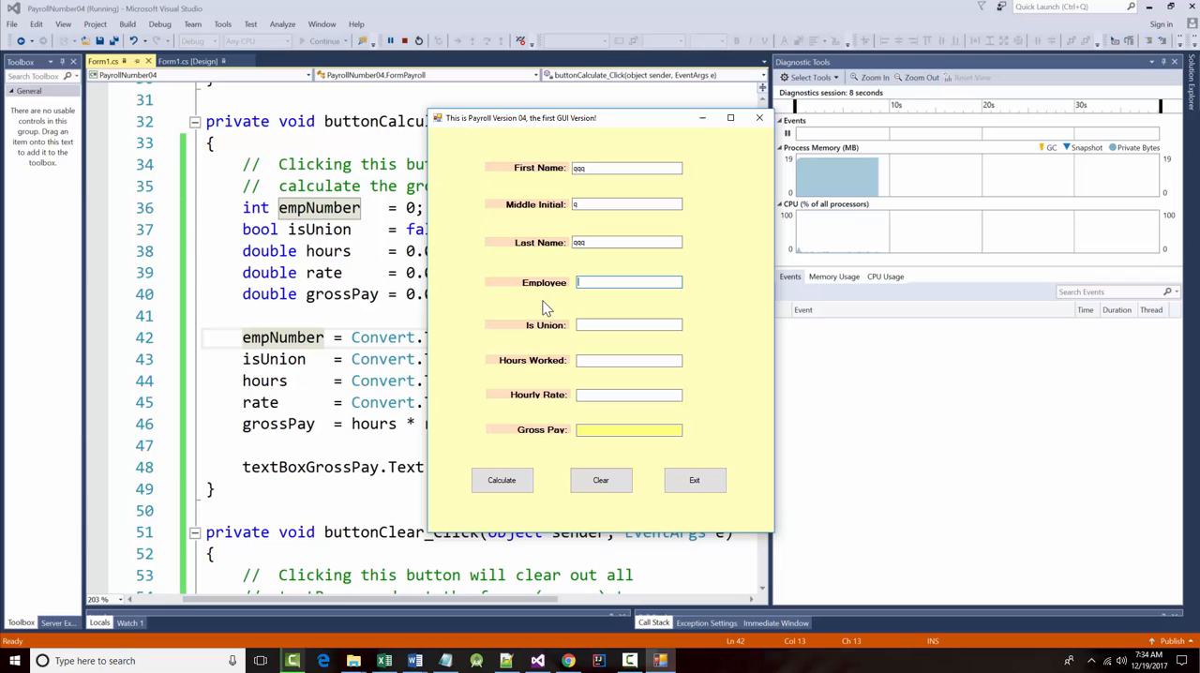
pyautogui.moveTo(556, 314)
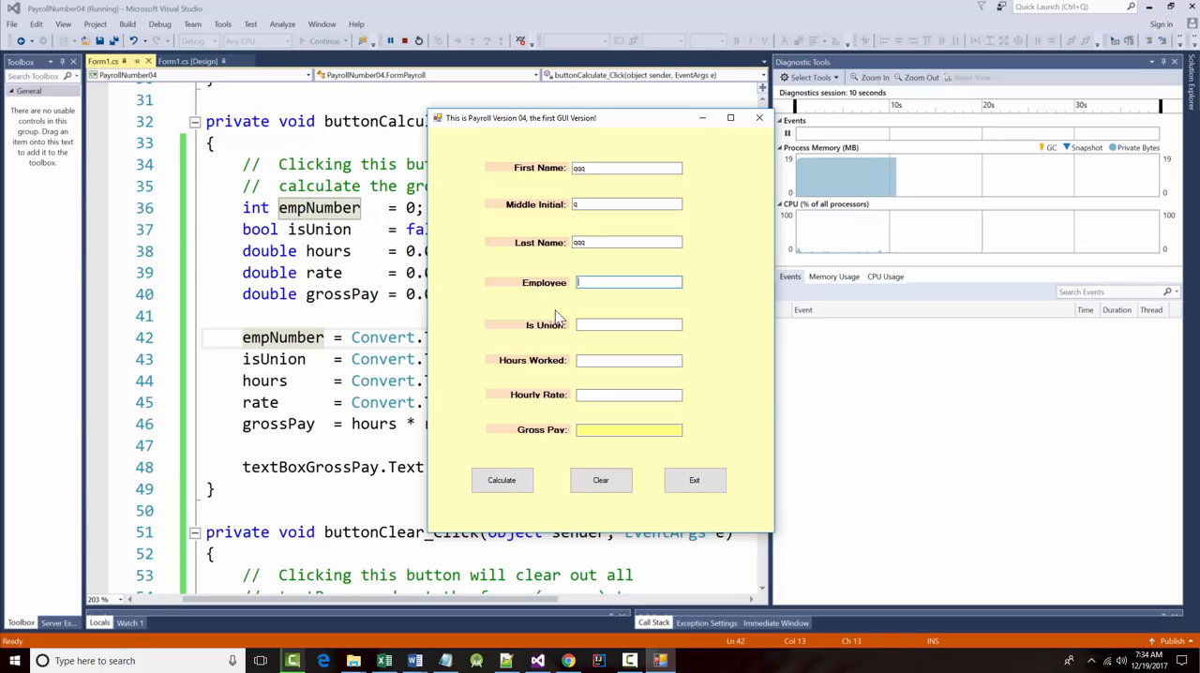
pyautogui.write('1111')
pyautogui.click(629, 394)
pyautogui.write('3')
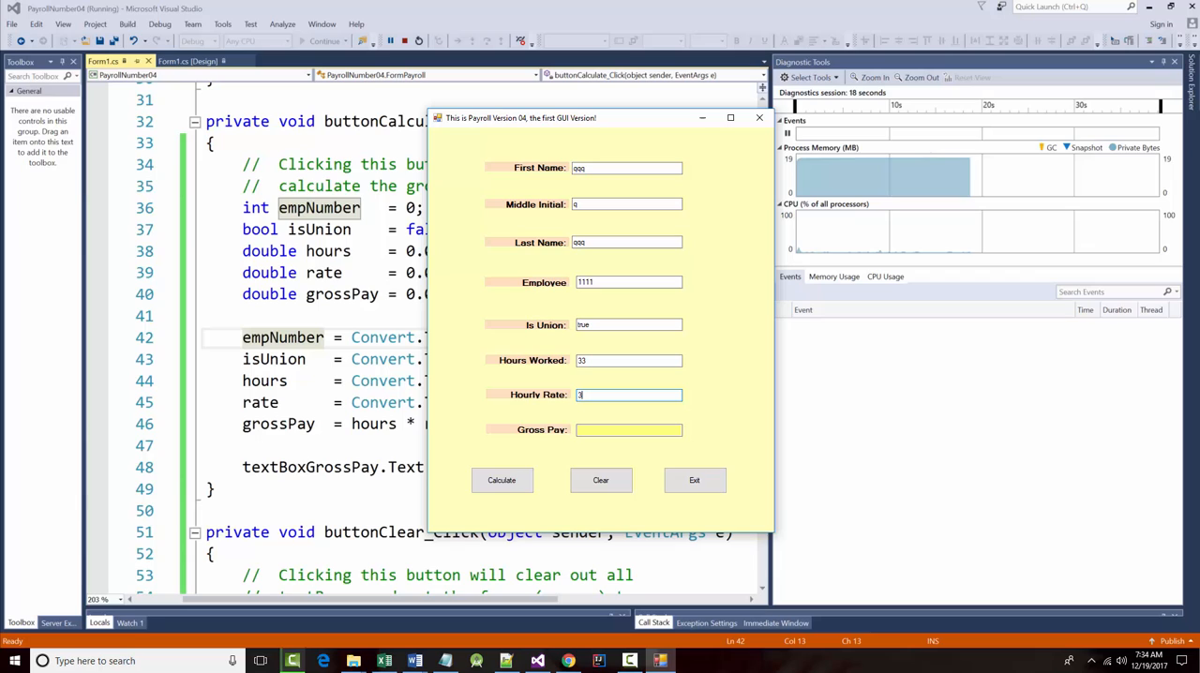
pyautogui.click(500, 480)
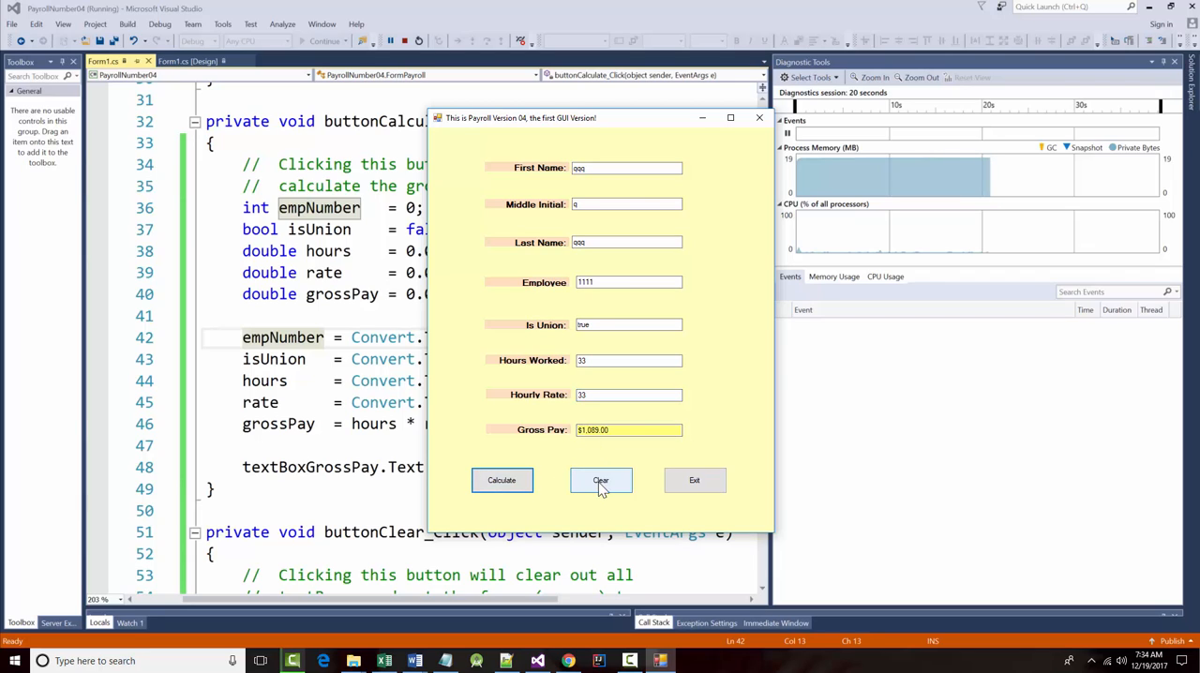
pyautogui.click(600, 480)
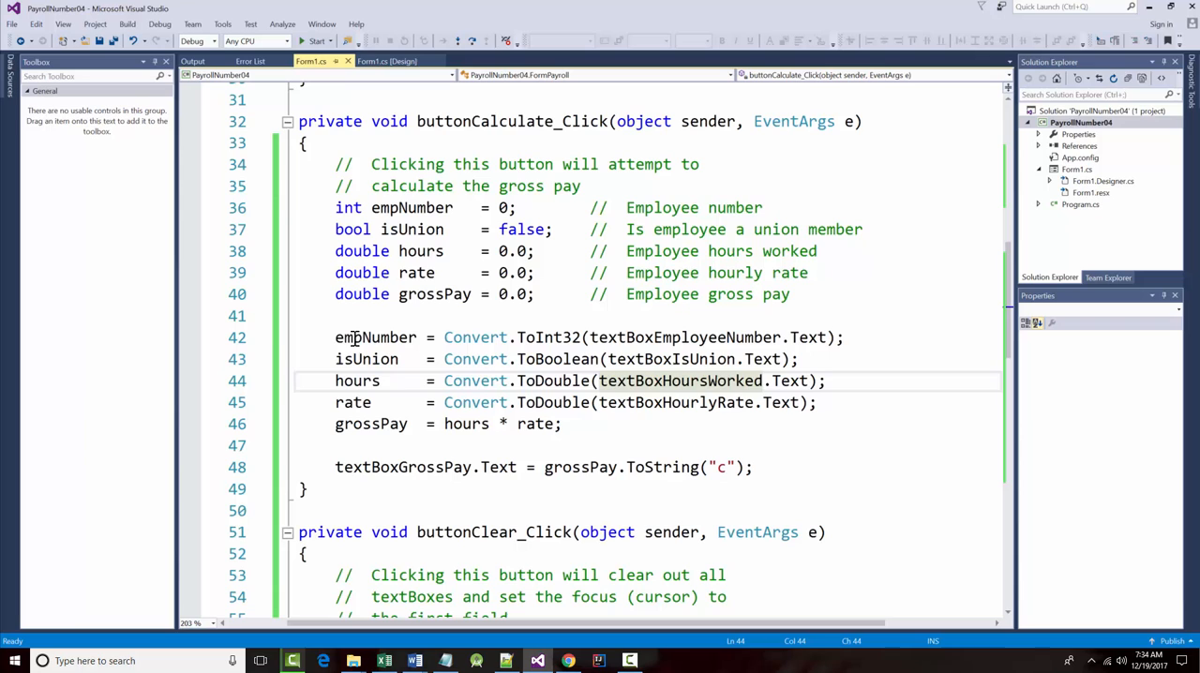
pyautogui.moveTo(334, 338); pyautogui.dragTo(562, 424)
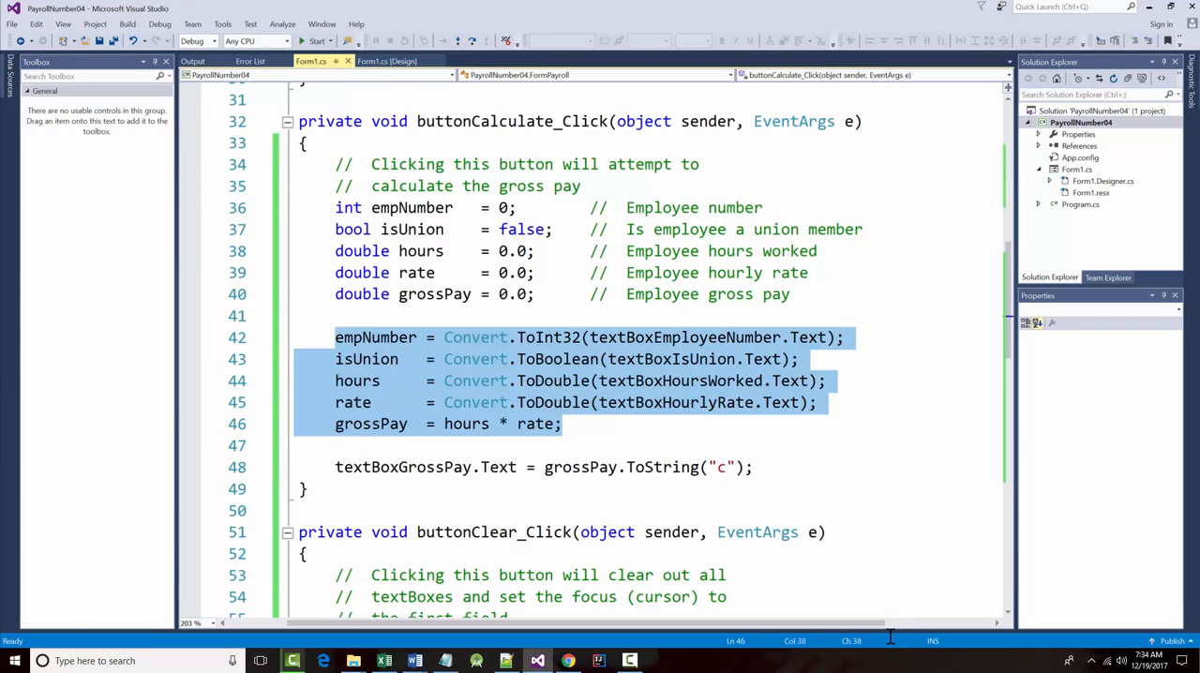
pyautogui.click(476, 337)
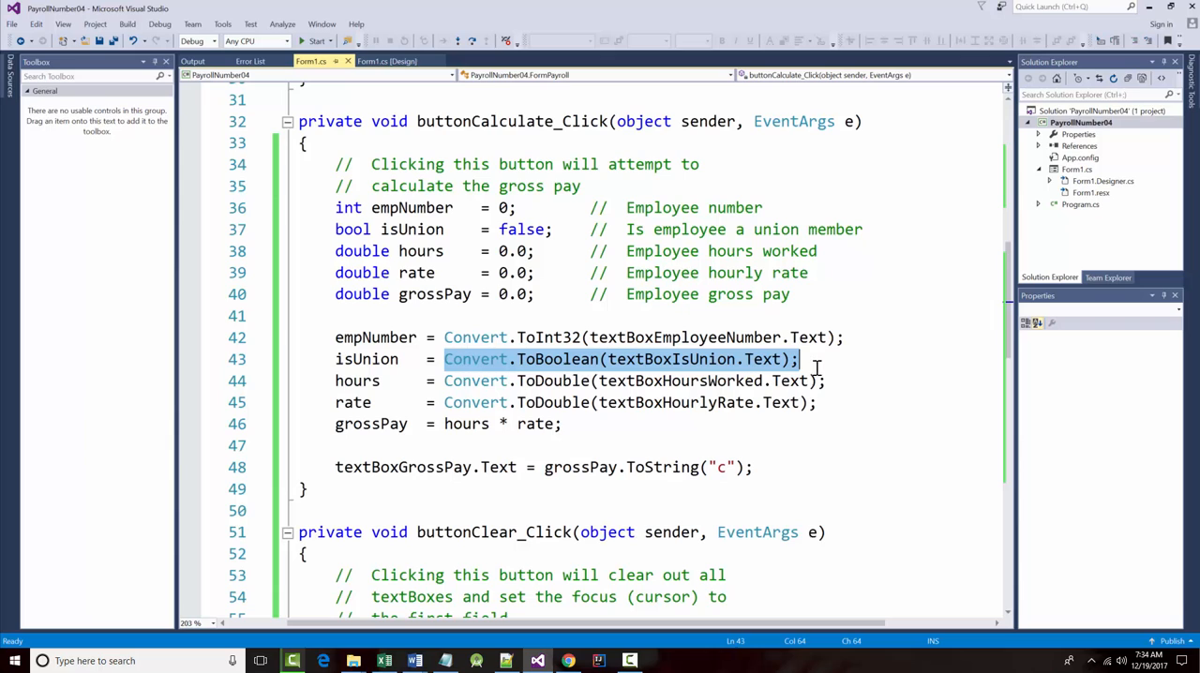
pyautogui.moveTo(670, 380)
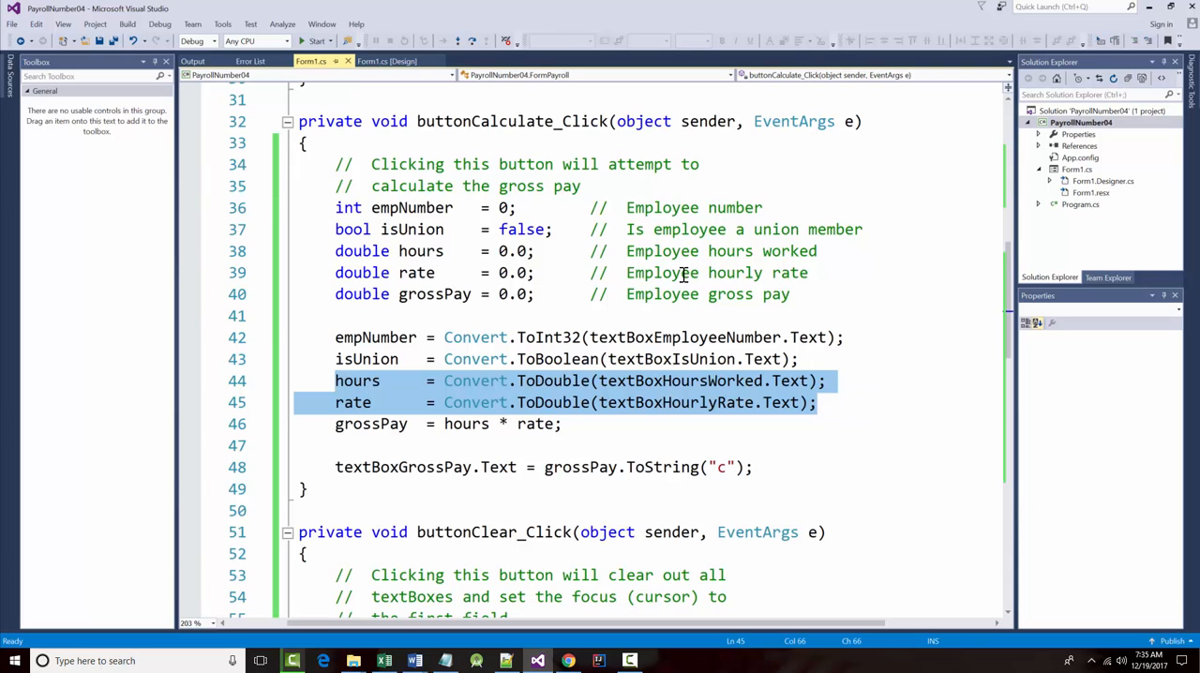
pyautogui.moveTo(368, 219)
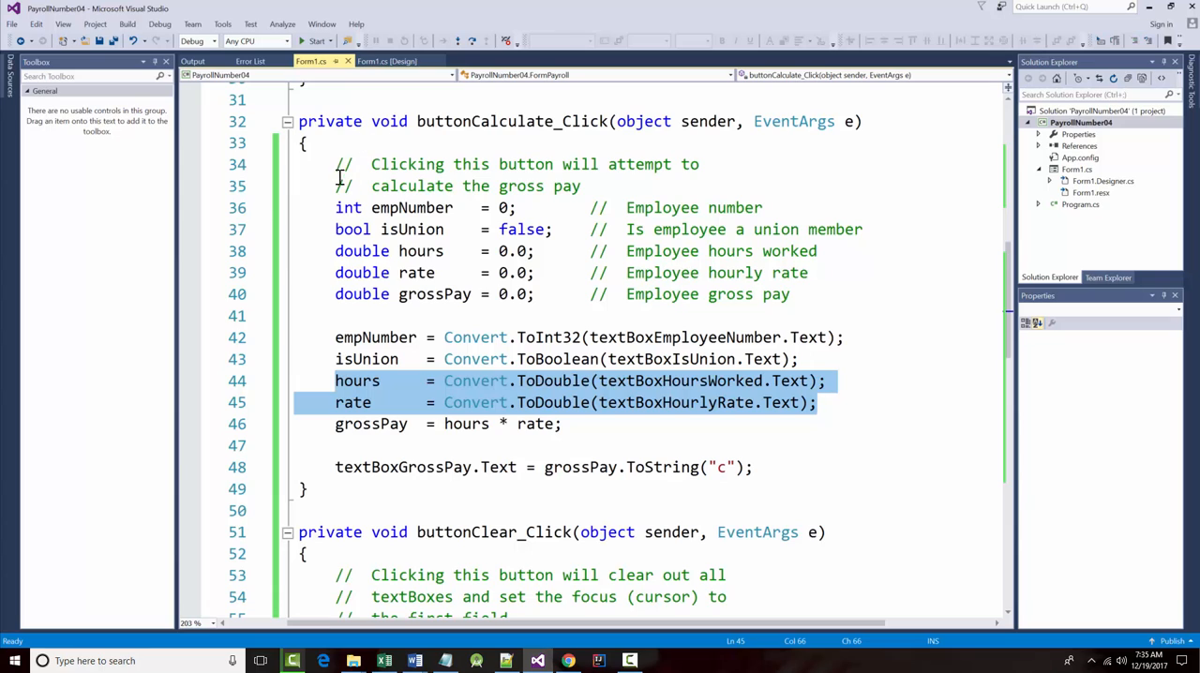
pyautogui.moveTo(539, 345)
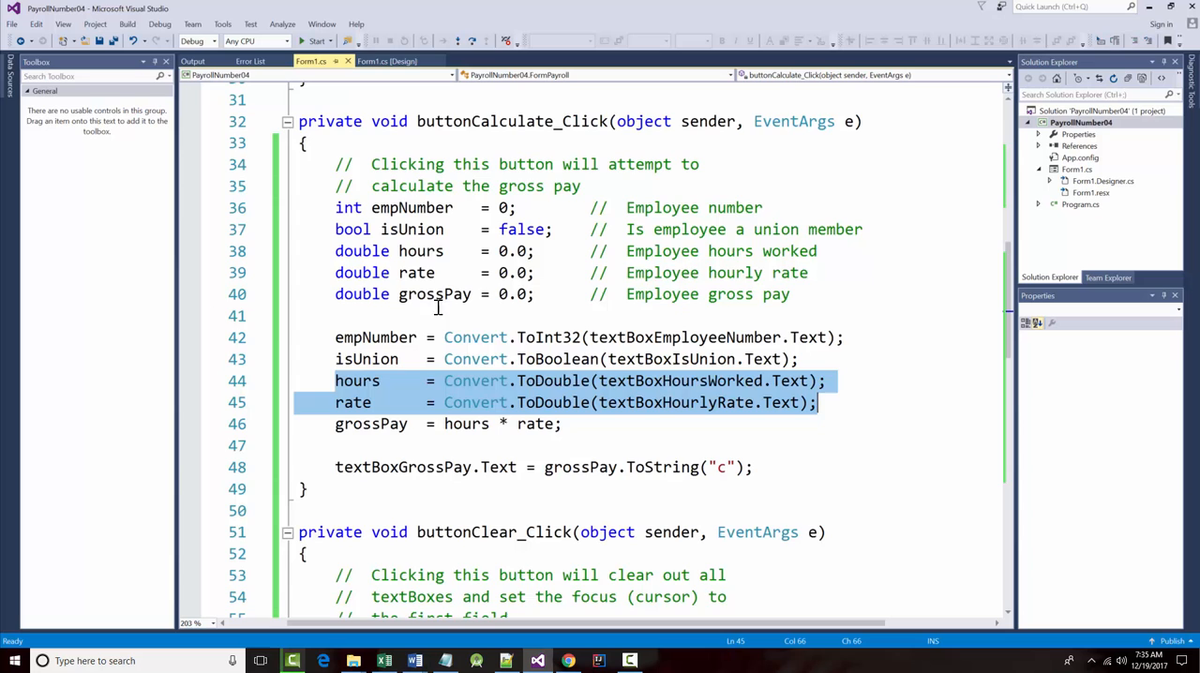
pyautogui.scroll(-3)
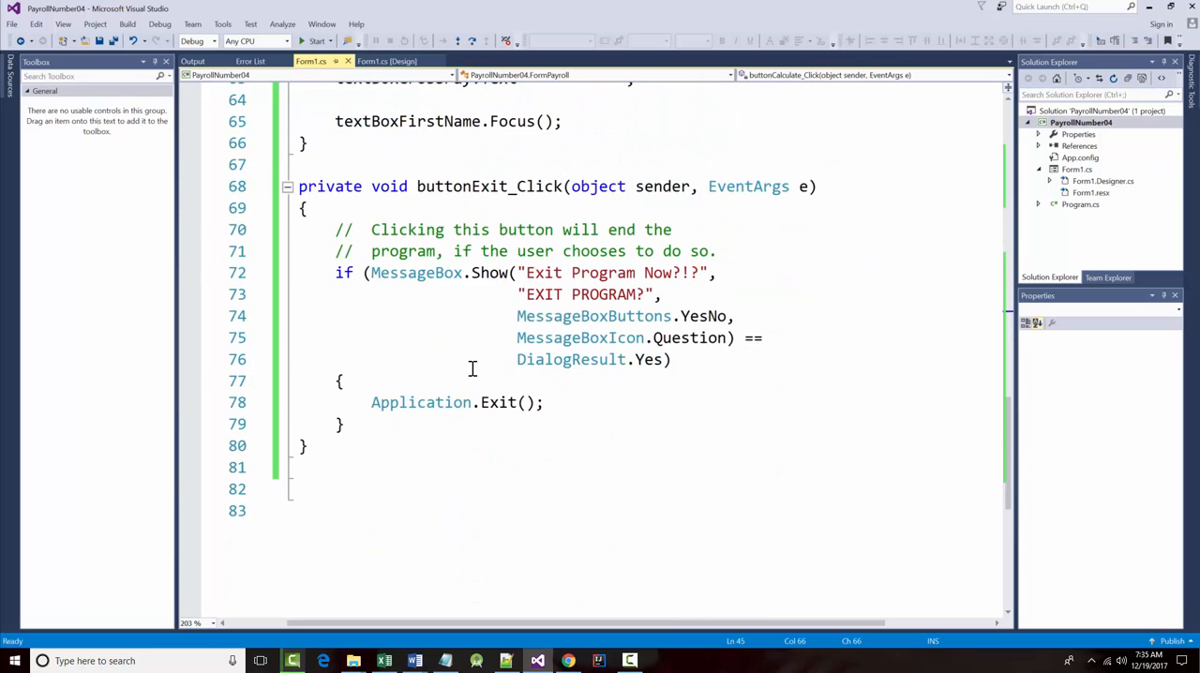
pyautogui.moveTo(548, 383)
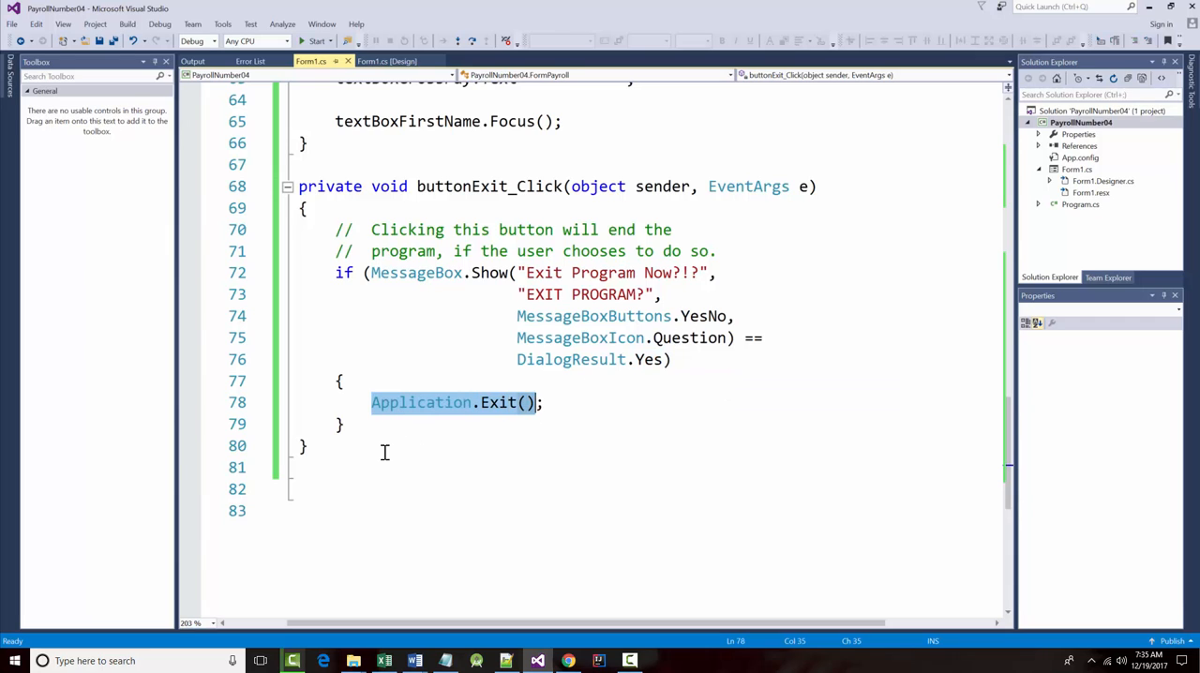
pyautogui.moveTo(506, 338)
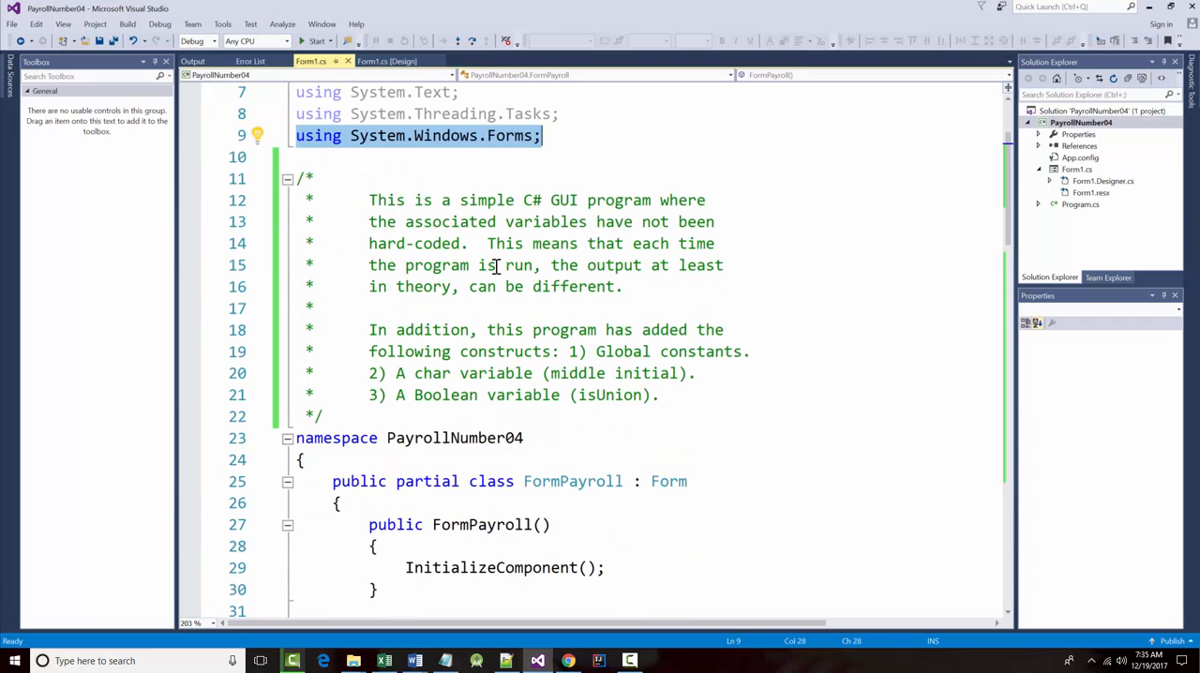
pyautogui.moveTo(647, 329)
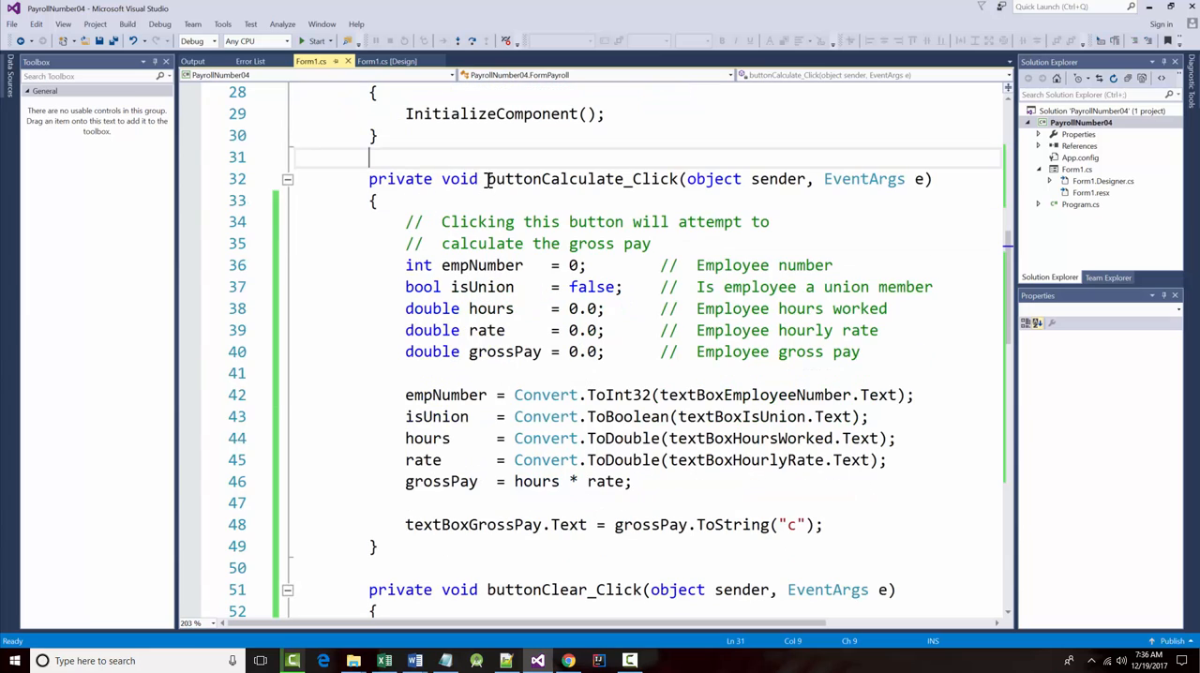
# Step: Select the buttonCalculate_Click name and switch to the Form1.cs [Design] view
pyautogui.doubleClick(553, 179)
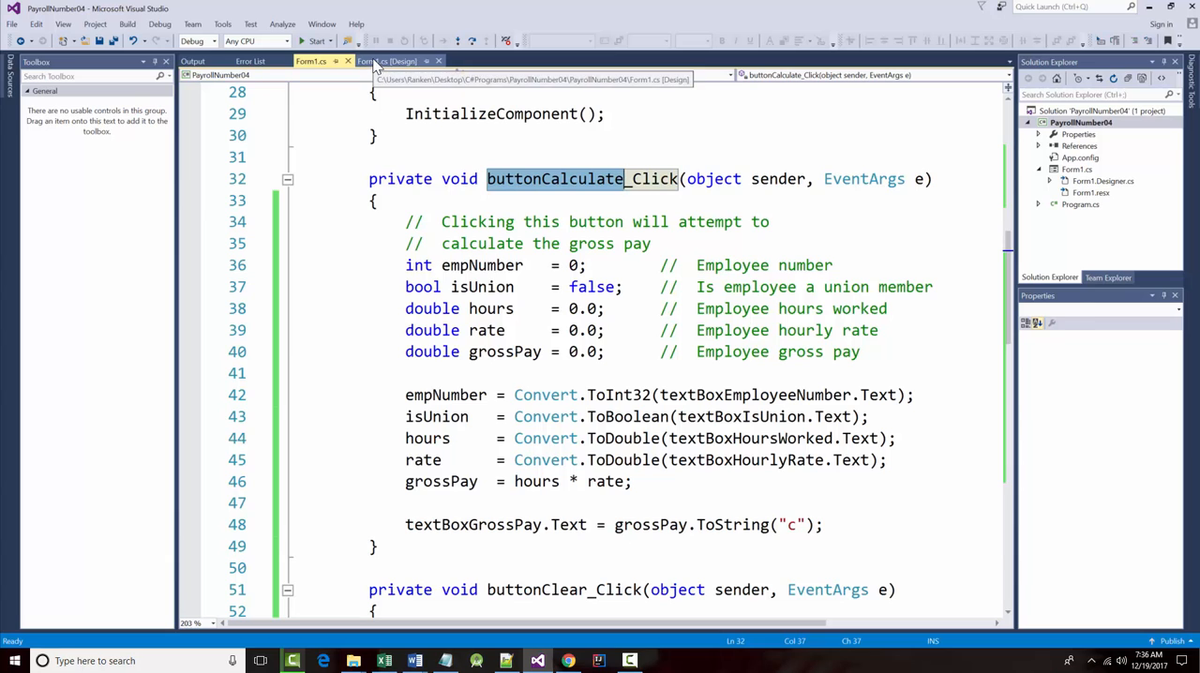
pyautogui.click(385, 61)
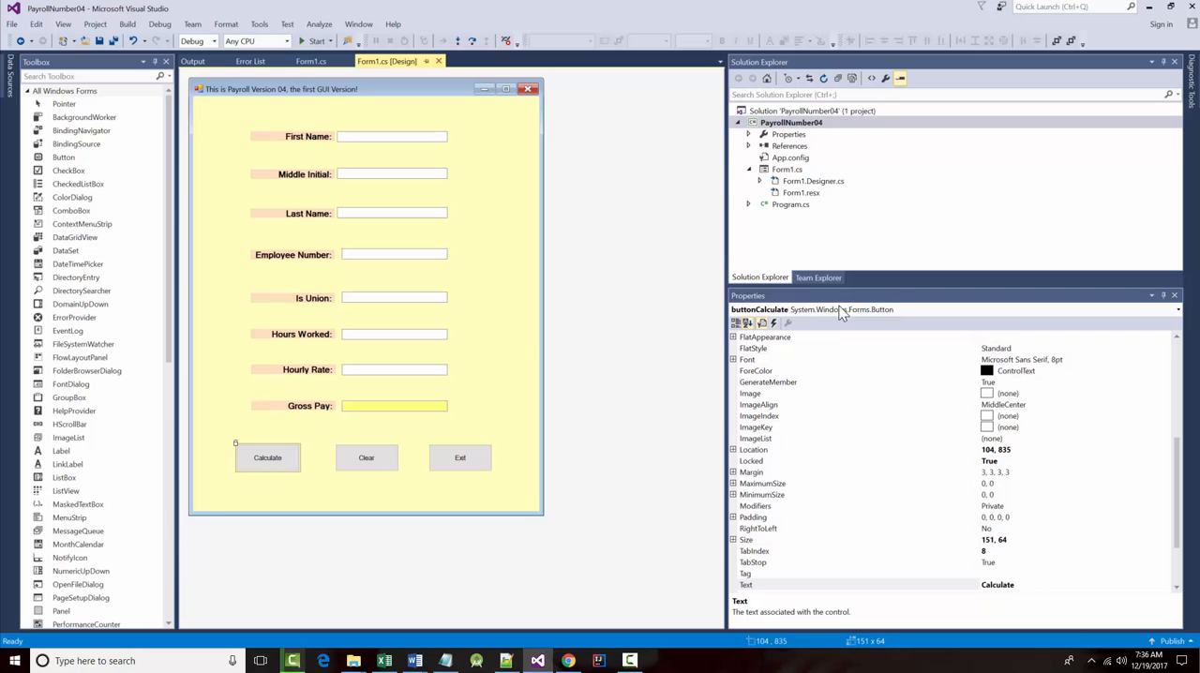
# Step: Select the Calculate, Clear and Exit buttons in turn to view their properties
pyautogui.click(366, 458)
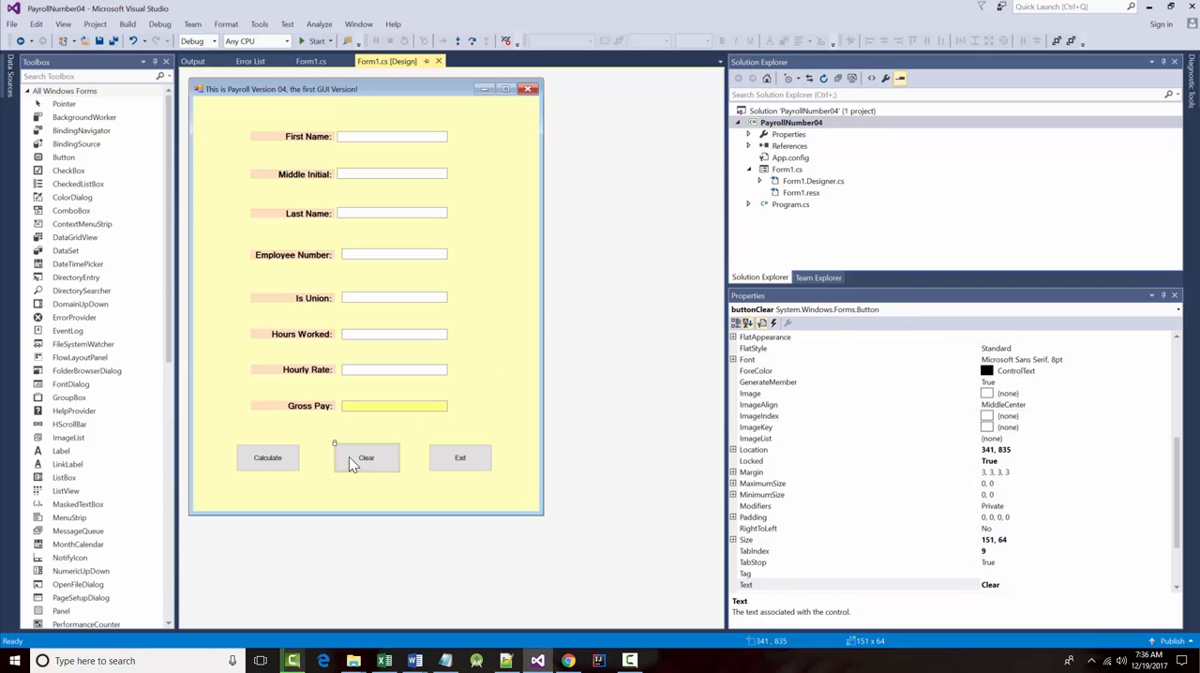
pyautogui.click(459, 457)
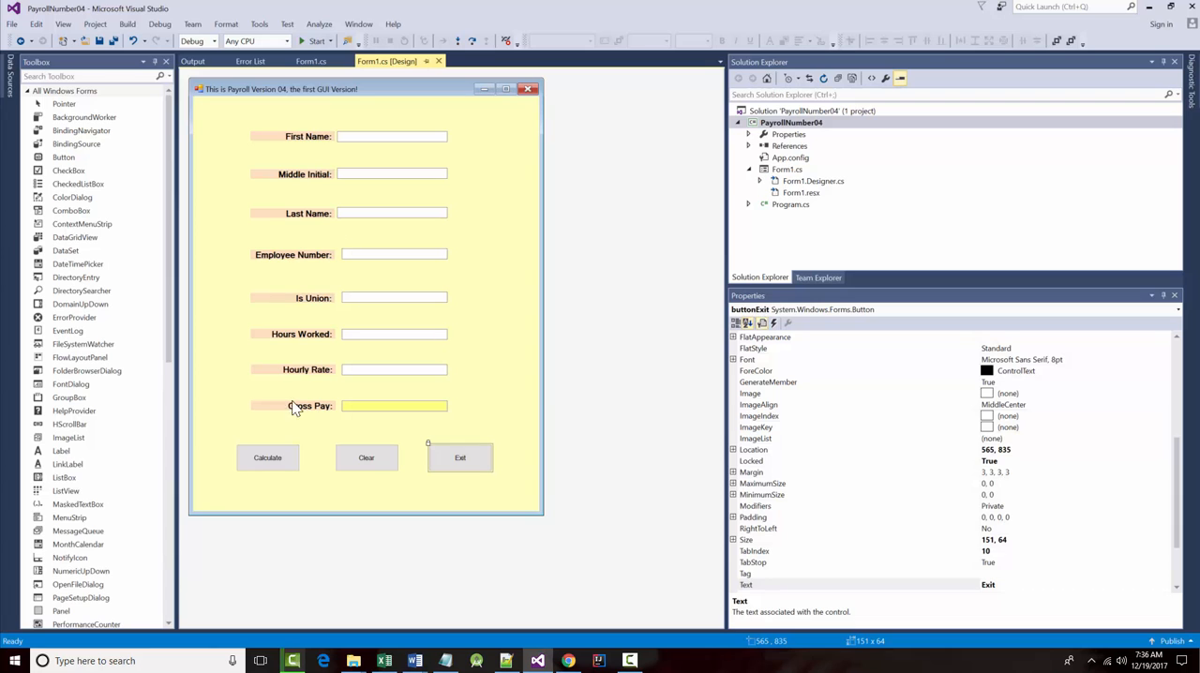
pyautogui.click(268, 458)
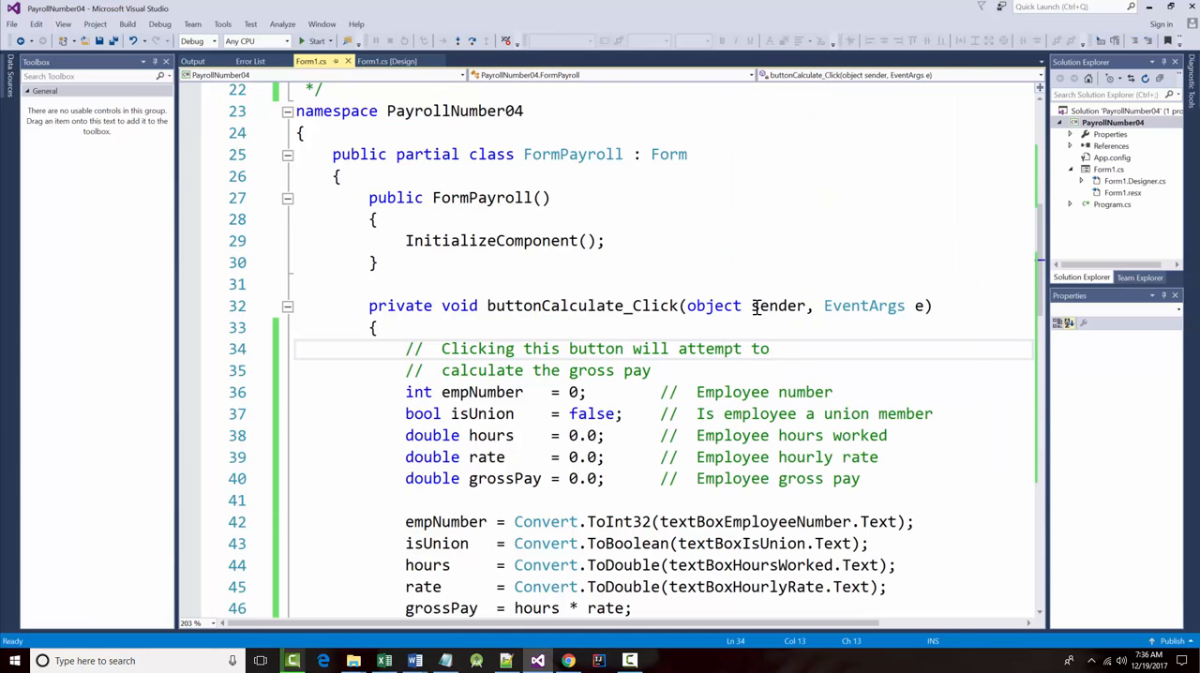
pyautogui.moveTo(714, 306)
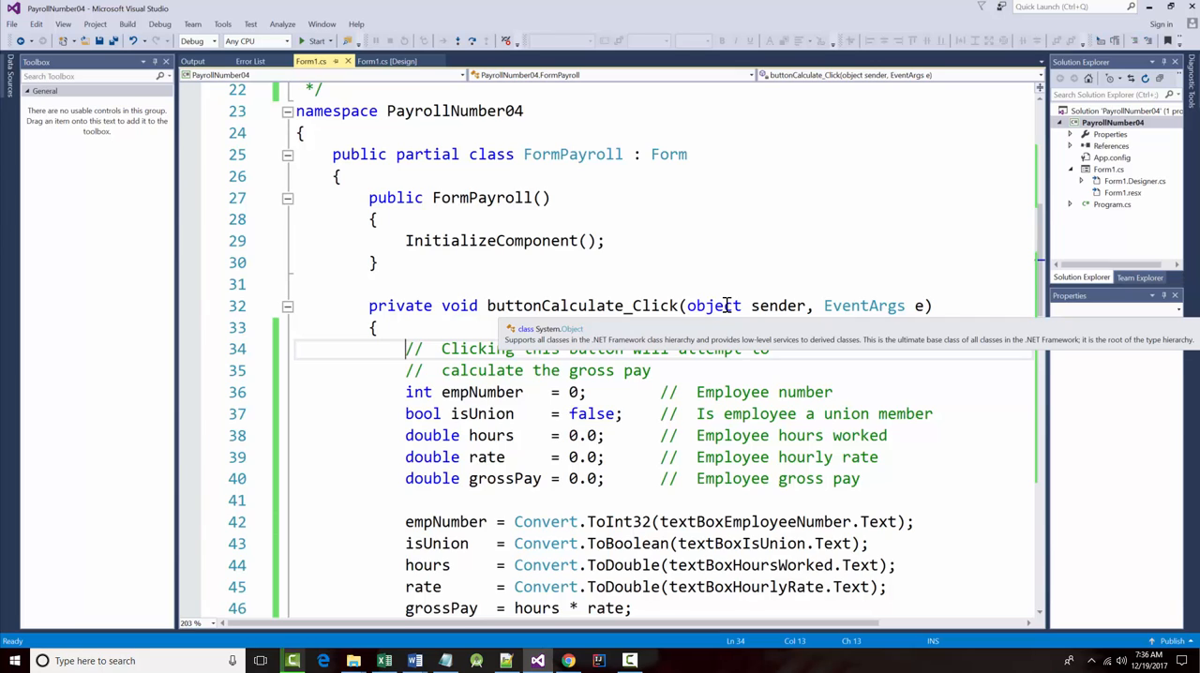
pyautogui.moveTo(863, 306)
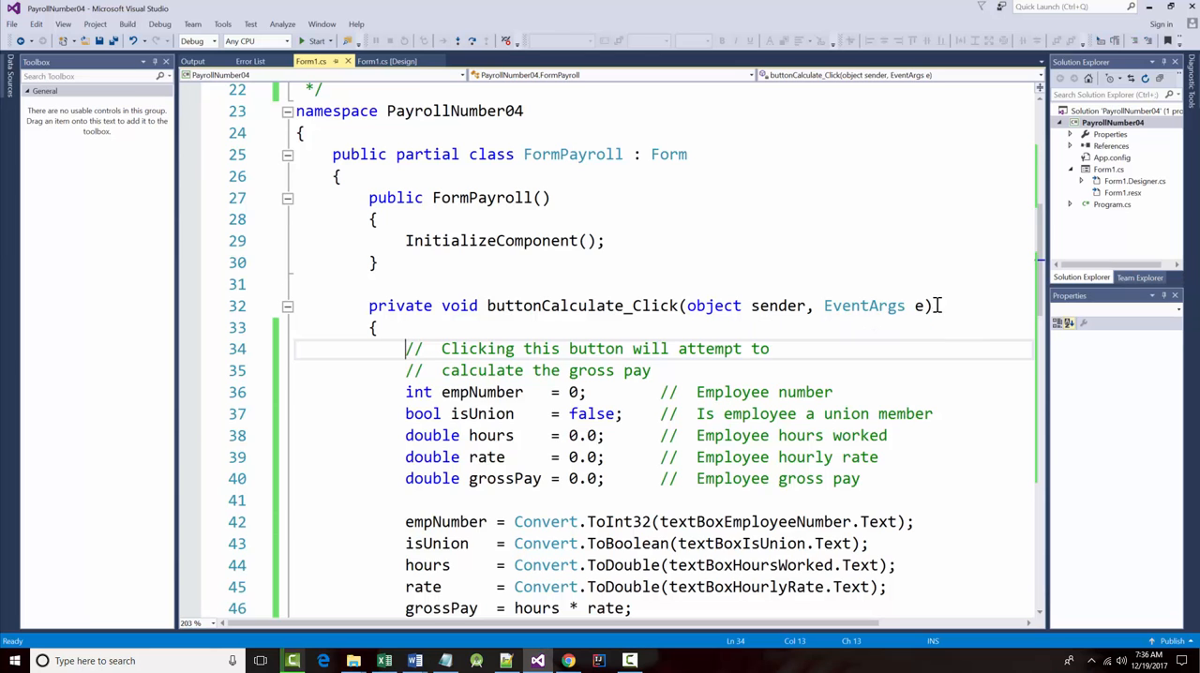
# Step: Highlight the empNumber and isUnion declarations and the five conversion and pay statements
pyautogui.scroll(-3)
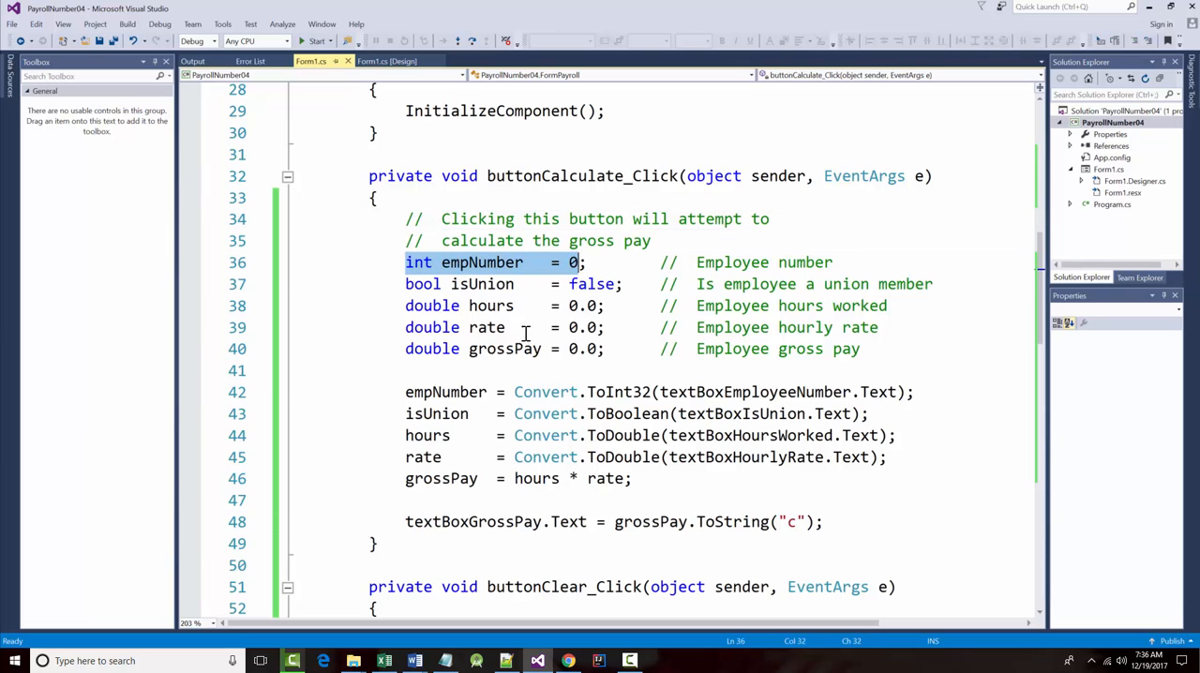
pyautogui.click(562, 284)
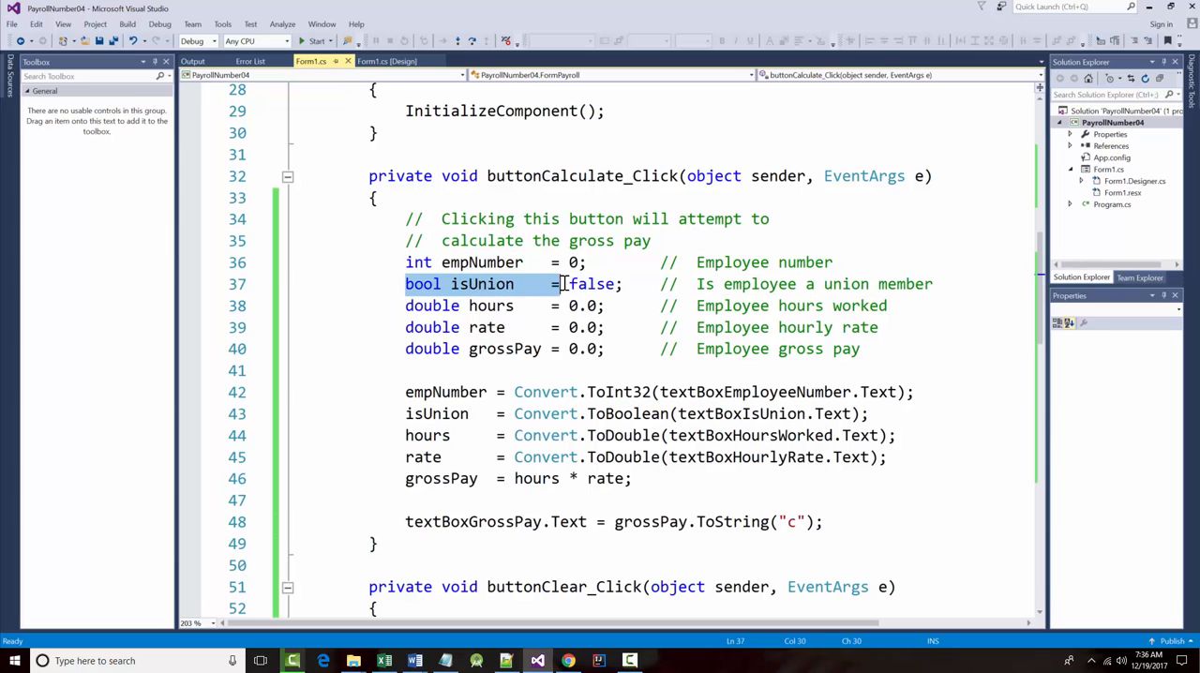
pyautogui.doubleClick(591, 284)
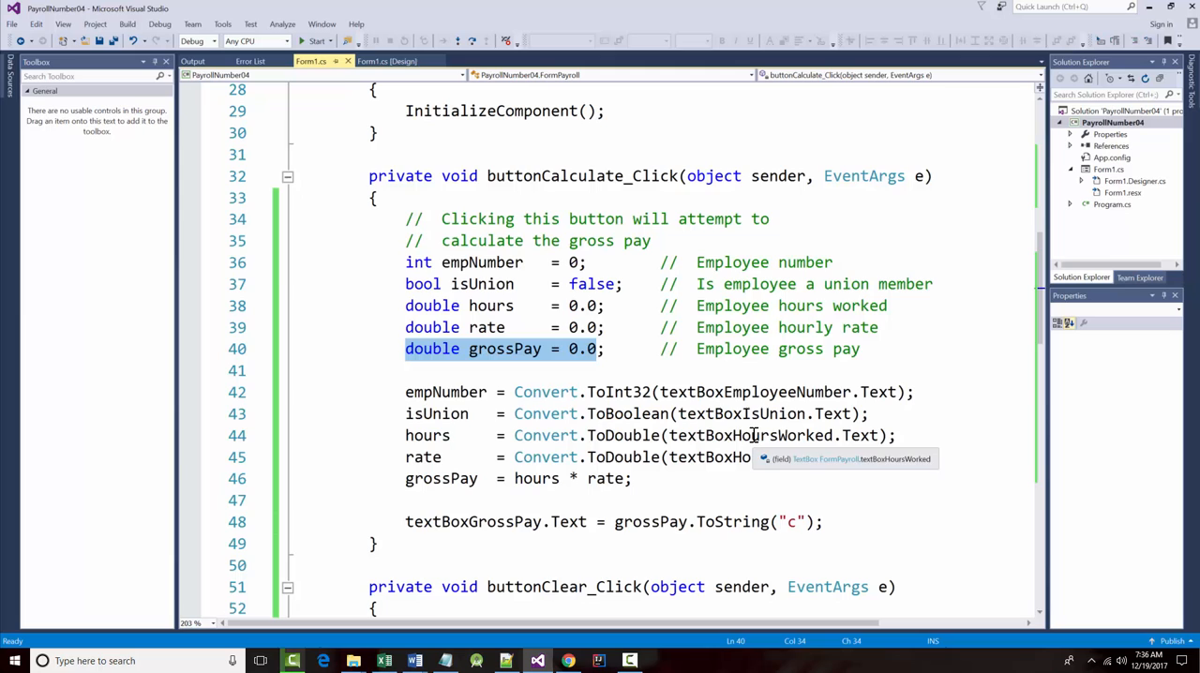
pyautogui.moveTo(481, 277)
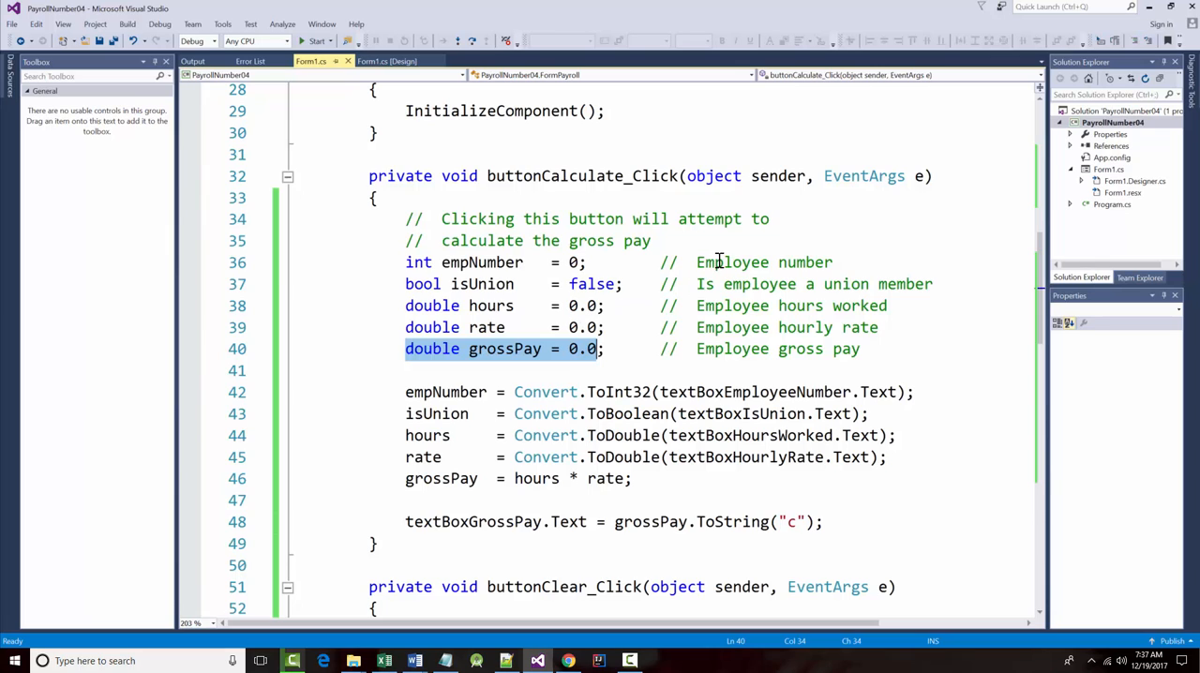
pyautogui.moveTo(792, 327)
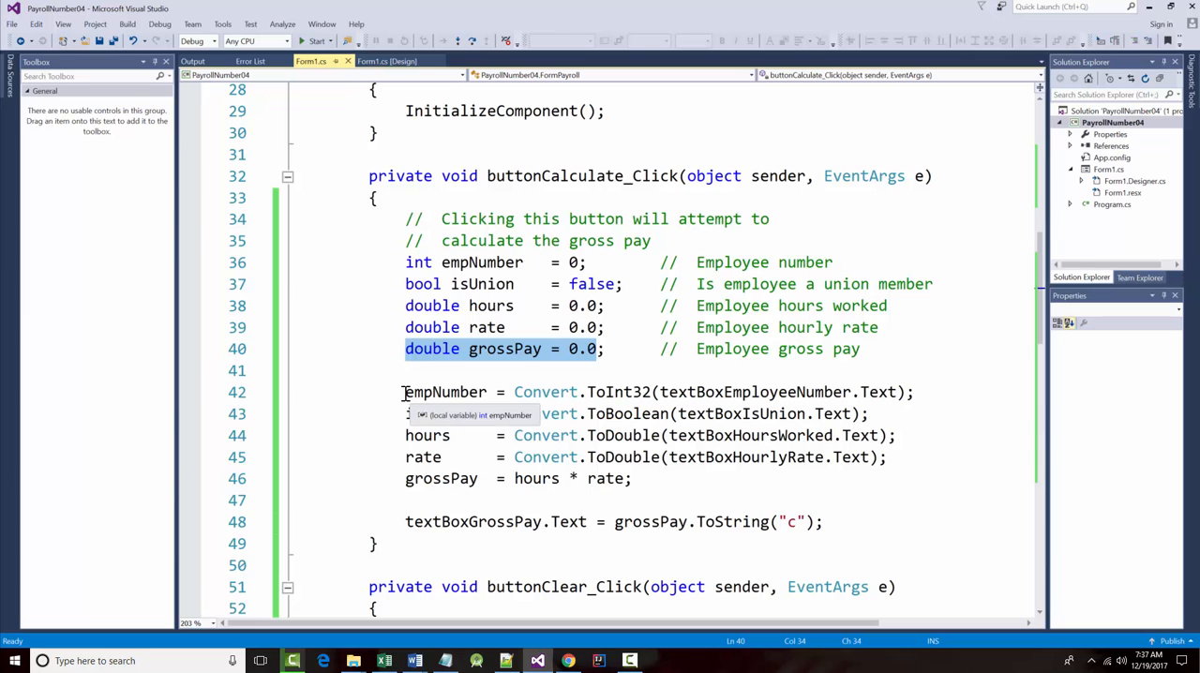
pyautogui.moveTo(405, 392); pyautogui.dragTo(632, 478)
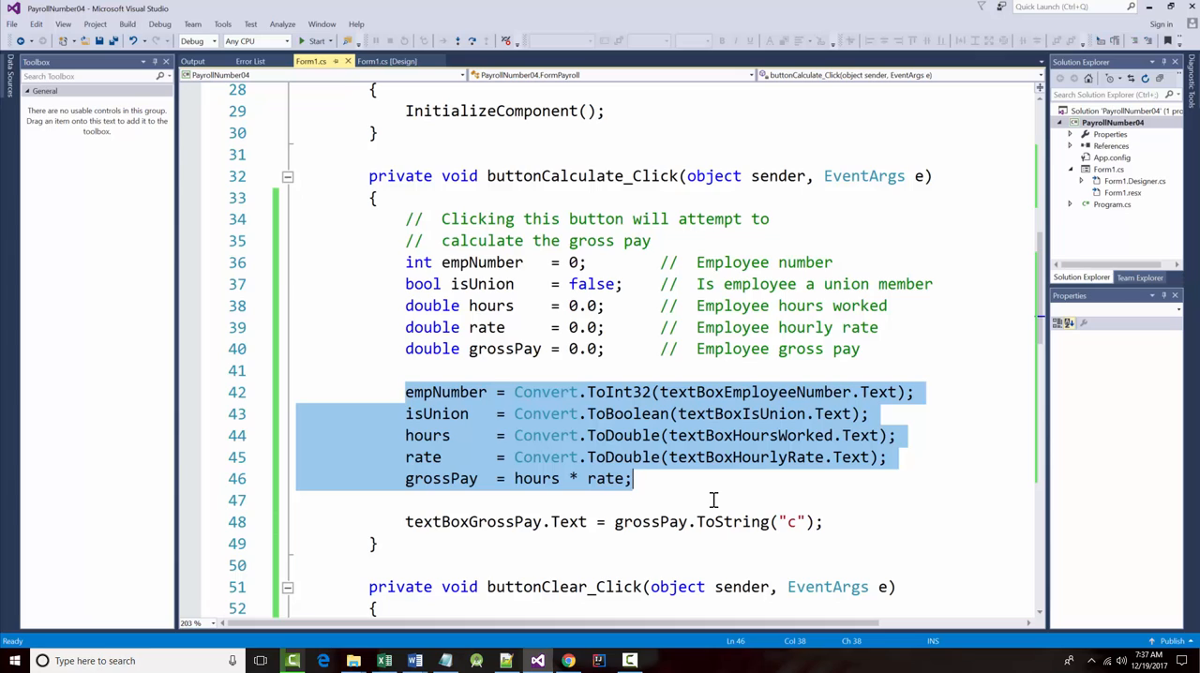
pyautogui.click(430, 370)
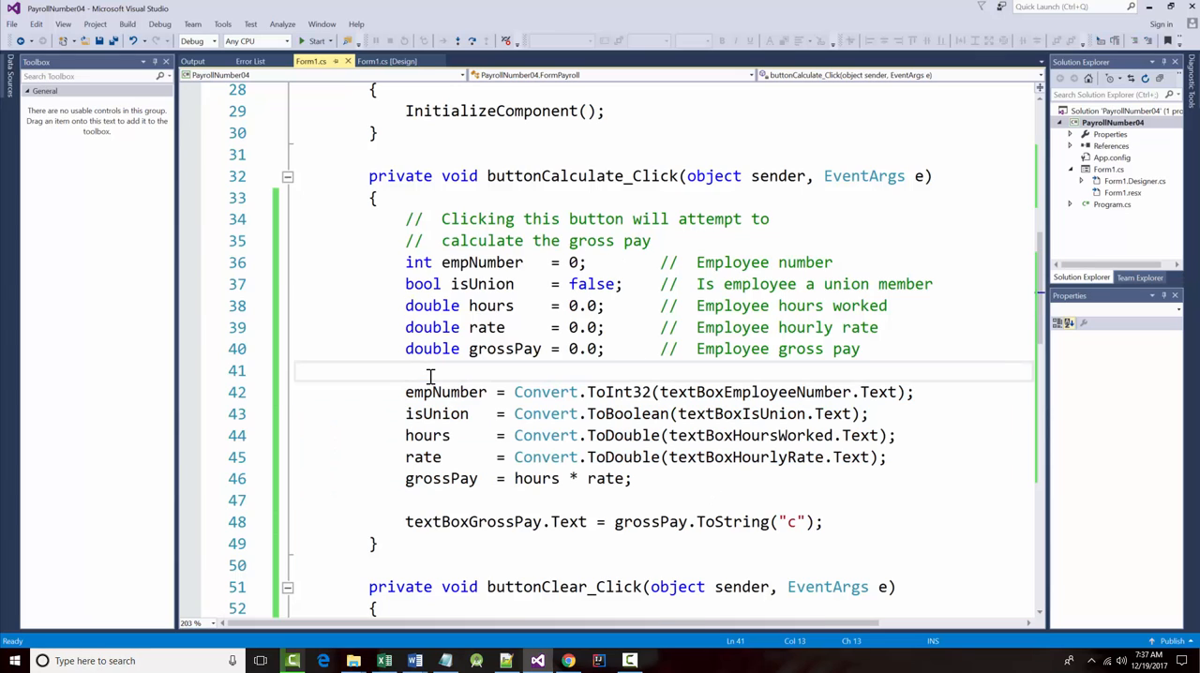
# Step: Add a '// Minimal Form Validation' comment above the input conversions
pyautogui.write('//')
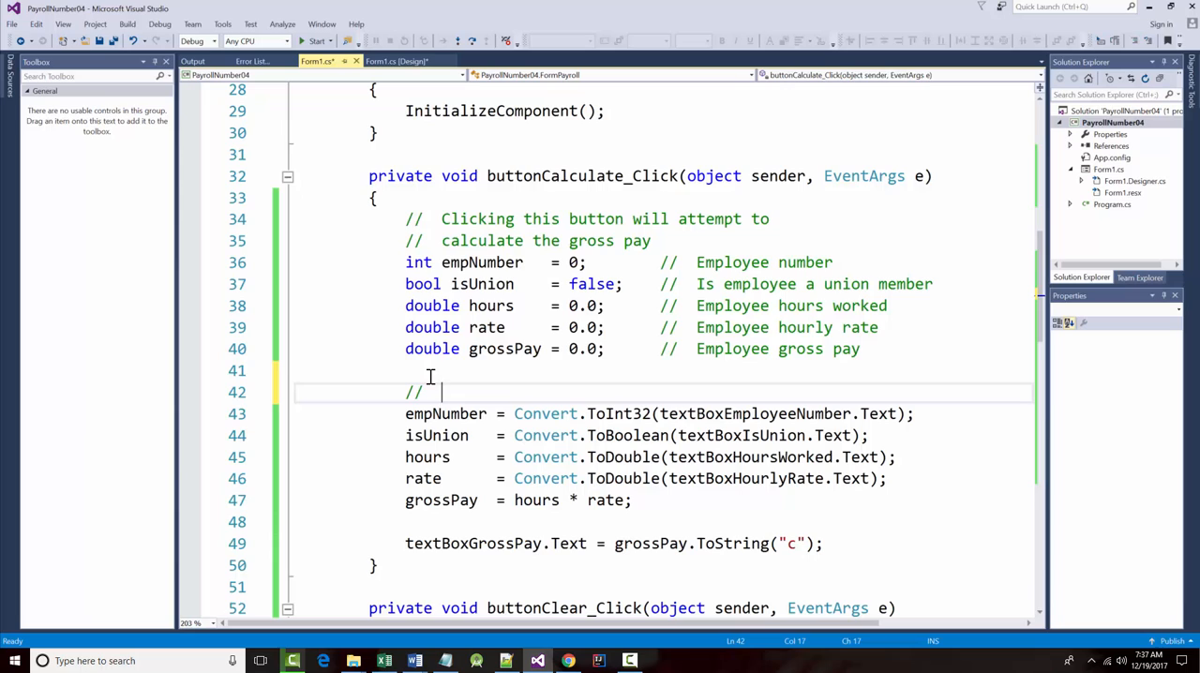
pyautogui.write('Minimal')
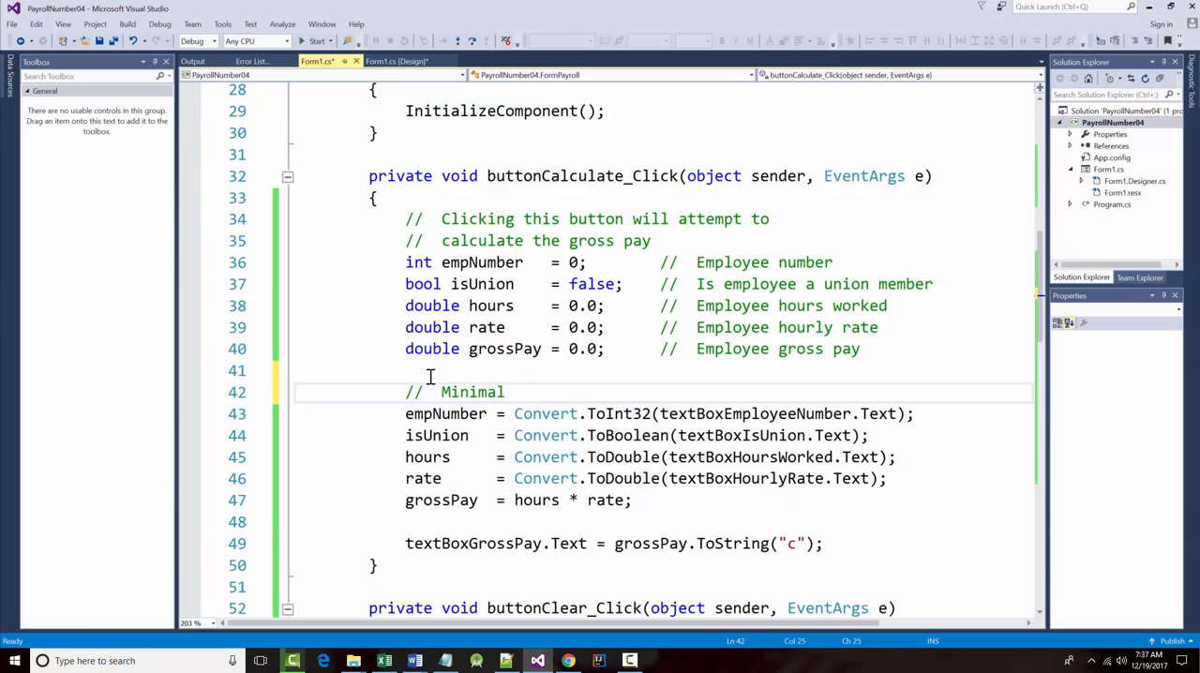
pyautogui.write('Form Validatio')
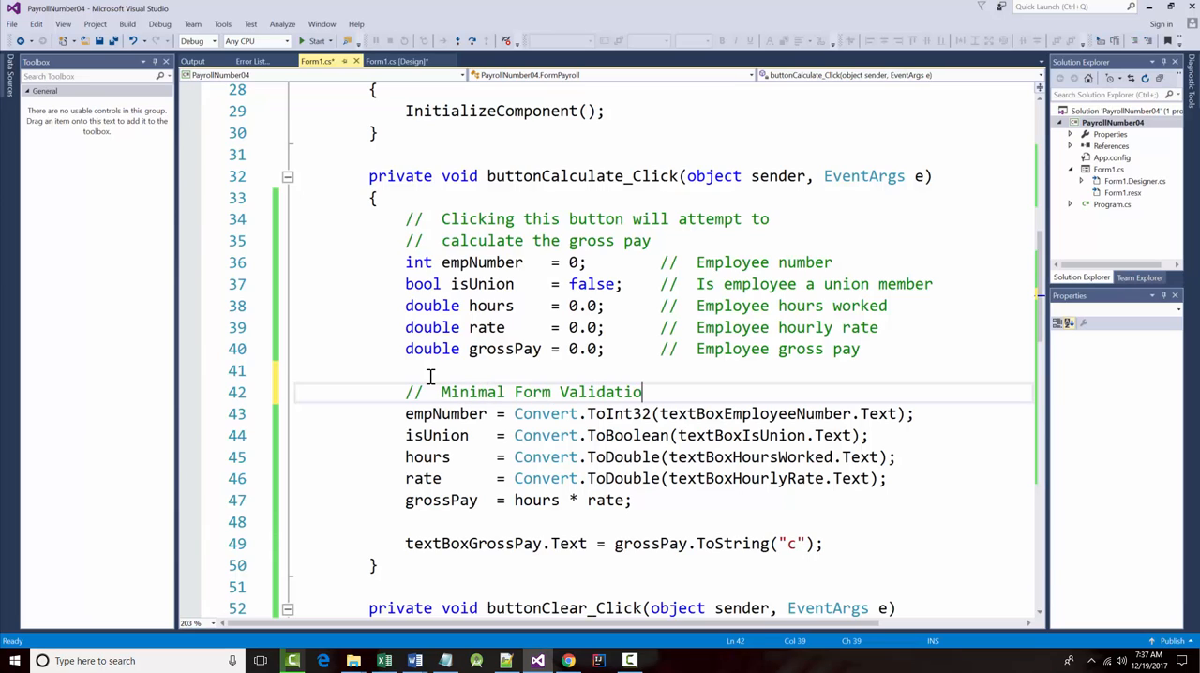
pyautogui.write('n')
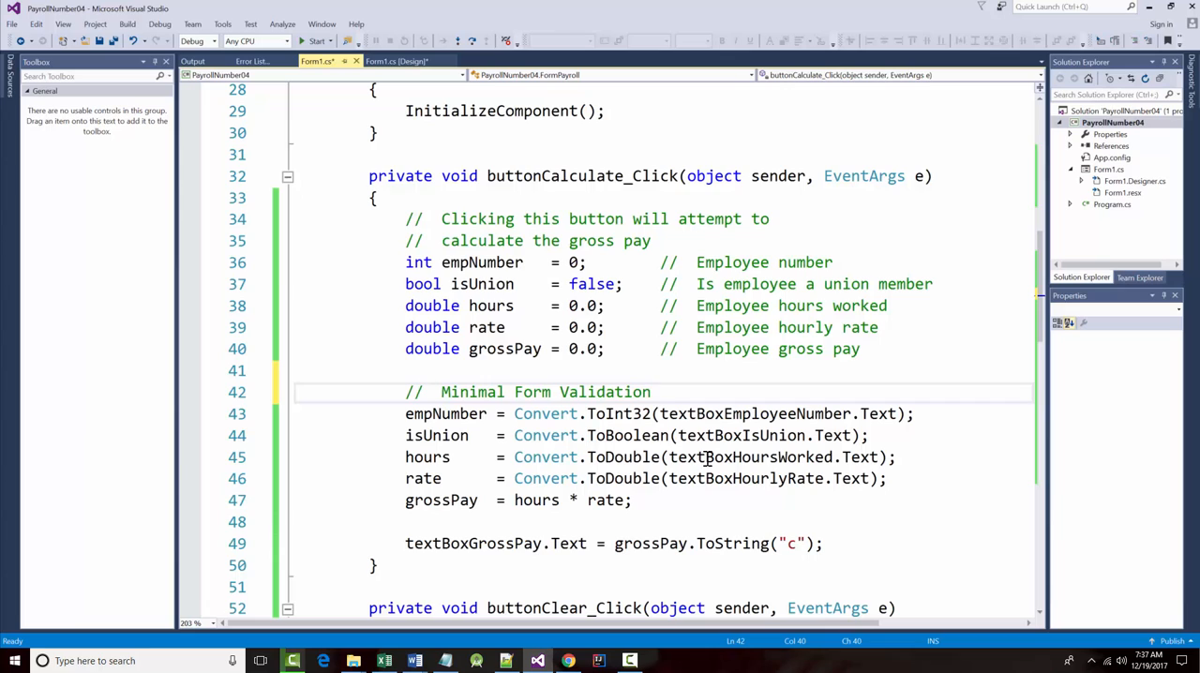
pyautogui.press('enter')
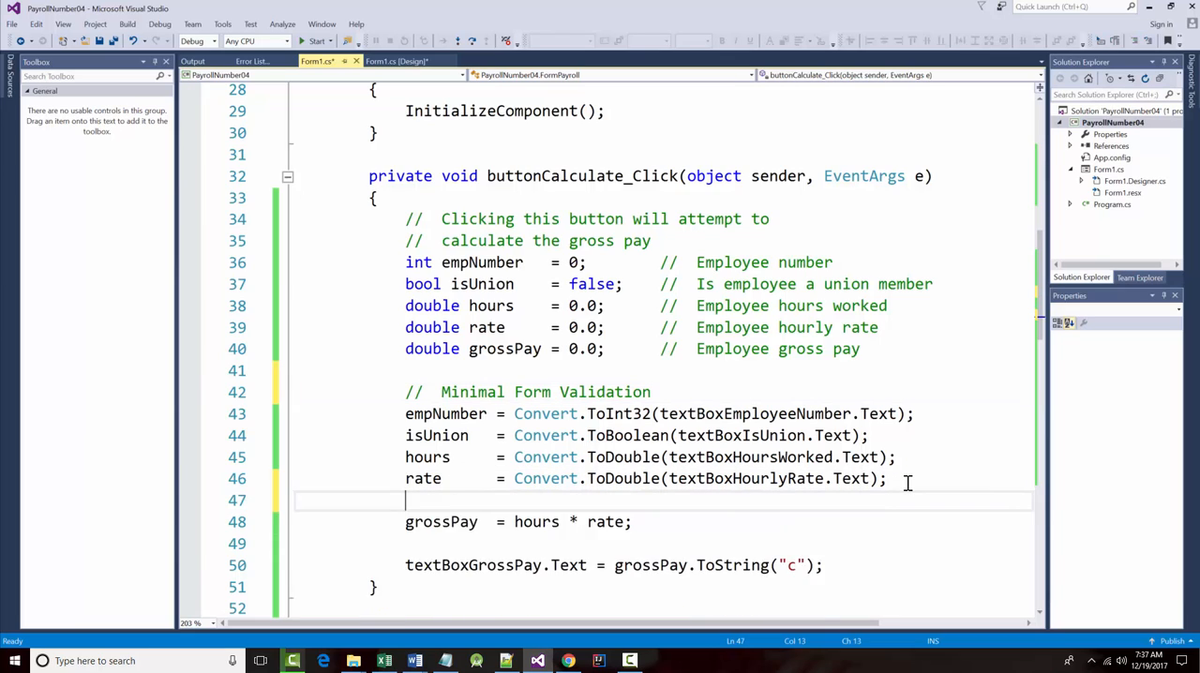
# Step: Add '// Calculate the gross pay' and '// Set gross pay value for the textBox' comments
pyautogui.write('// Calculate the gross pay')
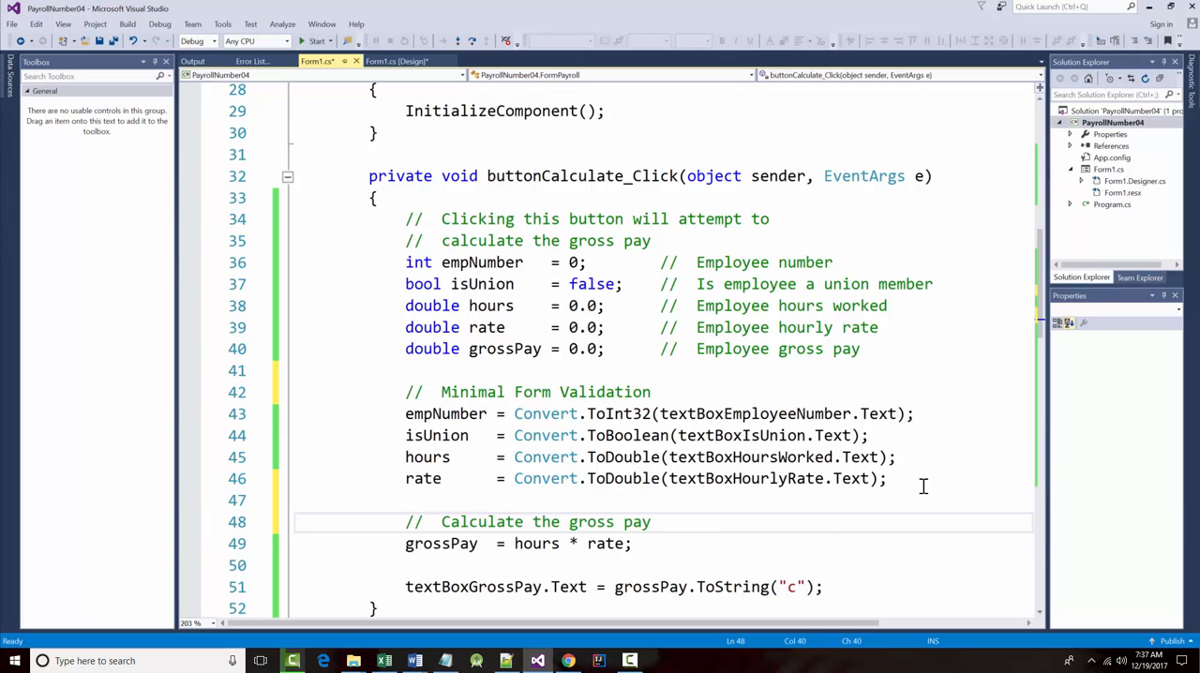
pyautogui.moveTo(638, 478)
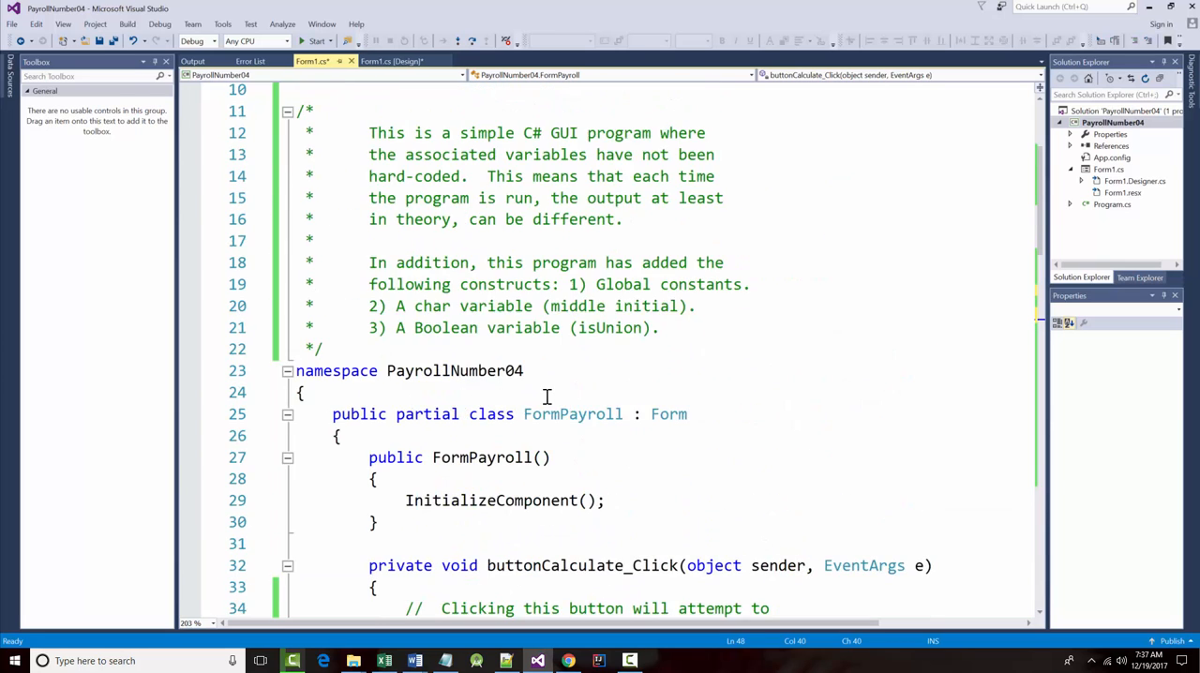
pyautogui.scroll(-3)
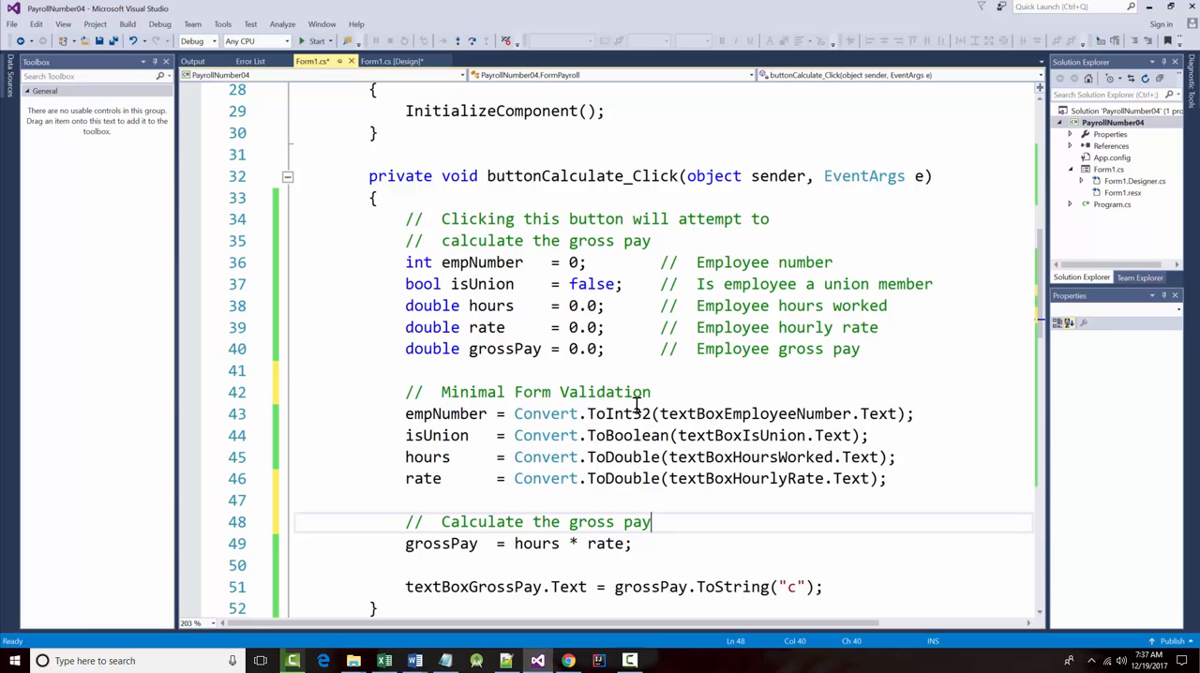
pyautogui.scroll(-3)
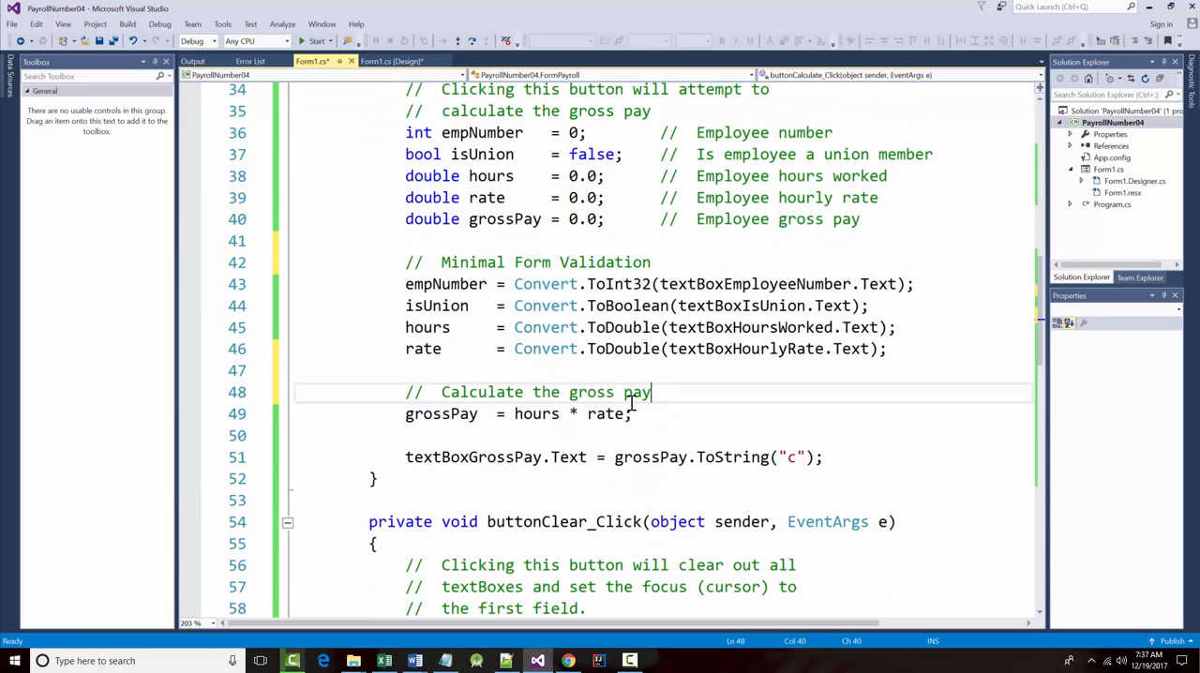
pyautogui.moveTo(548, 413)
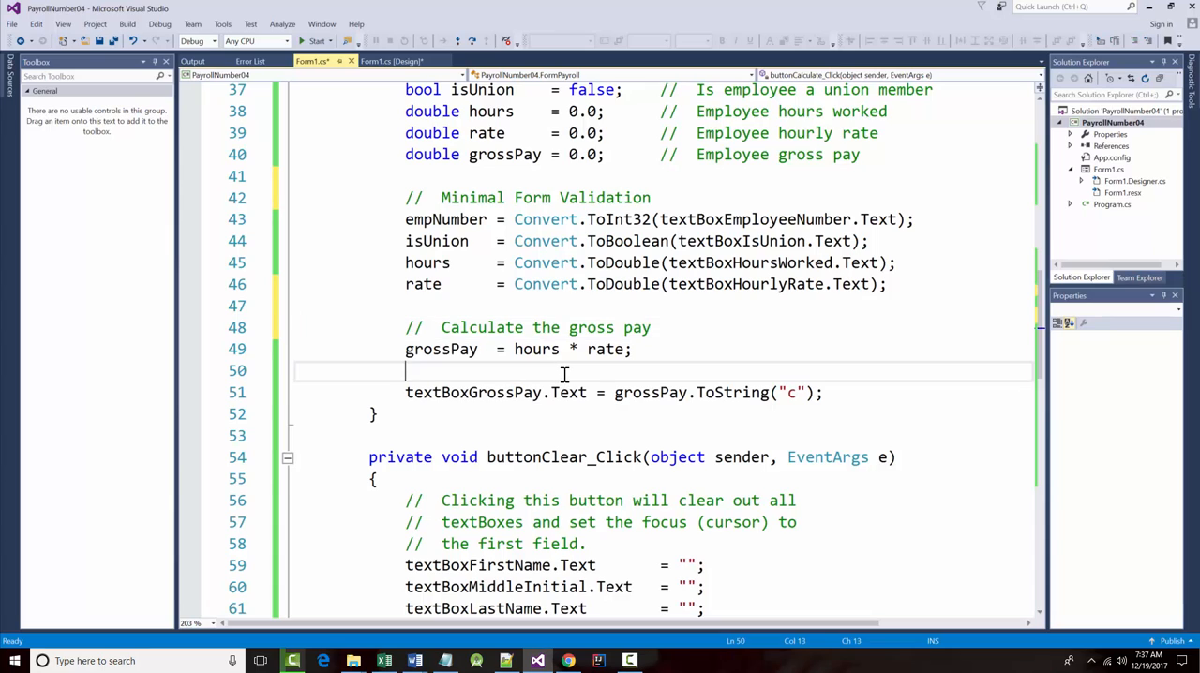
pyautogui.write('// Set gross pay')
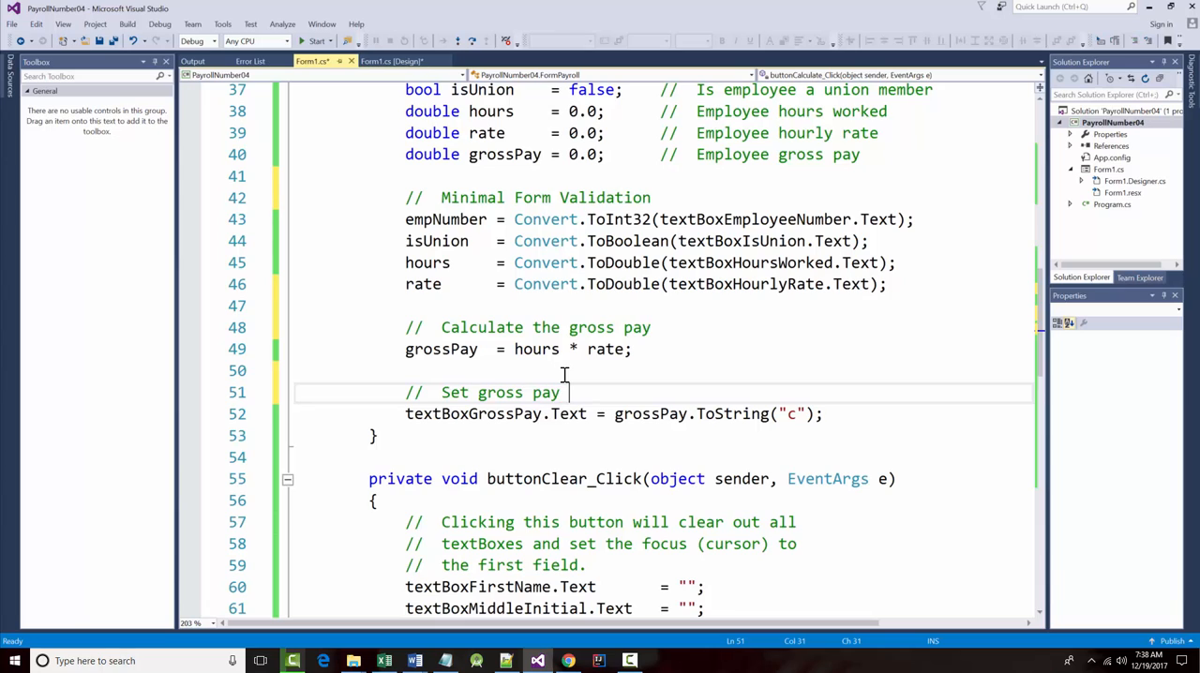
pyautogui.write('value for the textBox')
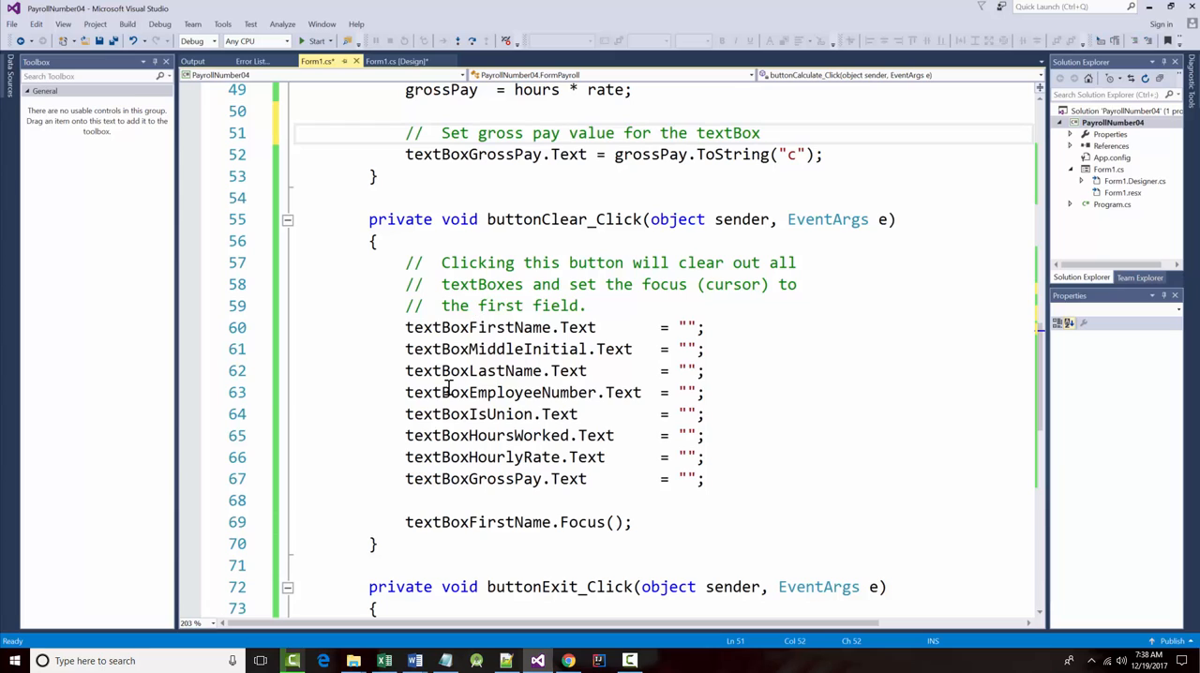
# Step: Trim the Clear header comment and add '// Set the focus (cursor) to the first field.'
pyautogui.moveTo(533, 284); pyautogui.dragTo(581, 284)
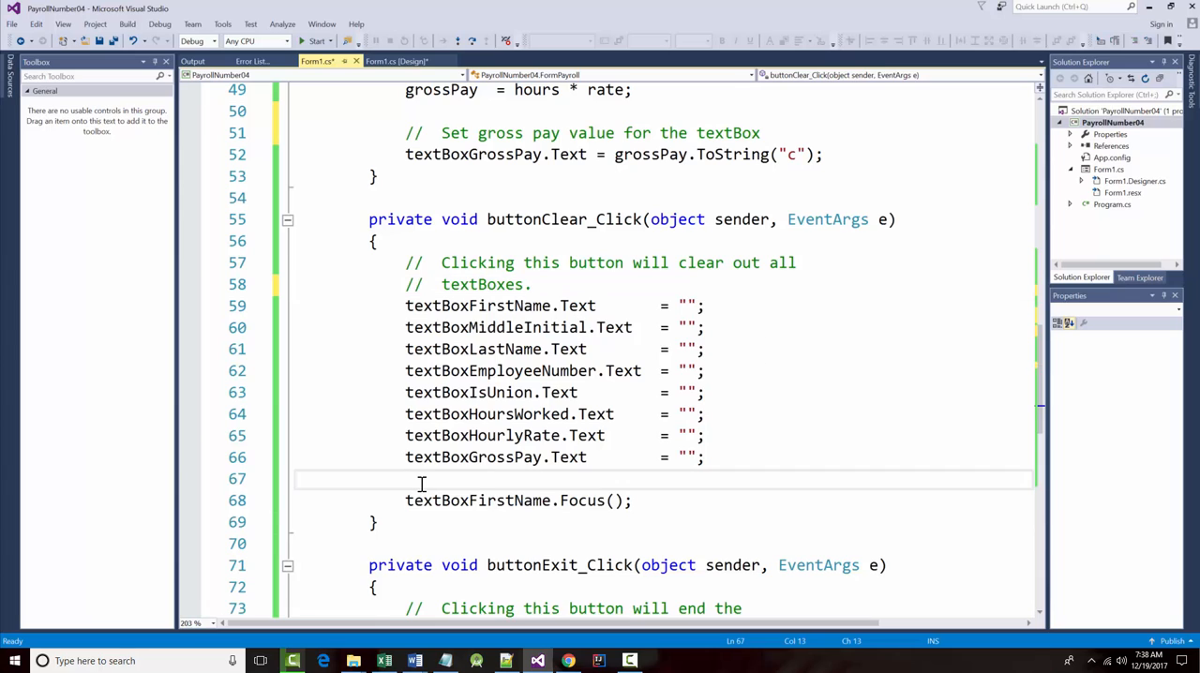
pyautogui.write('// Set the focus (cursor) to the first field.')
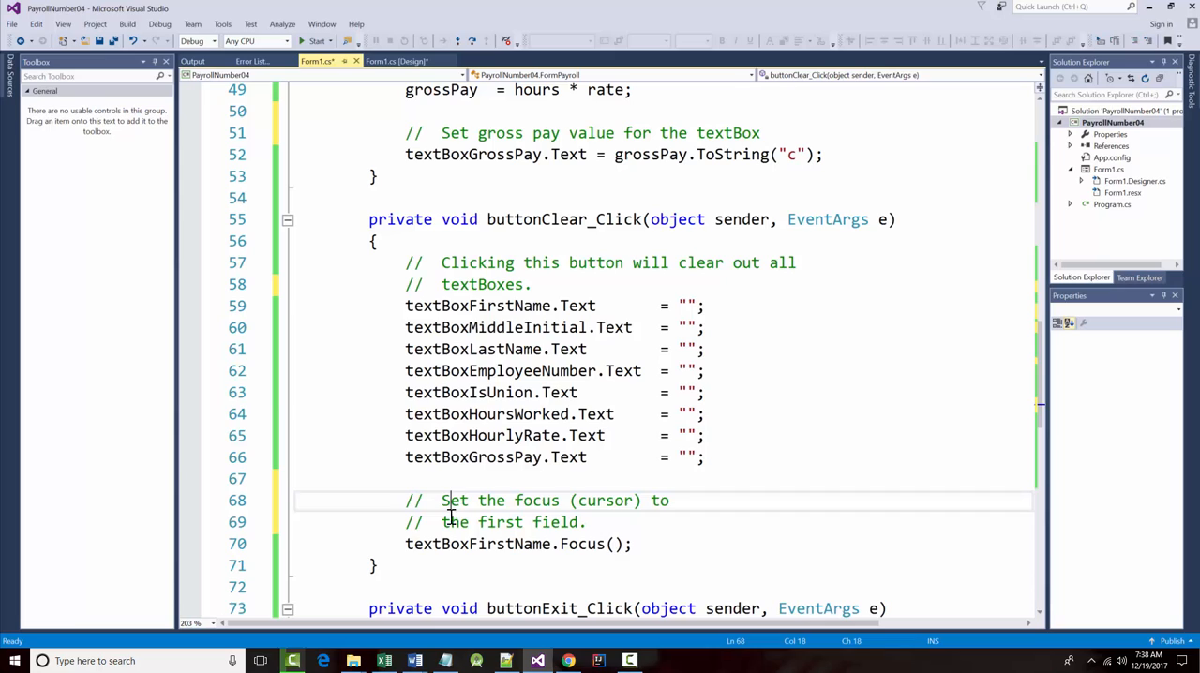
pyautogui.click(685, 262)
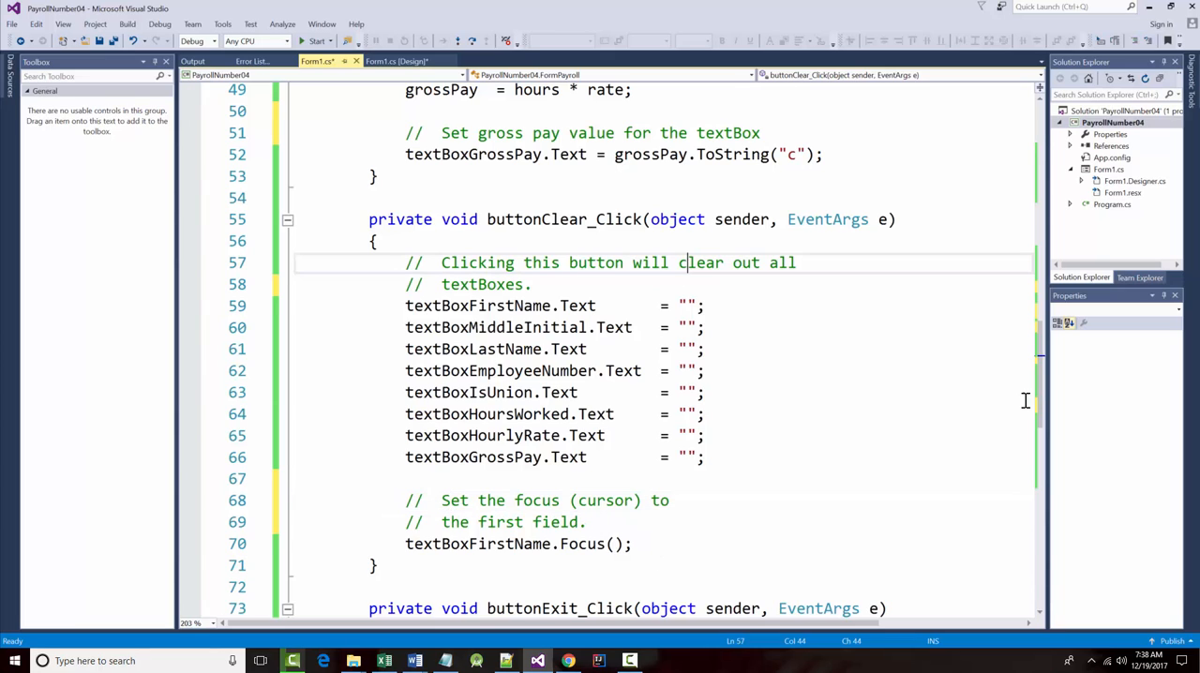
pyautogui.moveTo(680, 263); pyautogui.dragTo(785, 262)
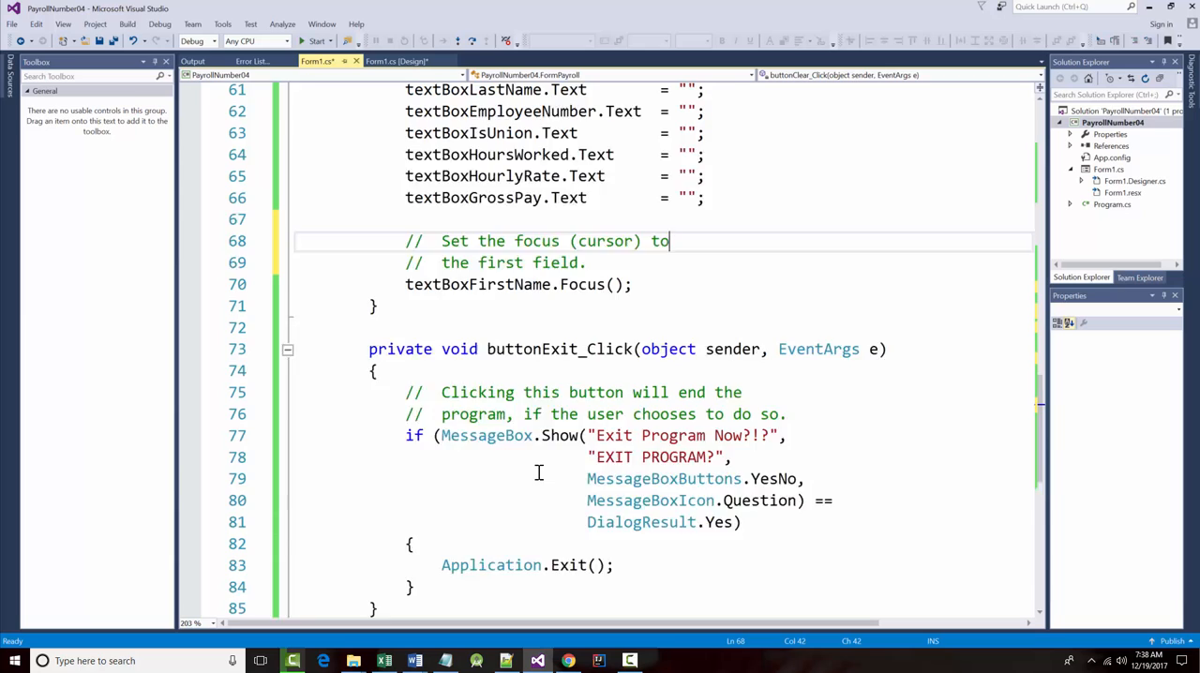
# Step: In buttonExit_Click, add 'User clicked the Yes Button' and 'User clicked the No Button' comments
pyautogui.scroll(-3)
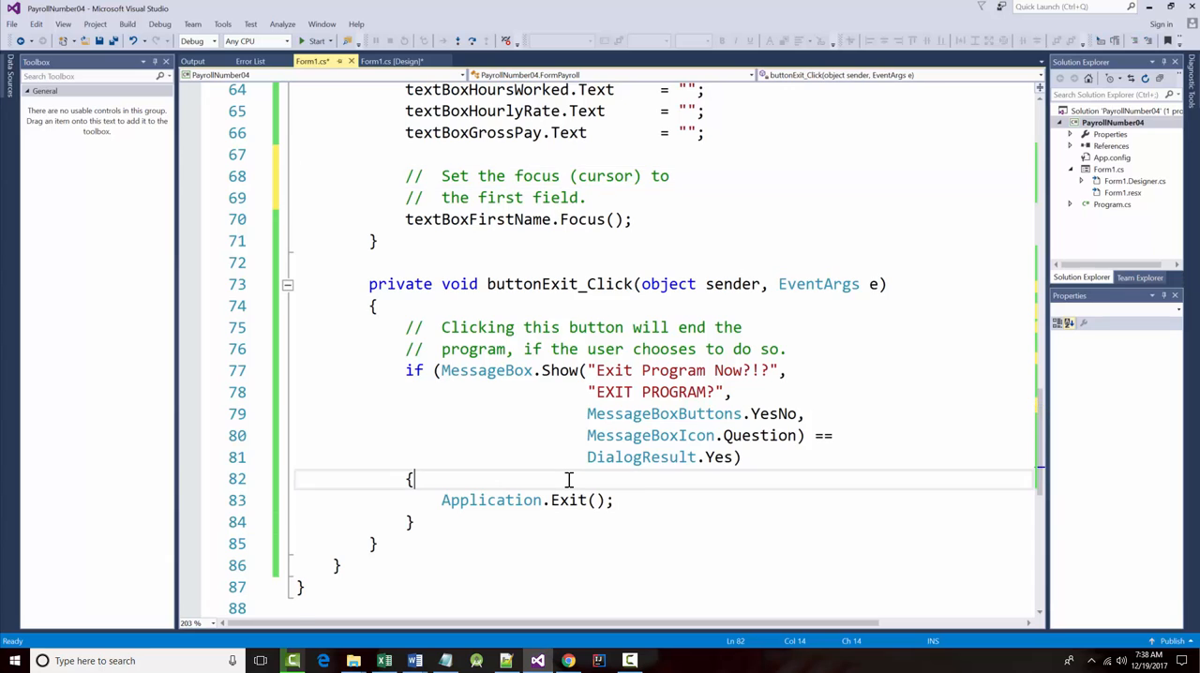
pyautogui.write('// U')
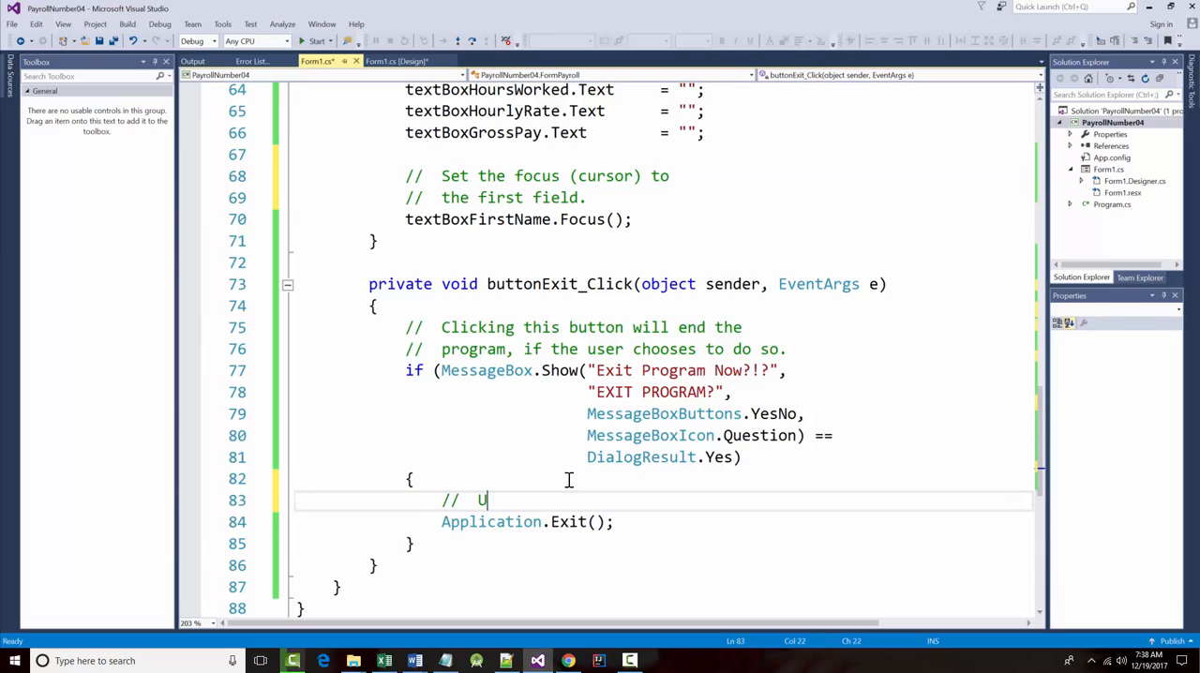
pyautogui.write('ser clicked')
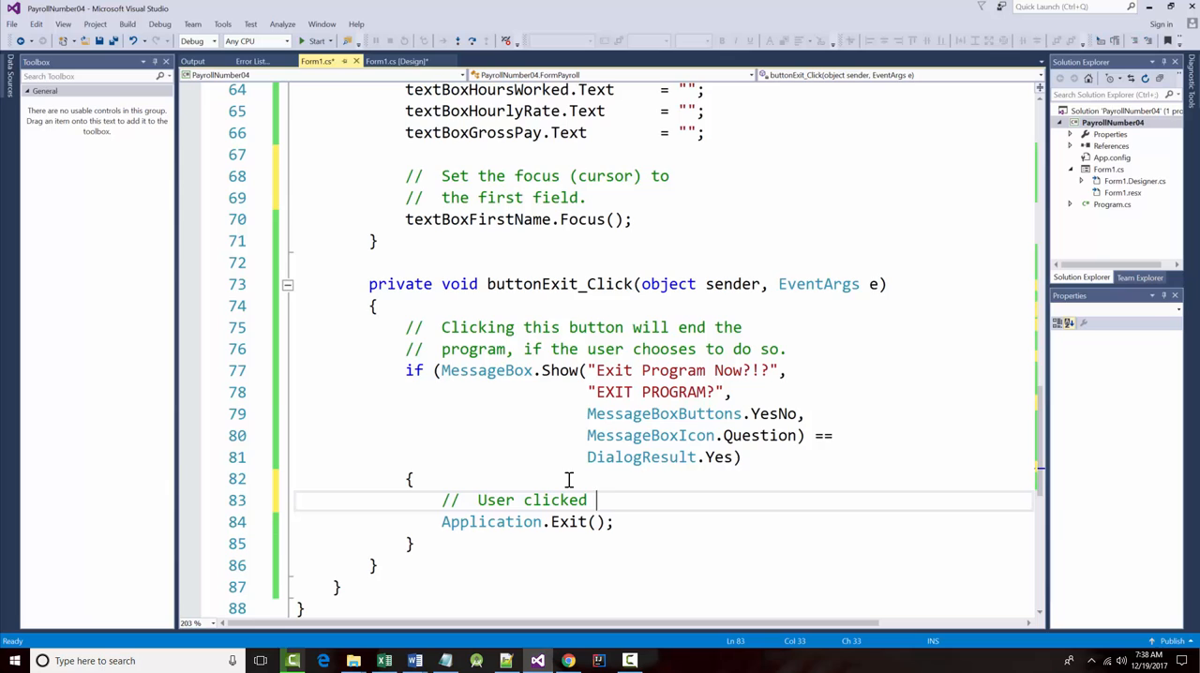
pyautogui.write('the Yes B')
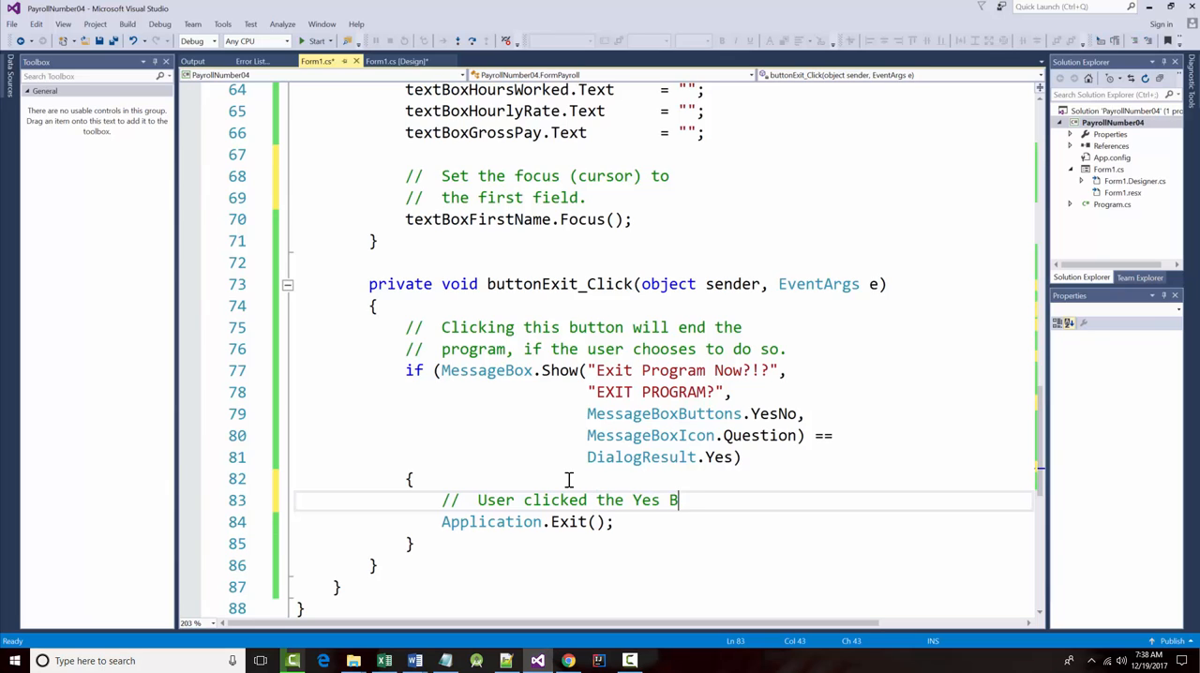
pyautogui.write('utton')
pyautogui.write('//  User clicked the No B')
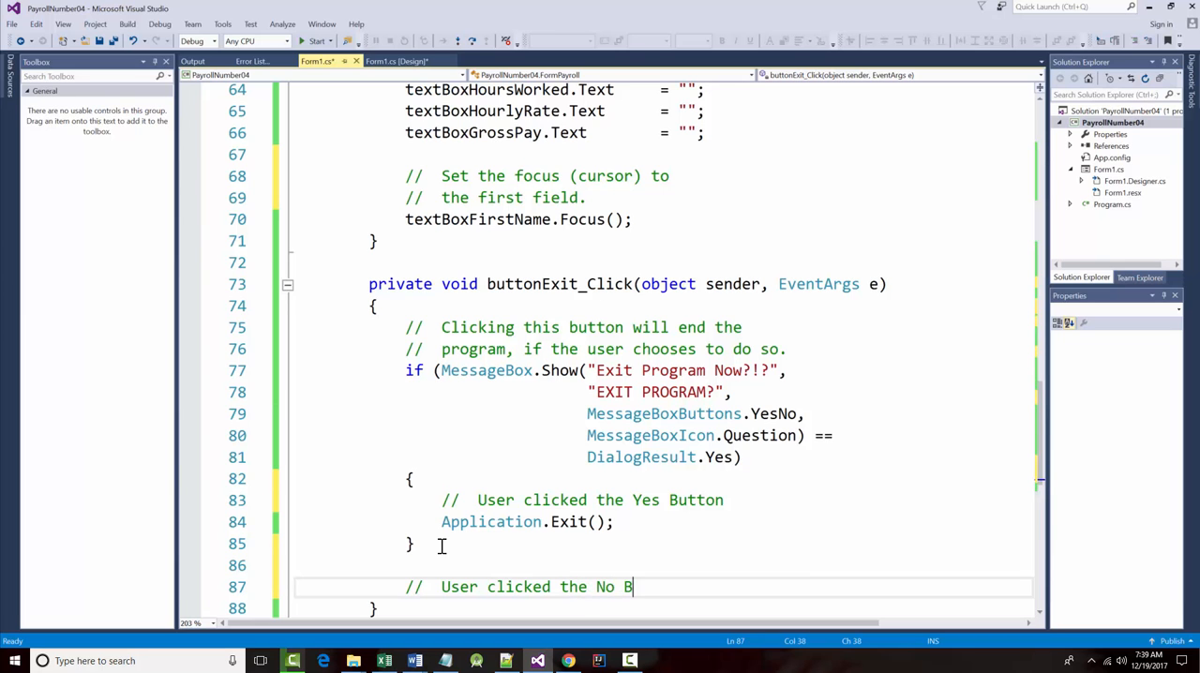
pyautogui.write('utton')
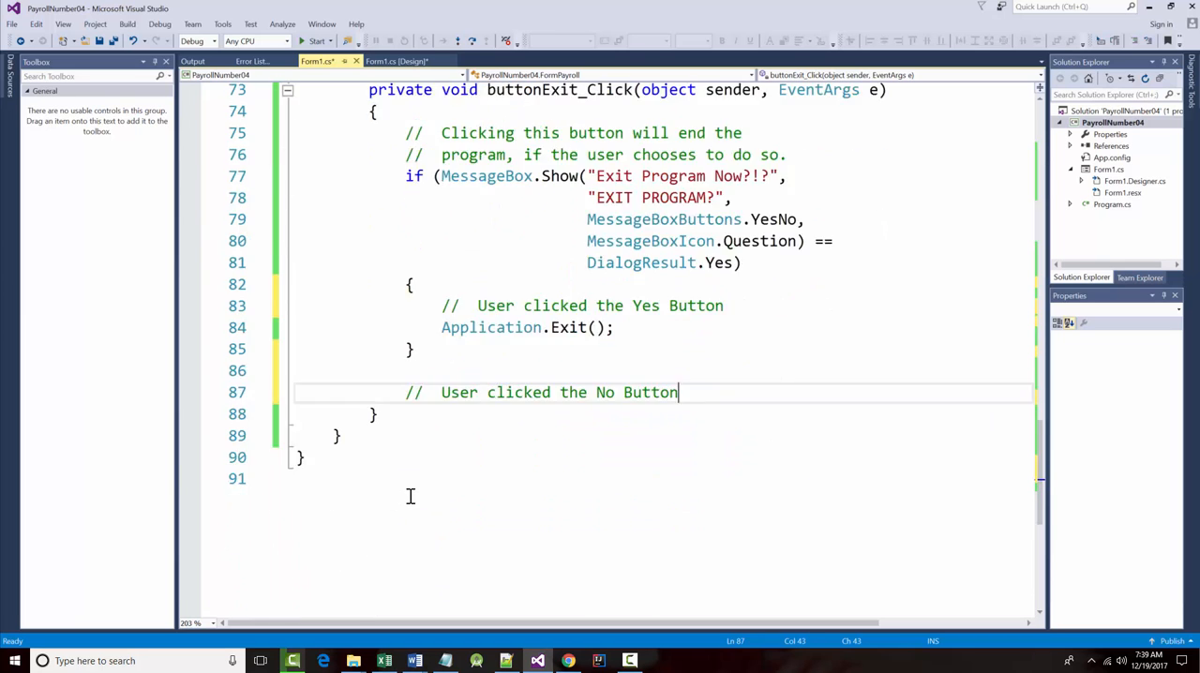
# Step: Add a 'Declare program constants' comment with const doubles MAXNONOT, MINHOURS, MAXHOURS, MINRATE, MAXRATE
pyautogui.scroll(3)
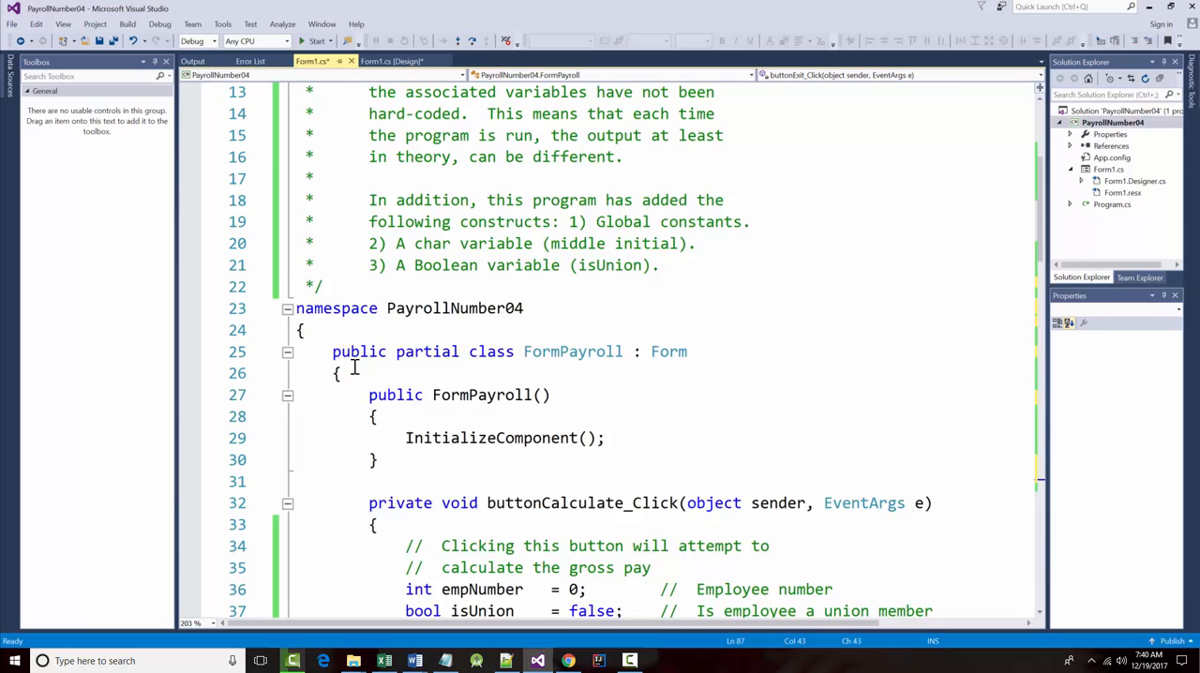
pyautogui.scroll(-3)
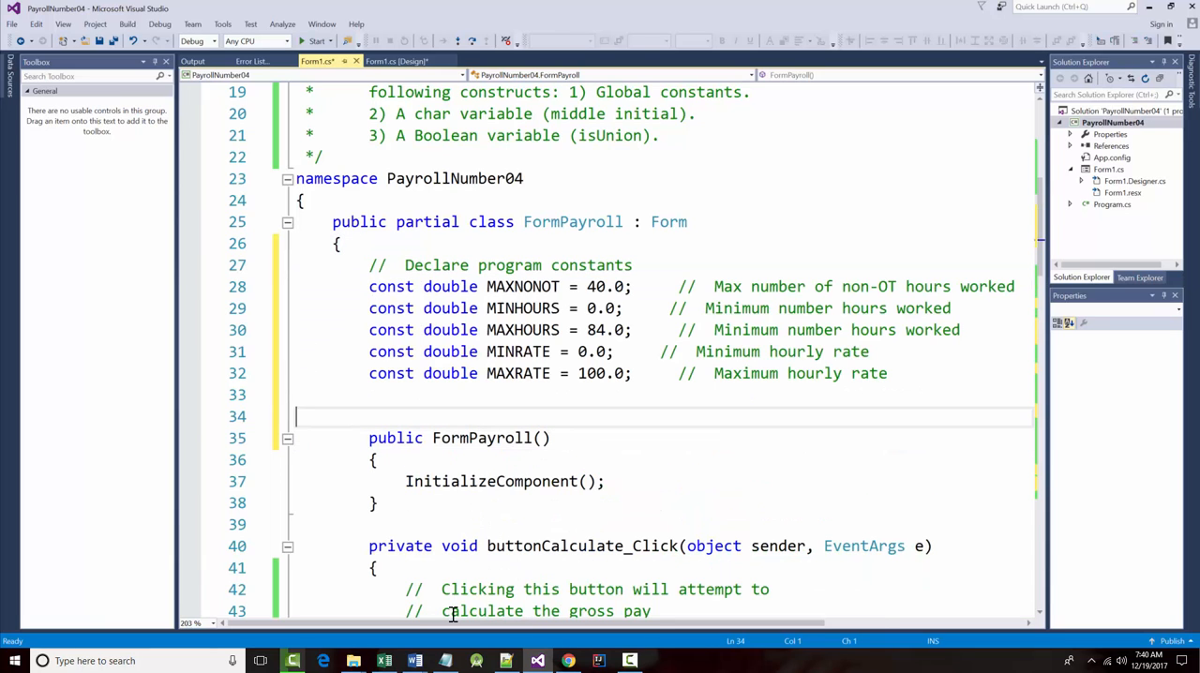
# Step: Pad the MINHOURS, MINRATE and other constant lines so '=' and '//' align
pyautogui.press('Backspace')
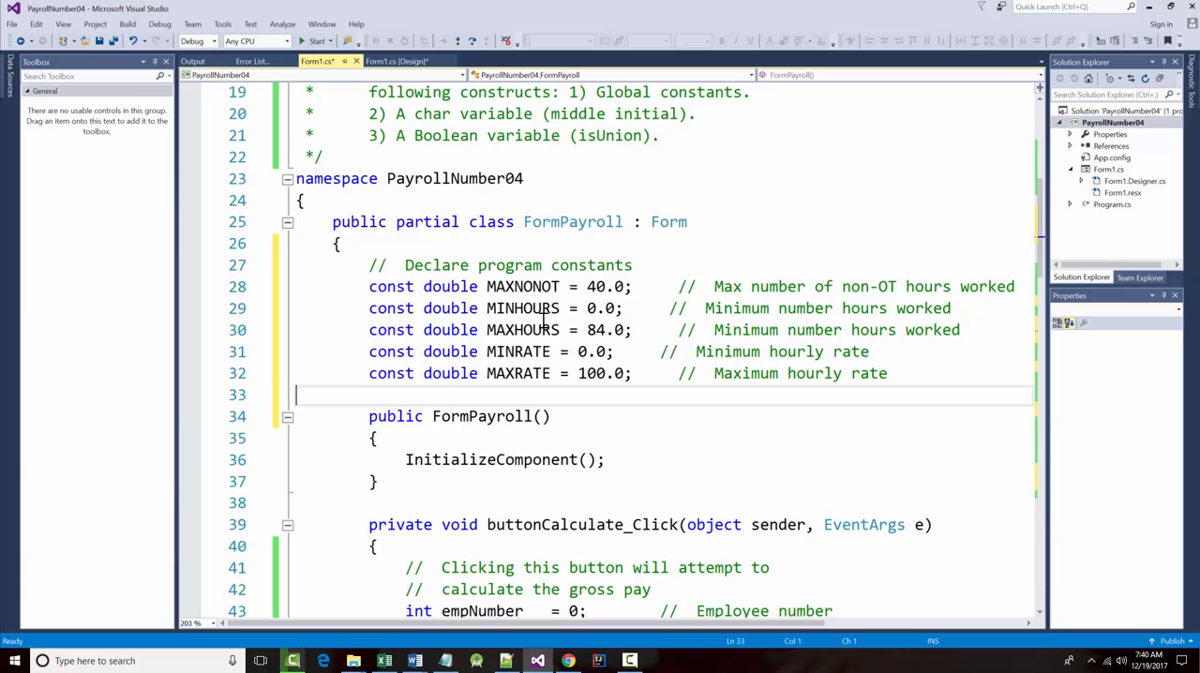
pyautogui.click(668, 307)
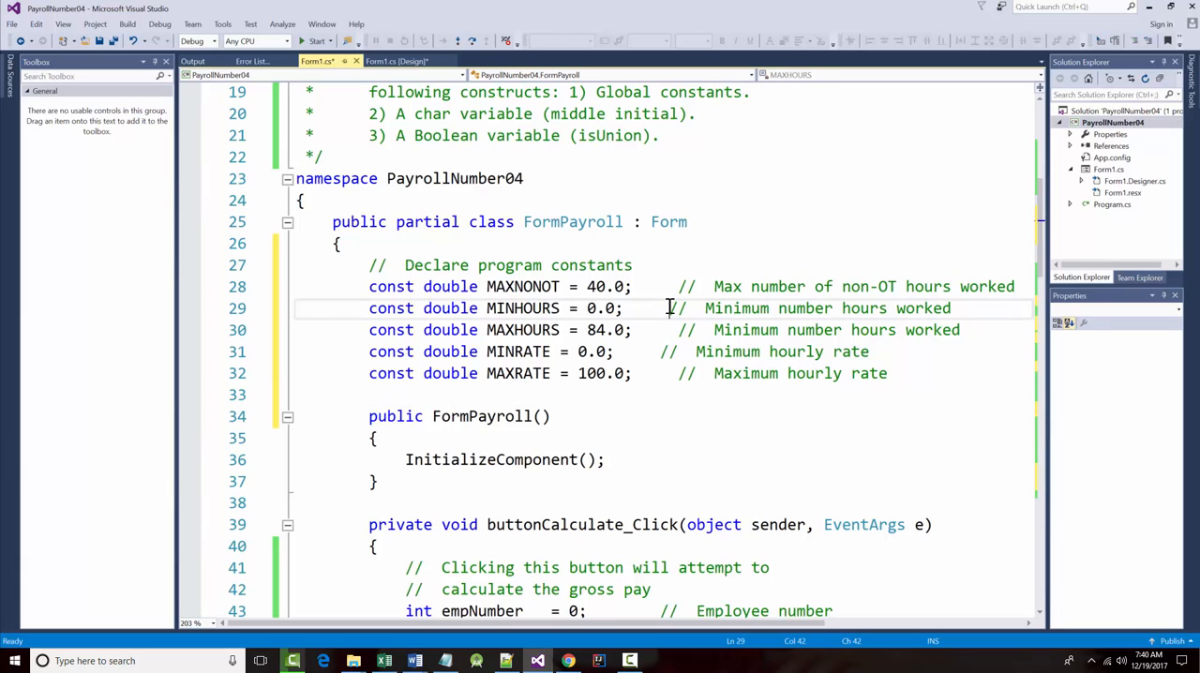
pyautogui.click(699, 286)
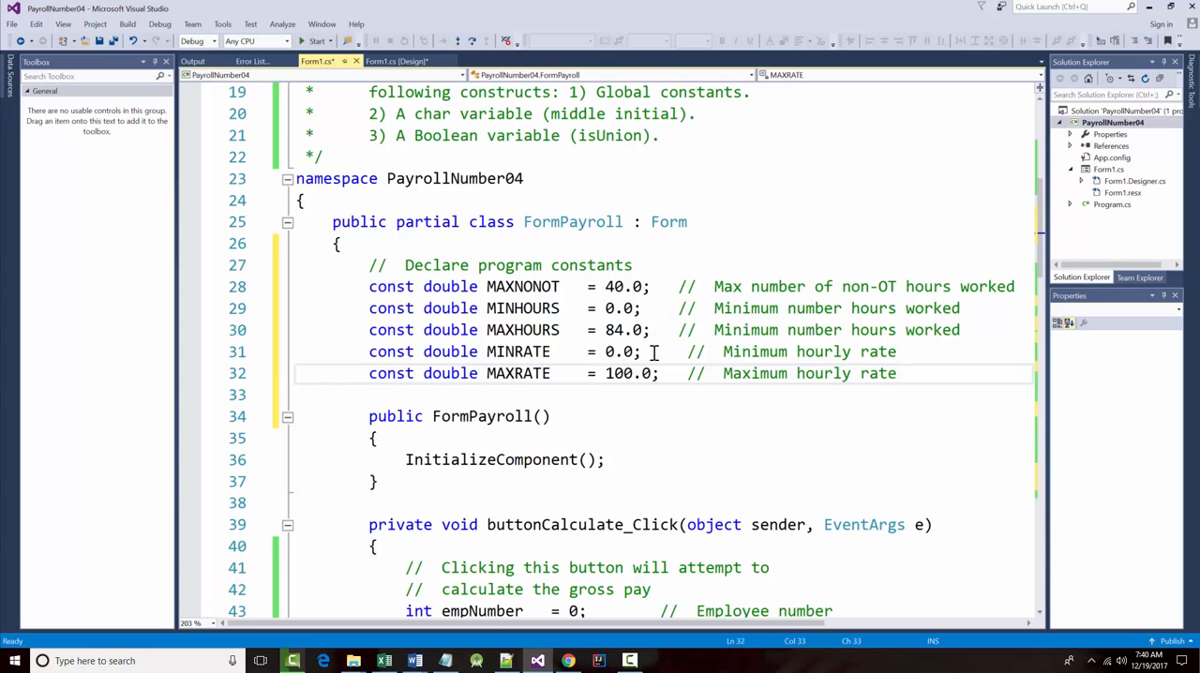
pyautogui.click(656, 351)
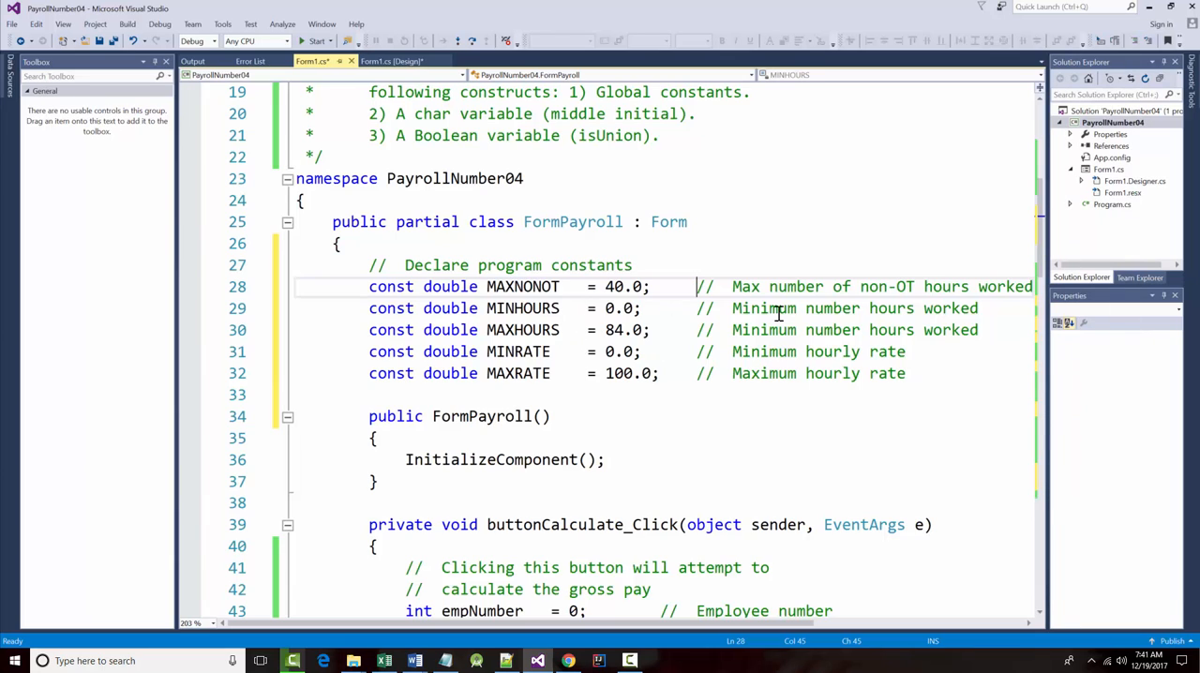
pyautogui.moveTo(847, 321)
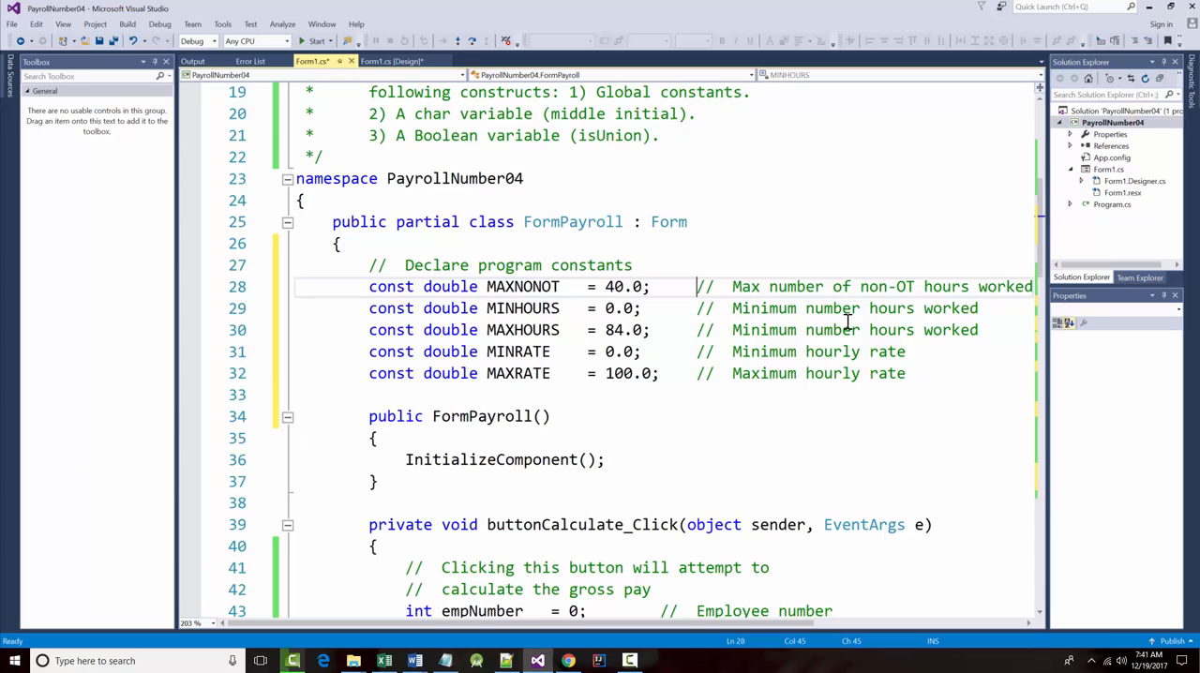
pyautogui.moveTo(678, 287)
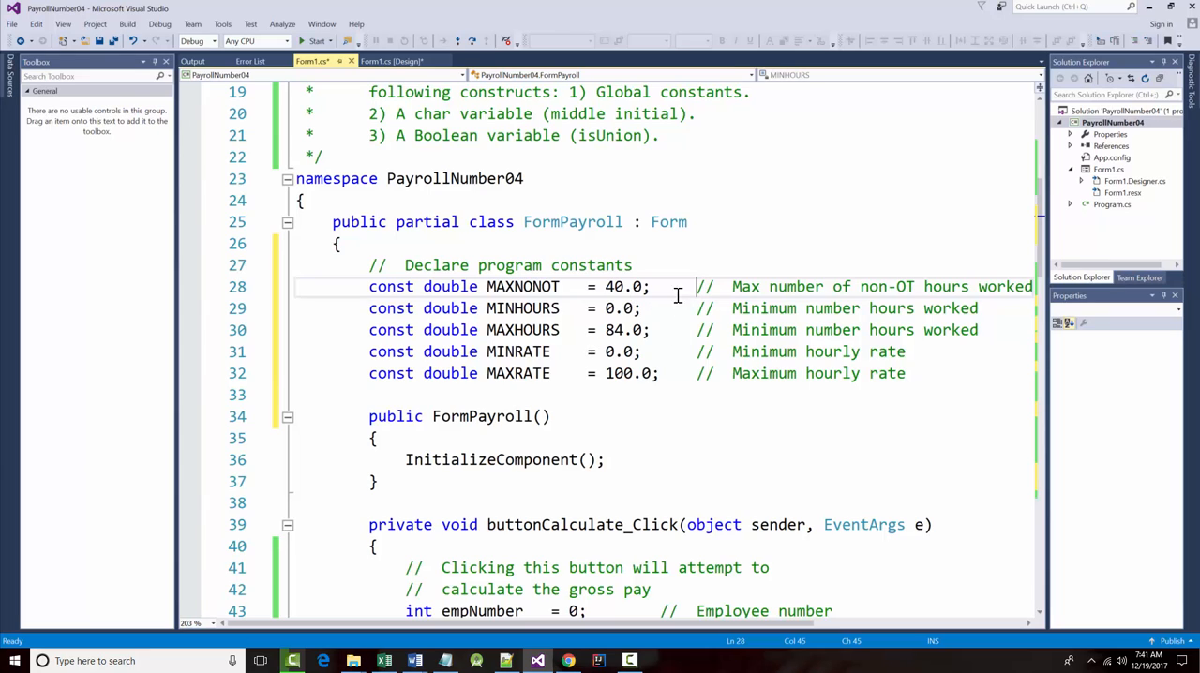
# Step: Add 'const double OTRATE = 1.5; // Overtime rate' below MAXNONOT, aligned with the others
pyautogui.hscroll(3)
pyautogui.write('const double OT')
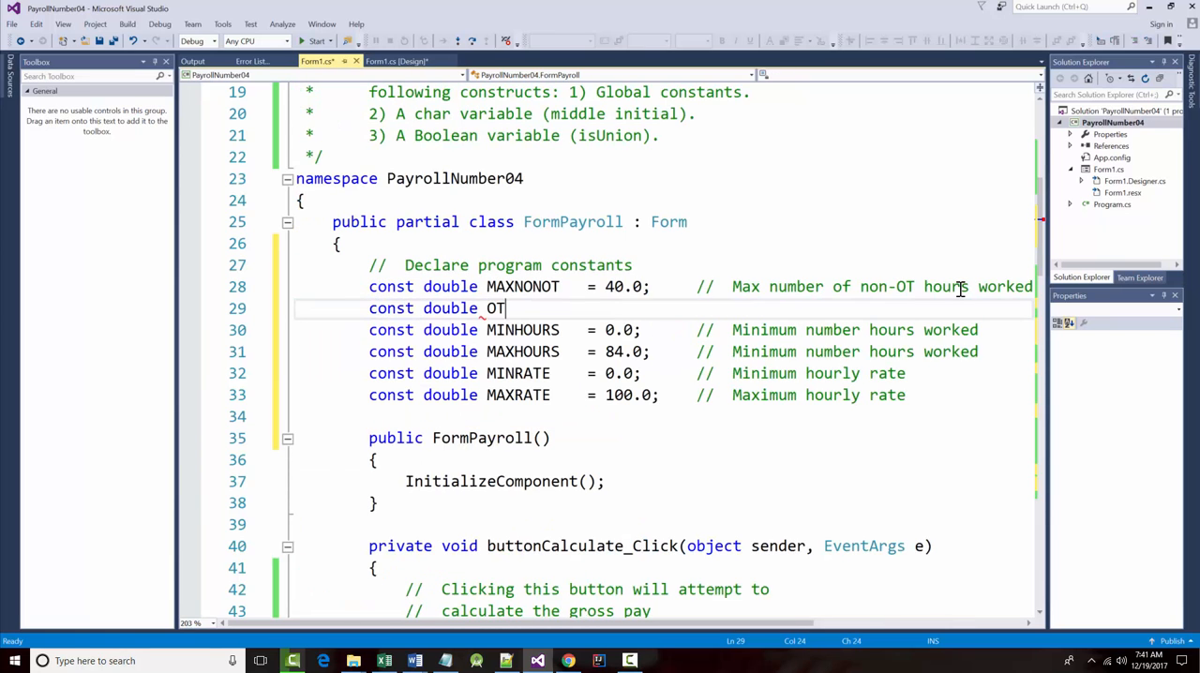
pyautogui.write('RATE =')
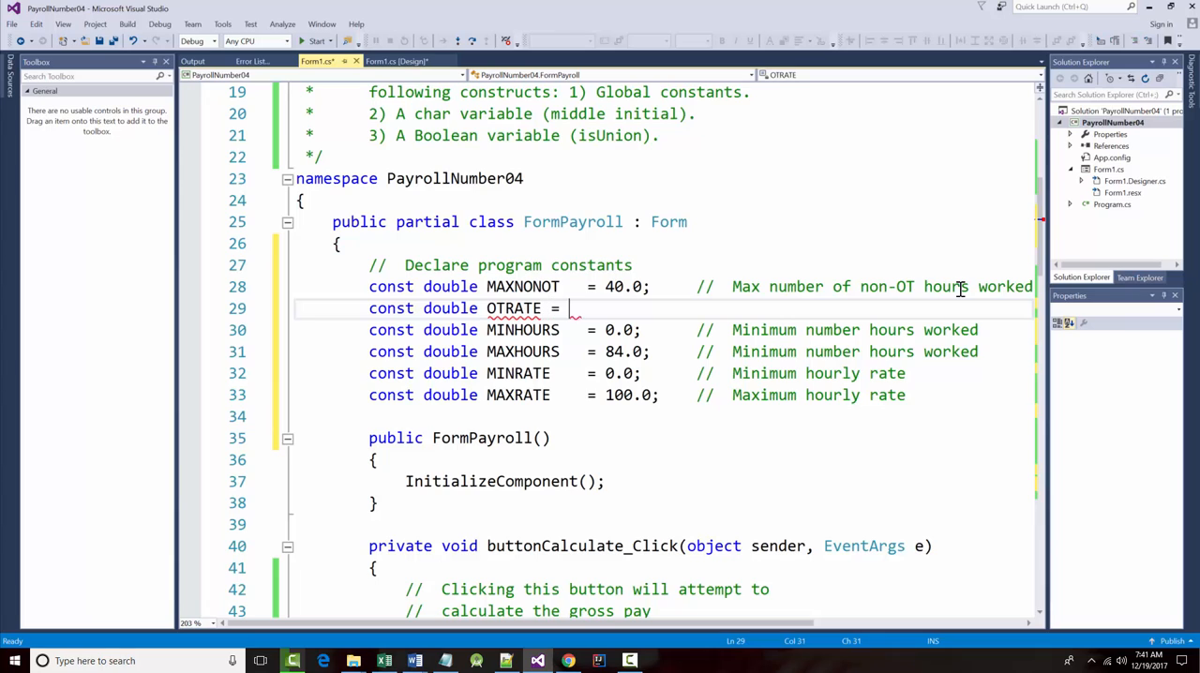
pyautogui.write('1.5;')
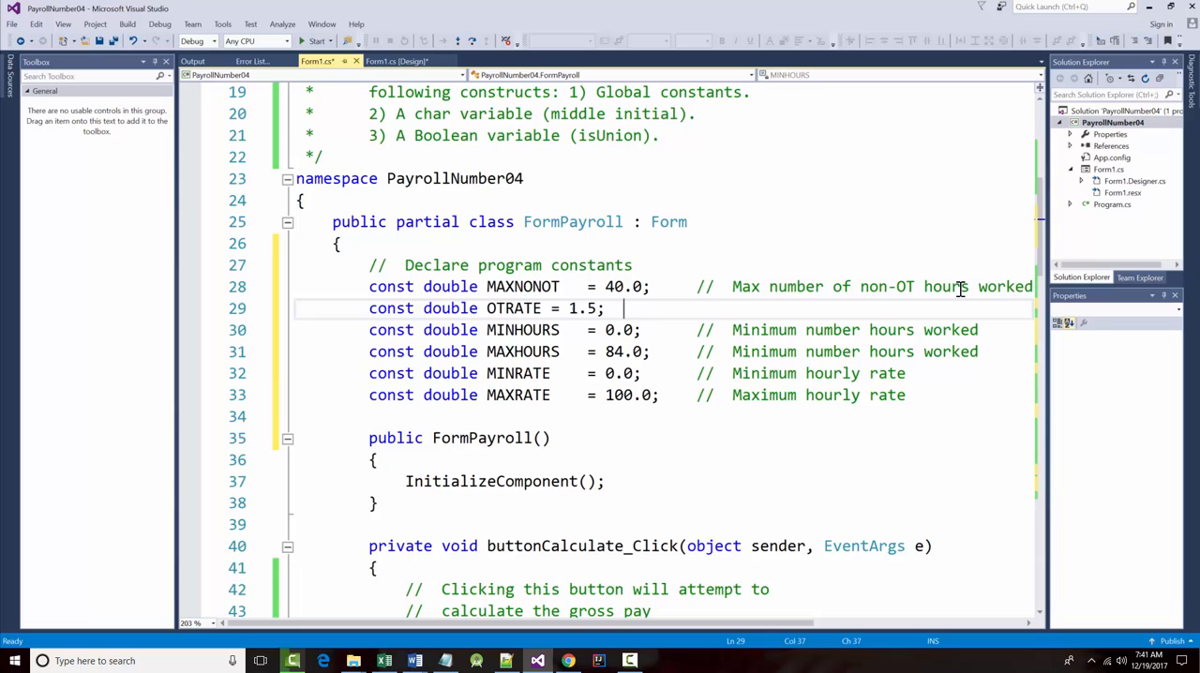
pyautogui.write('// Overtime rate')
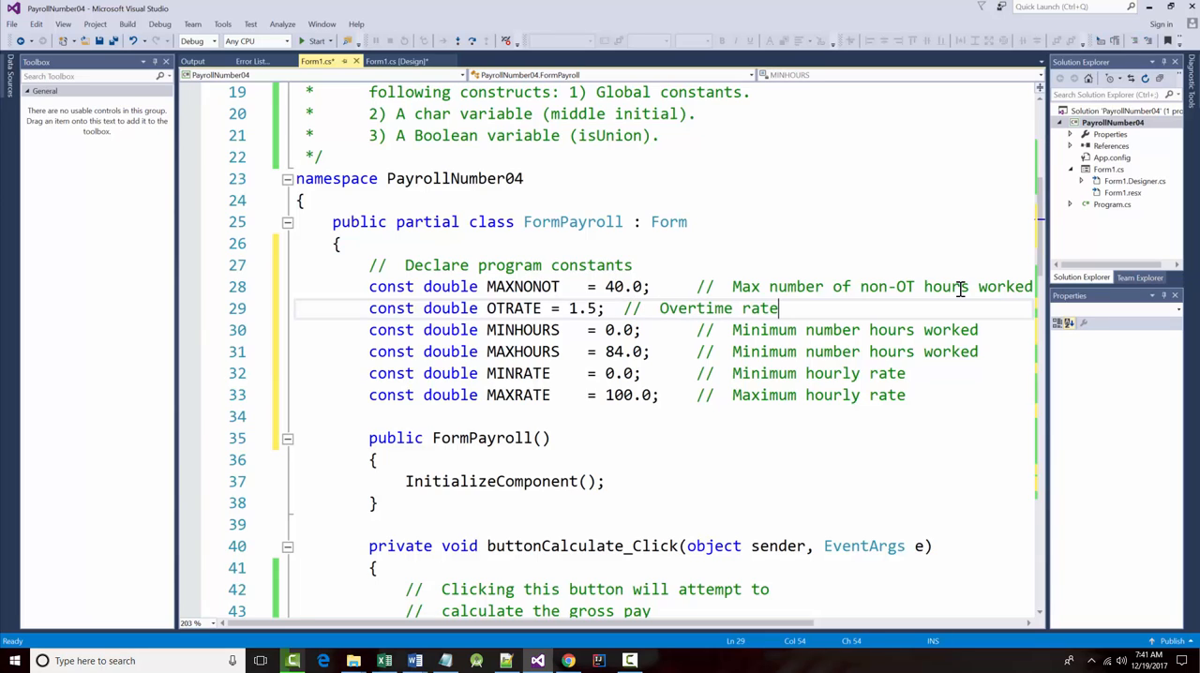
pyautogui.click(551, 308)
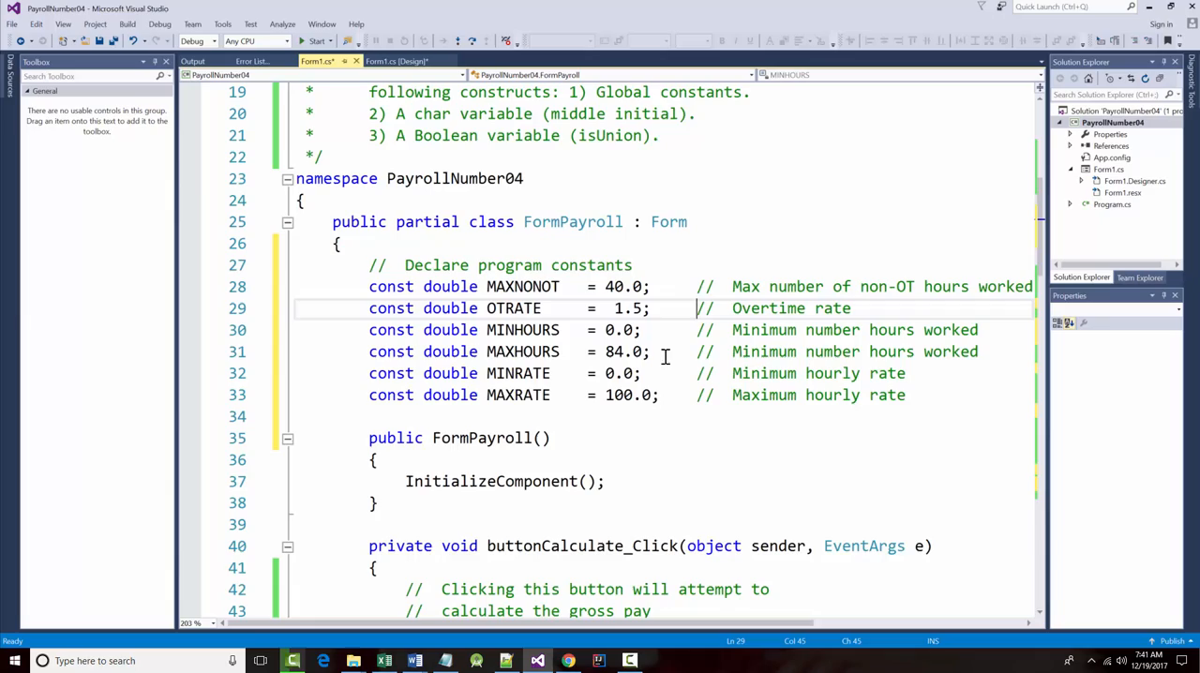
pyautogui.scroll(-3)
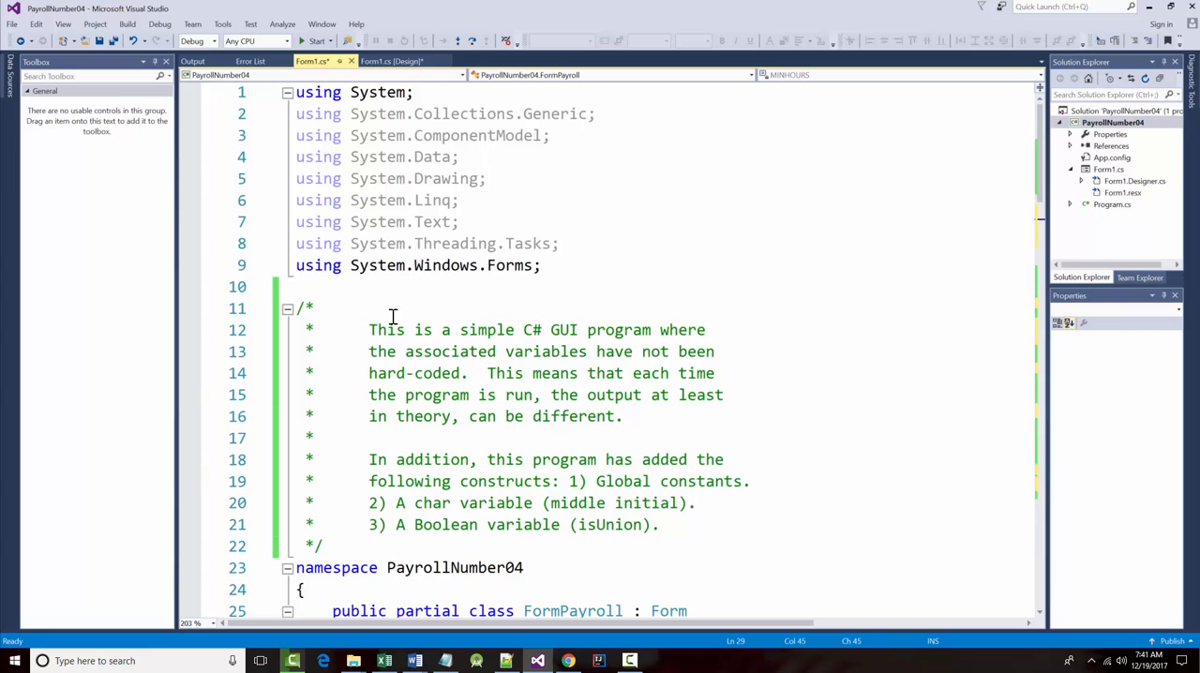
# Step: Copy the PayrollNumber04 form code and paste it over the old console code in Notepad++
pyautogui.moveTo(295, 308); pyautogui.dragTo(375, 417)
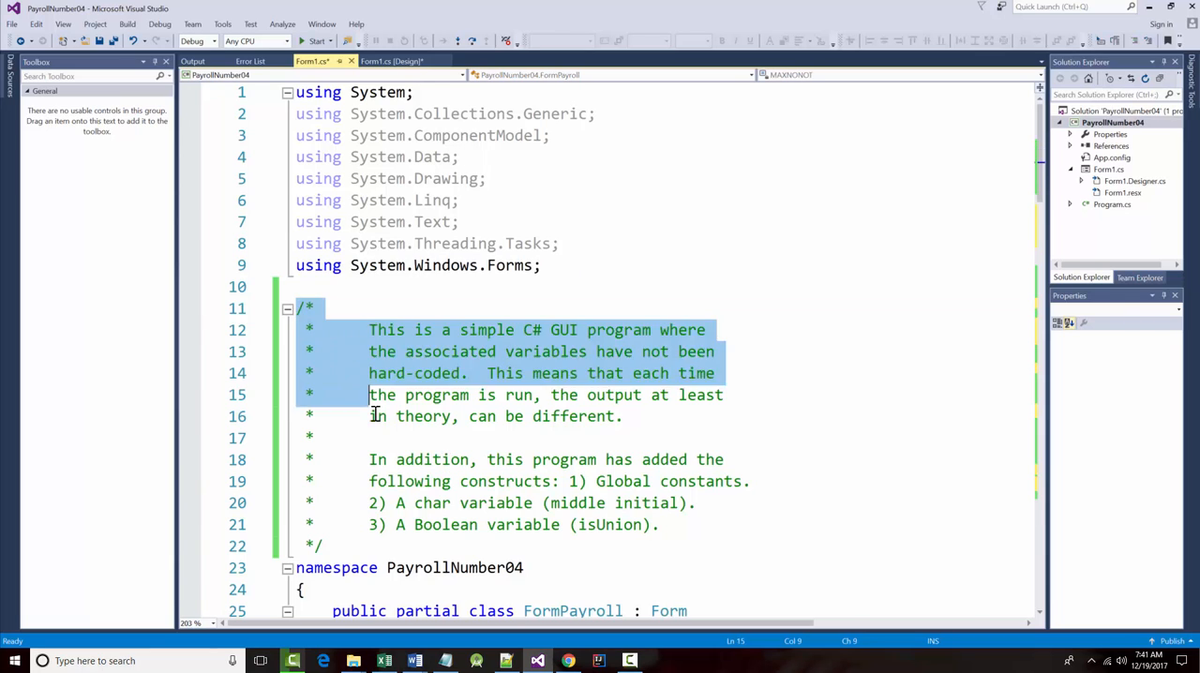
pyautogui.scroll(-3)
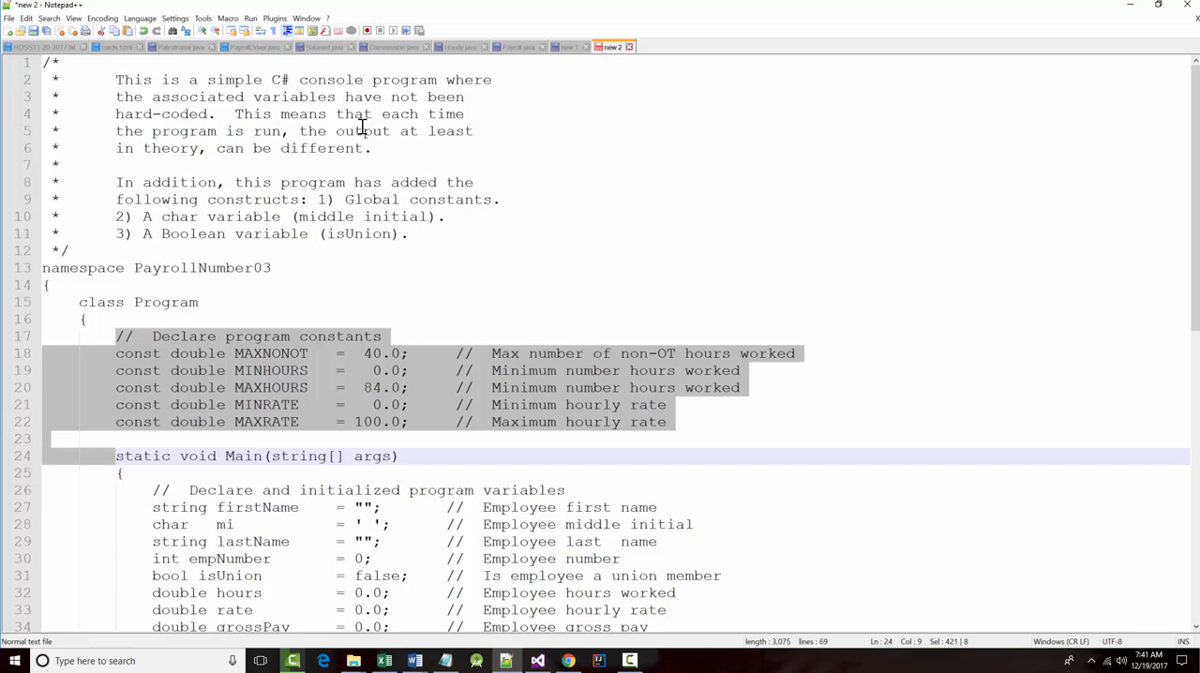
pyautogui.scroll(-3)
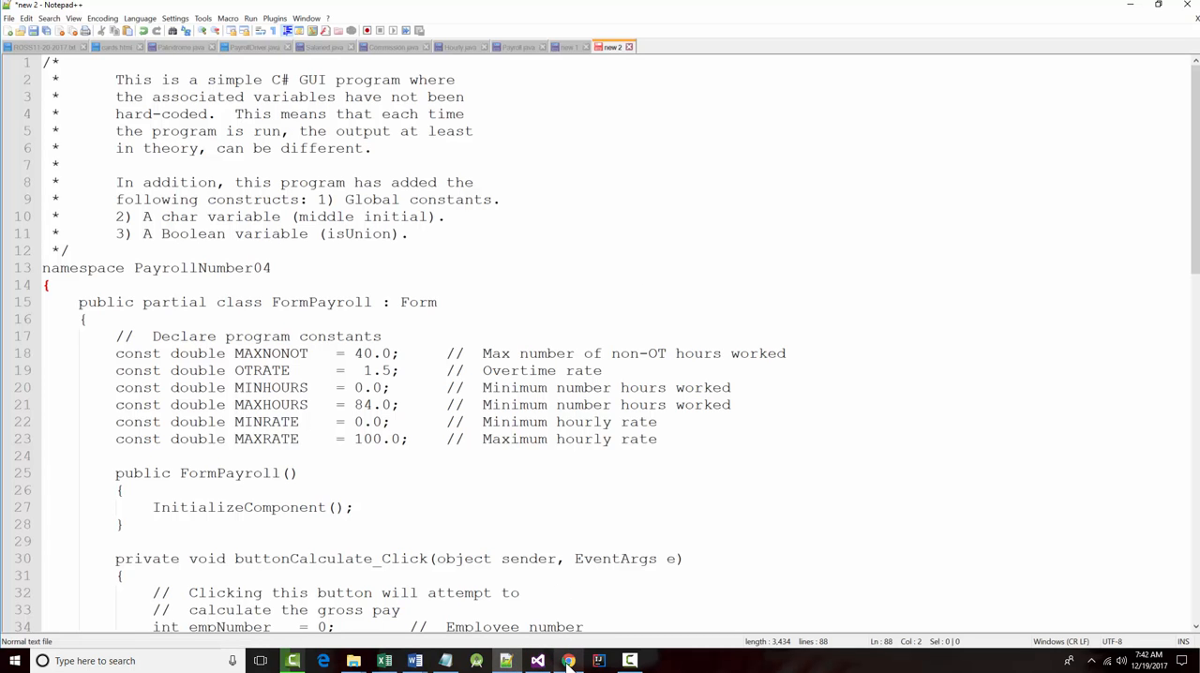
# Step: Open the Visual C# book in Bookshelf and page back to Chapter 4's objectives on page 137
pyautogui.click(569, 661)
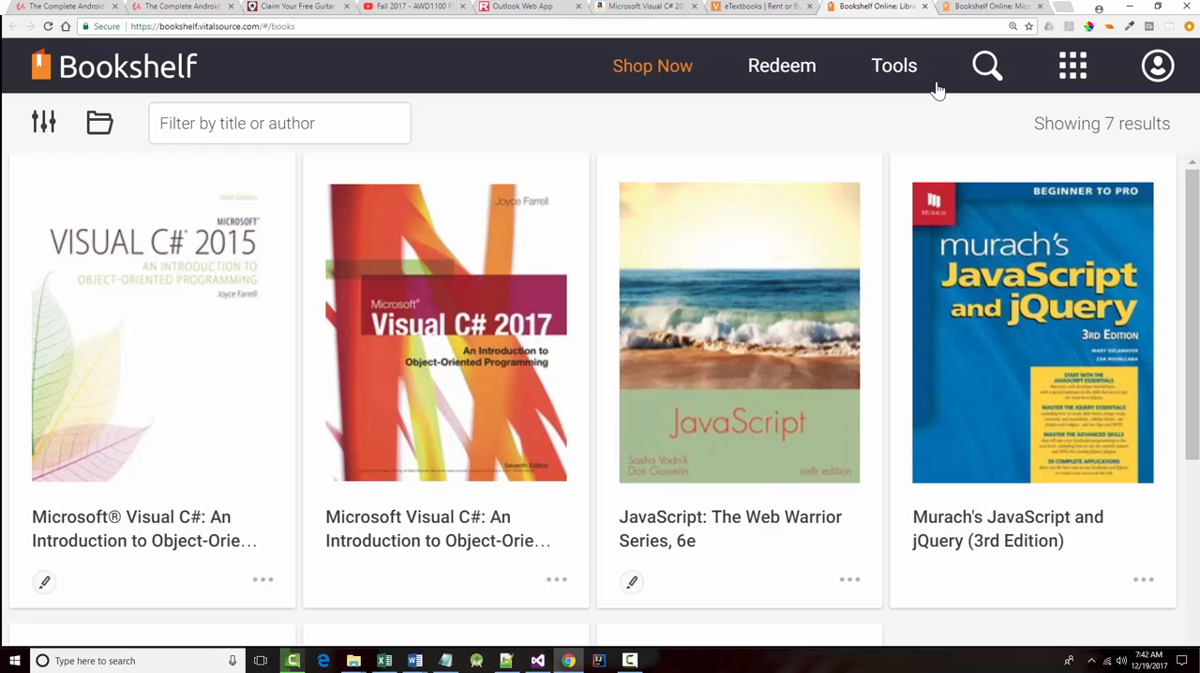
pyautogui.click(445, 331)
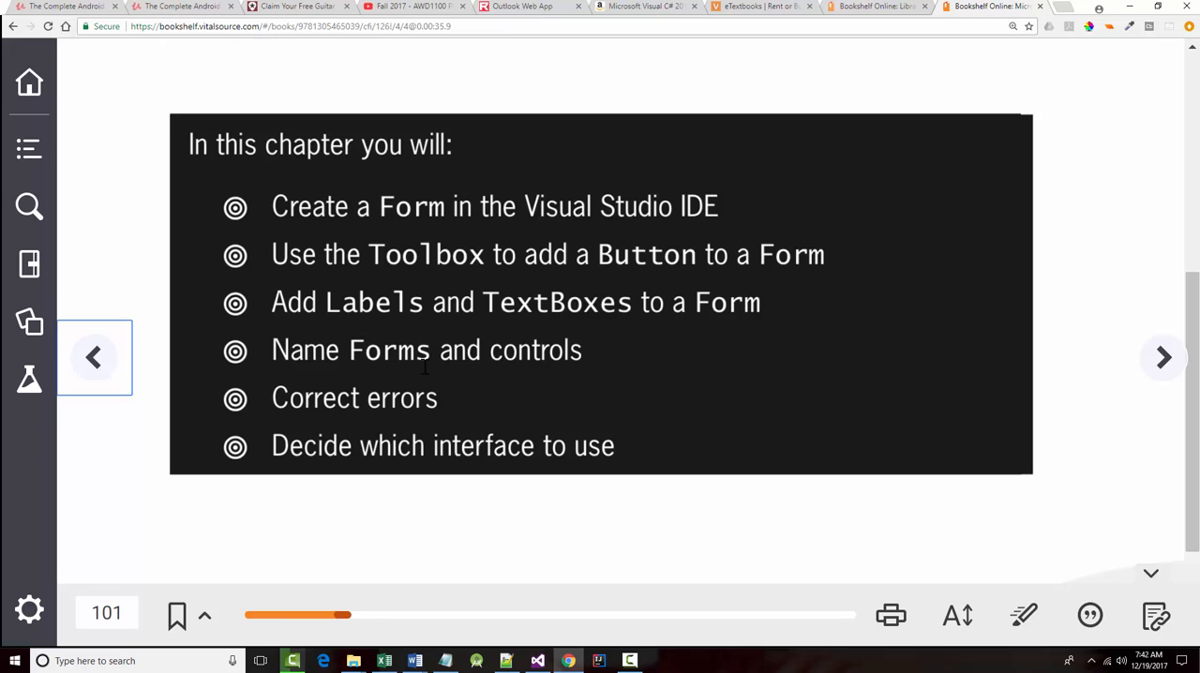
pyautogui.moveTo(407, 255)
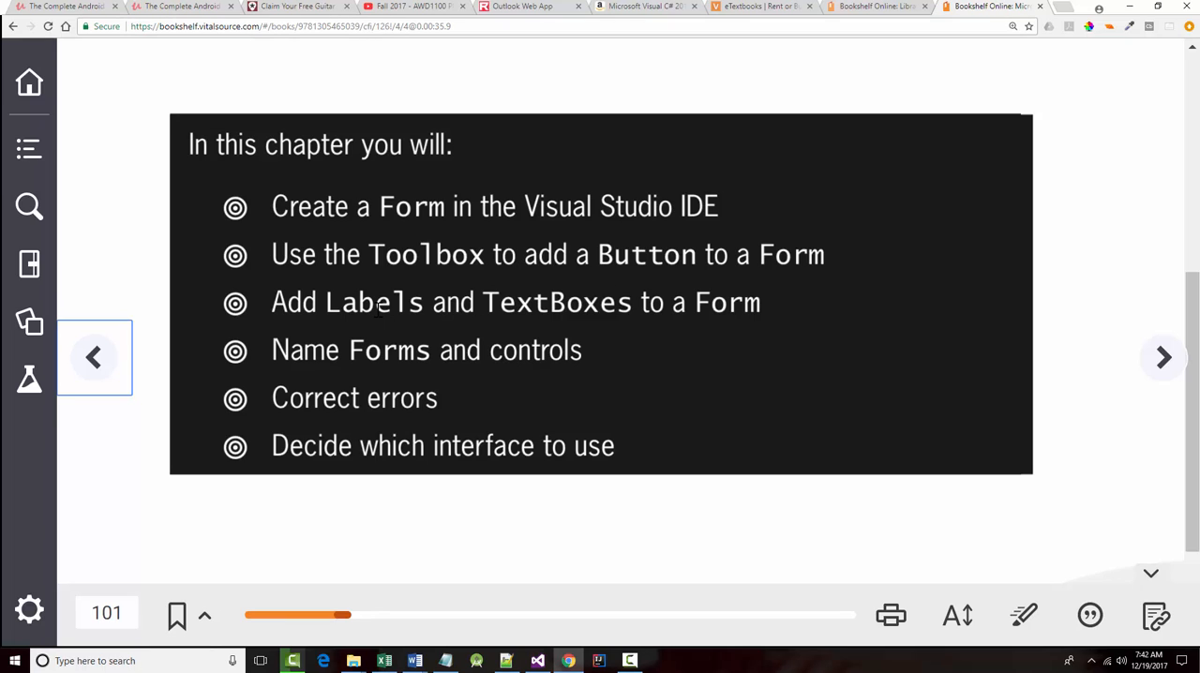
pyautogui.moveTo(548, 349)
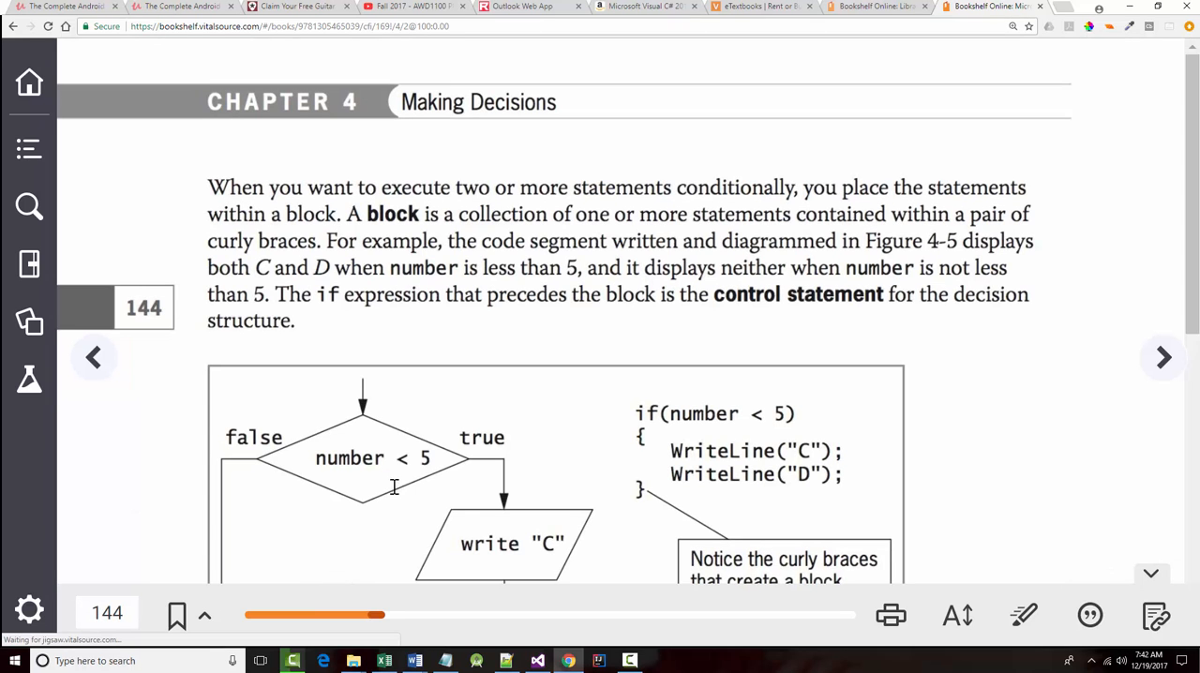
pyautogui.click(94, 357)
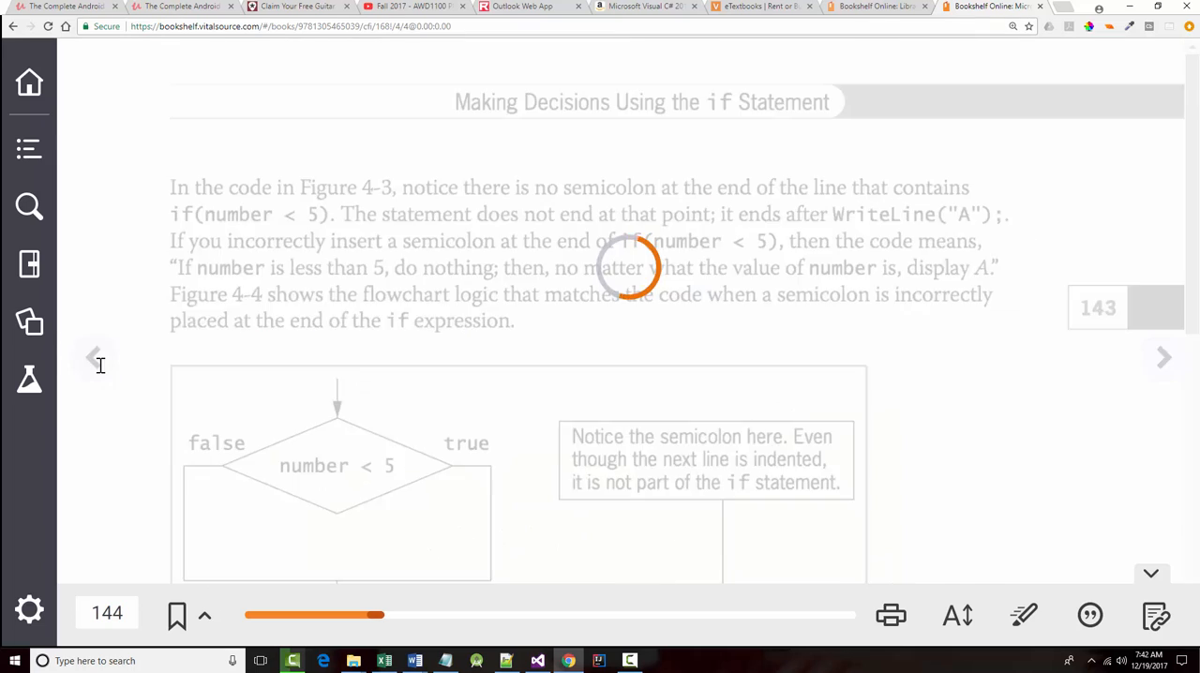
pyautogui.click(92, 357)
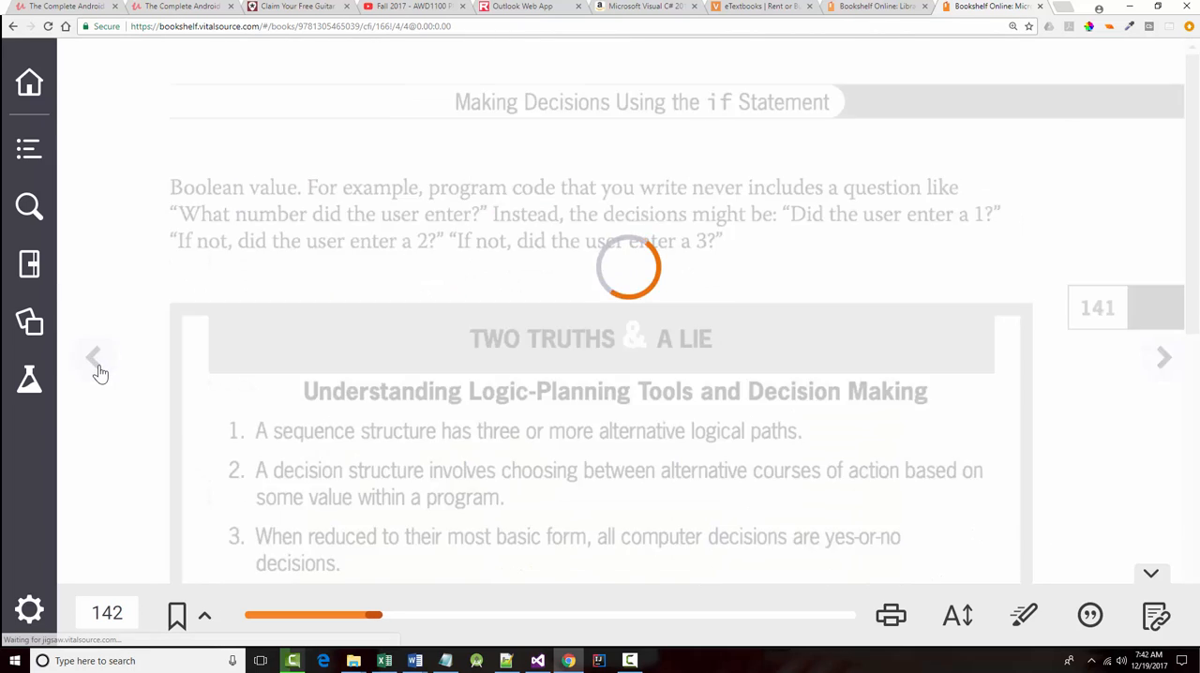
pyautogui.click(93, 358)
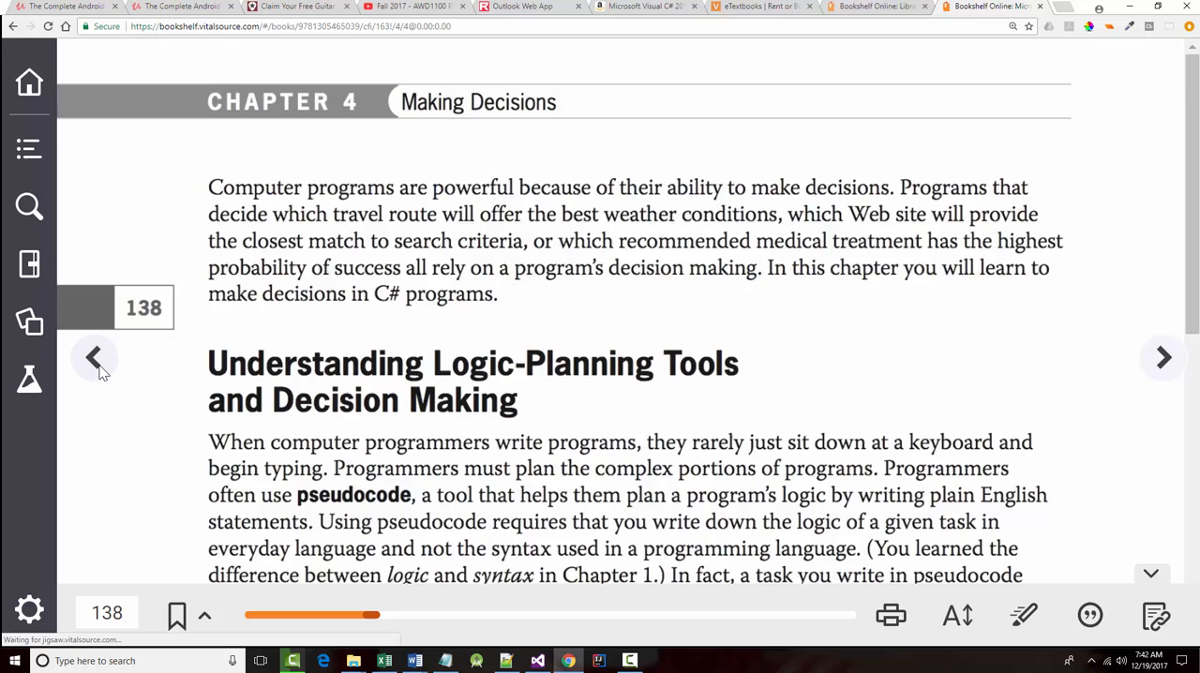
pyautogui.click(94, 357)
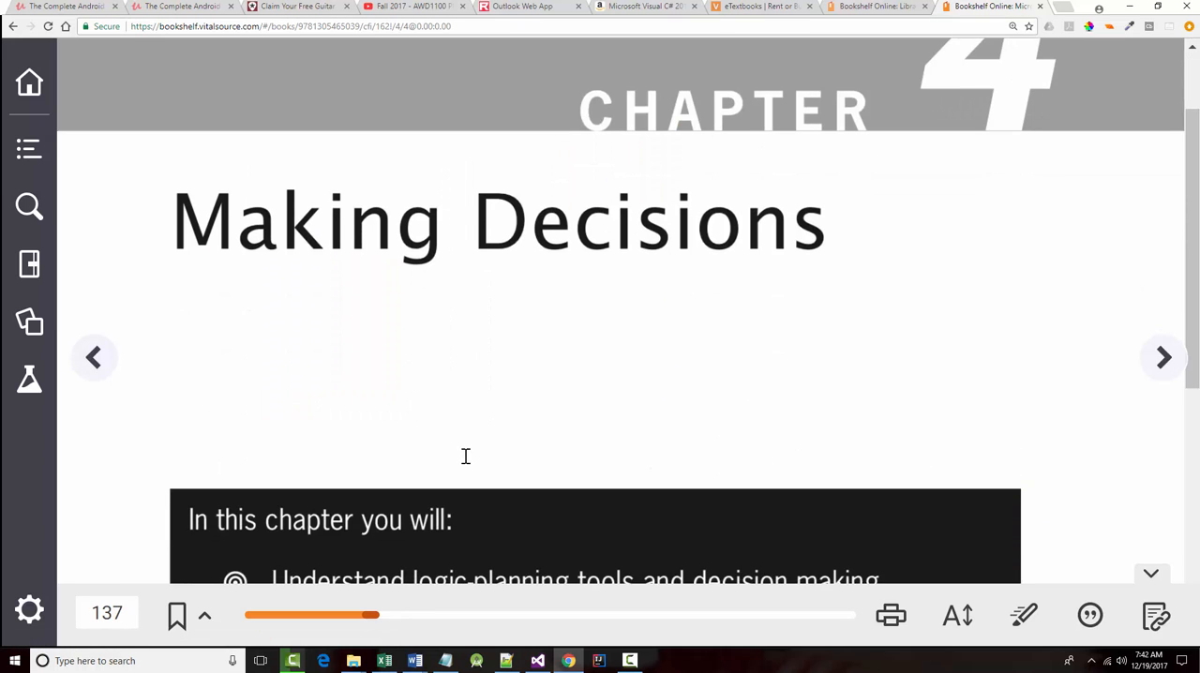
pyautogui.scroll(-3)
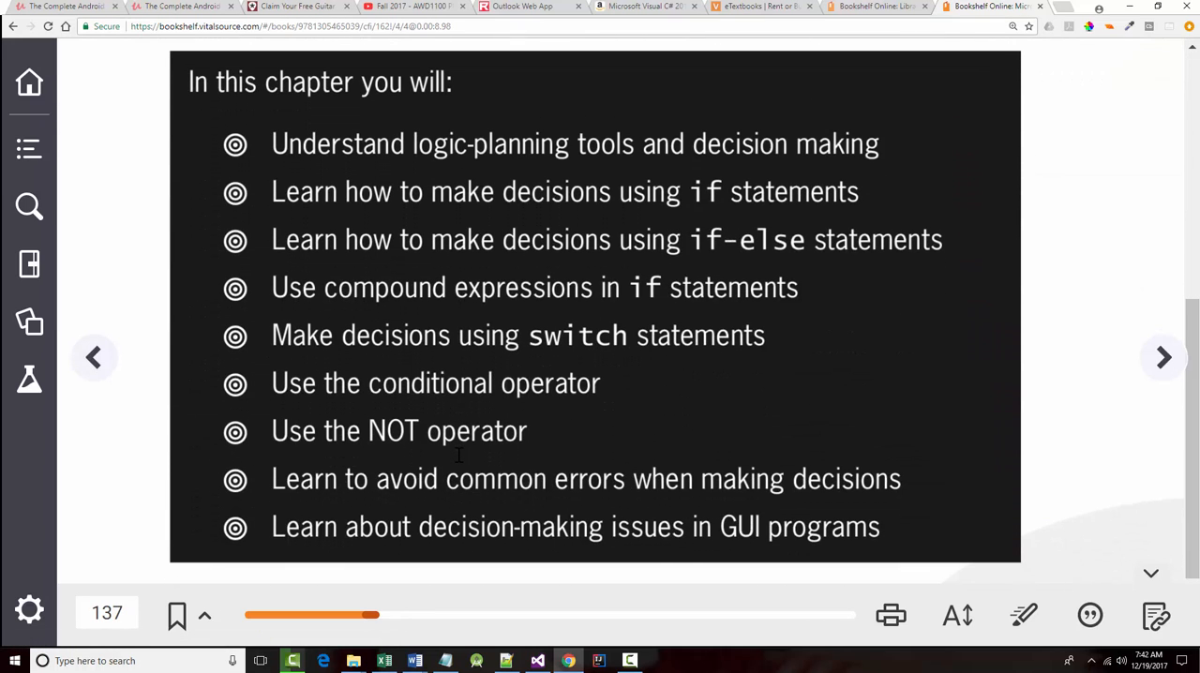